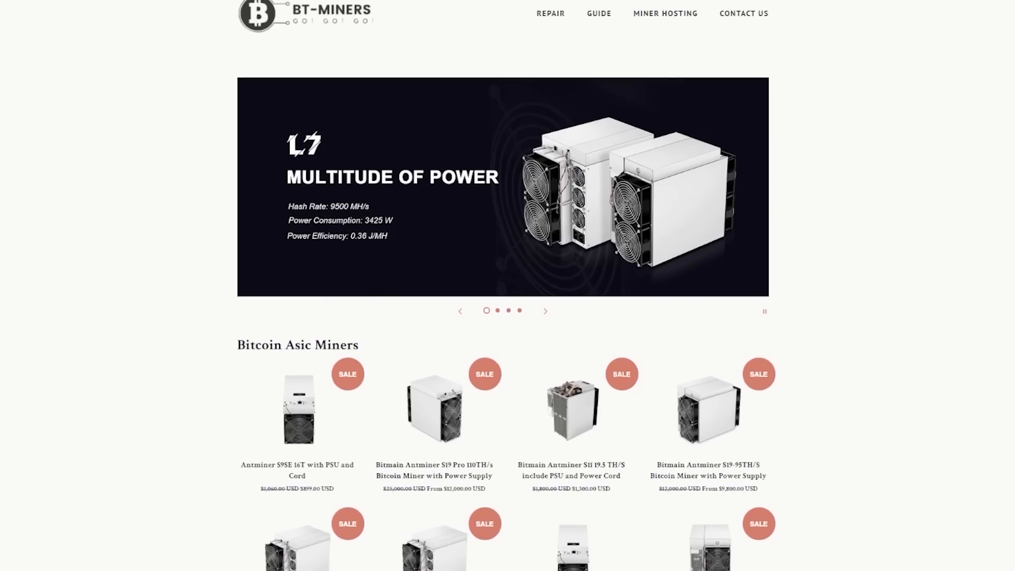
Step: Find and open the Bitmain Antminer T19-84TH/S product in the Bitcoin Asic Miners grid
scroll("down", 3)
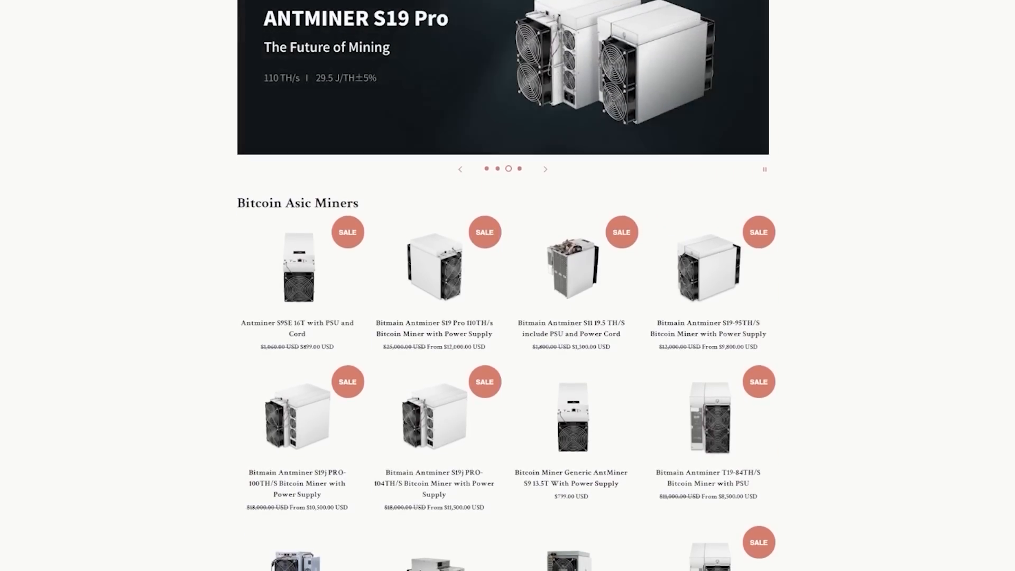
scroll("down", 3)
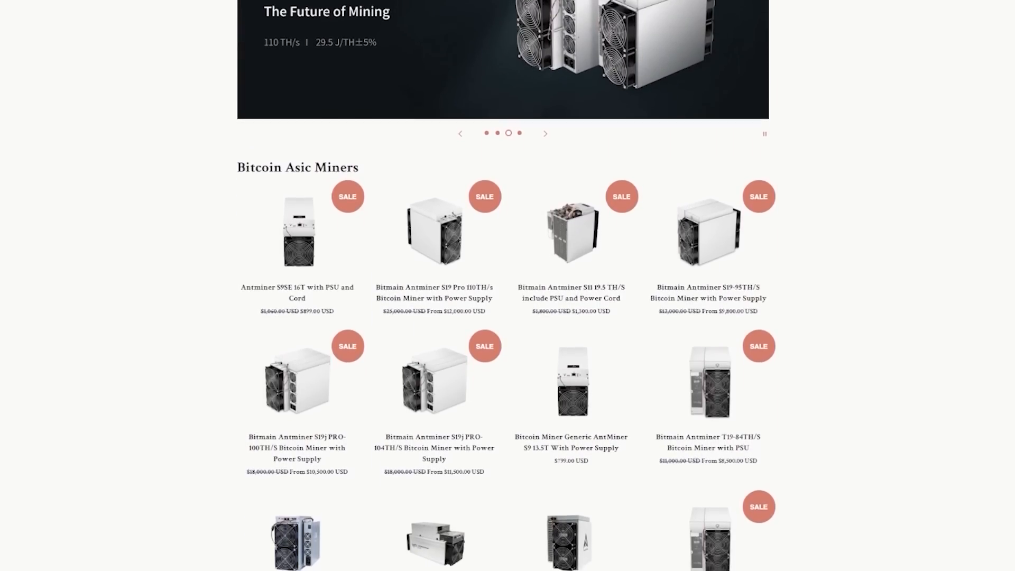
scroll("down", 3)
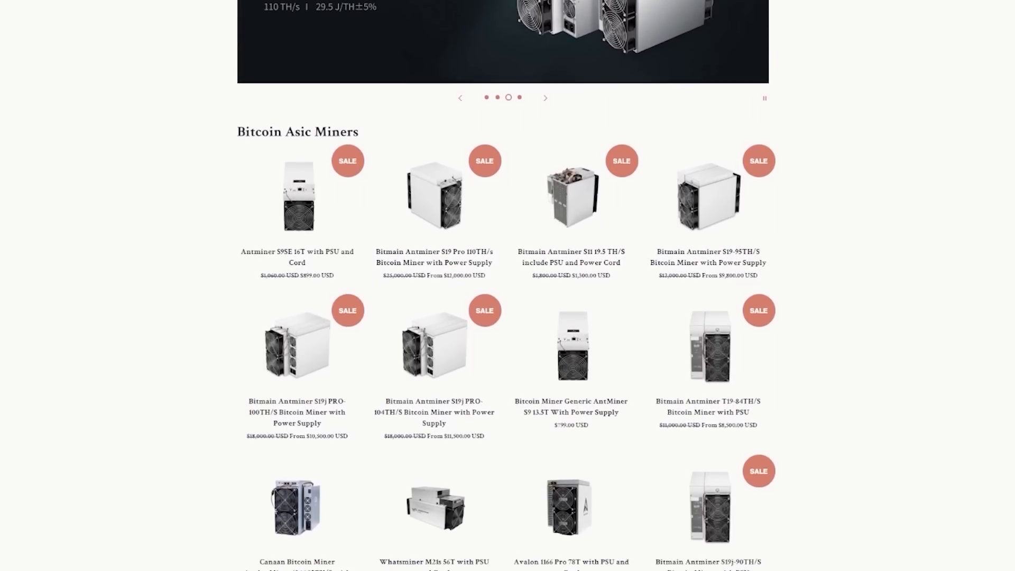
scroll("down", 3)
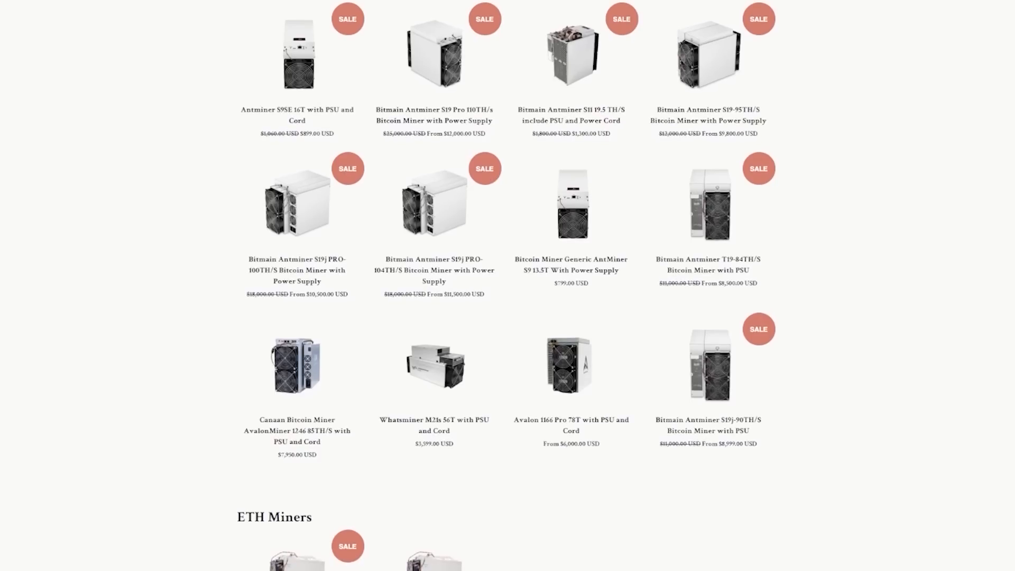
scroll("down", 3)
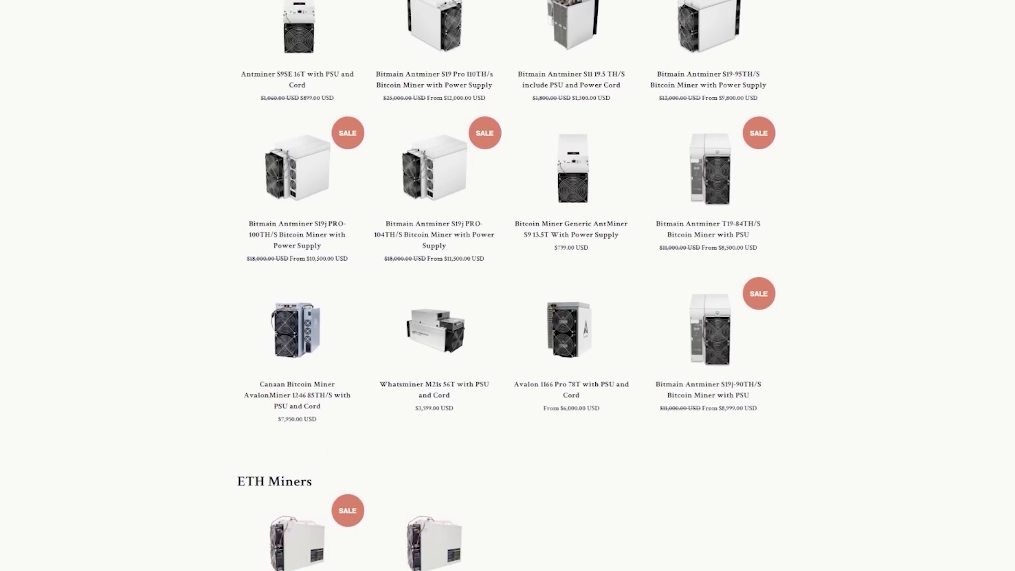
scroll("down", 3)
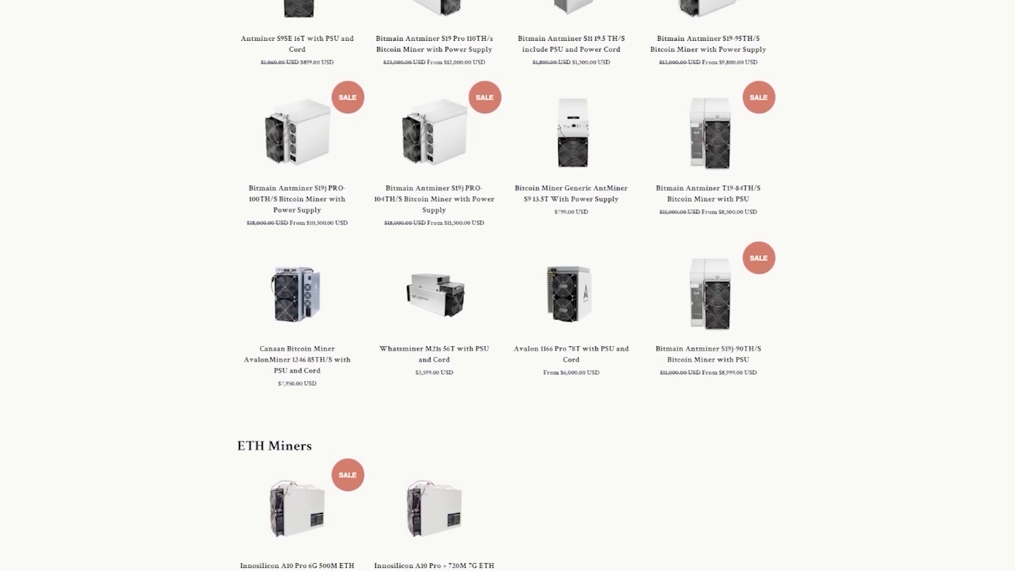
scroll("down", 3)
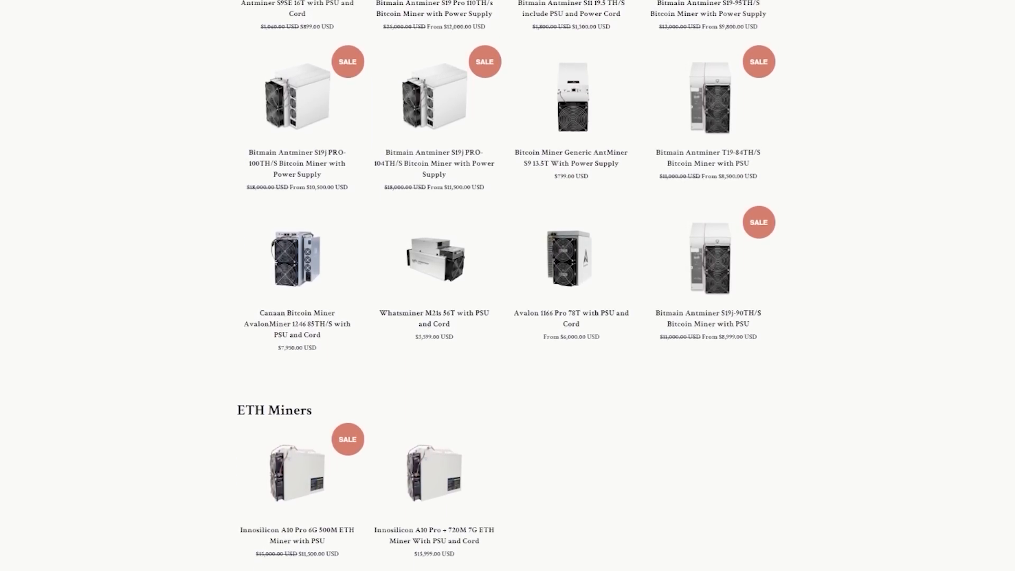
left_click(708, 98)
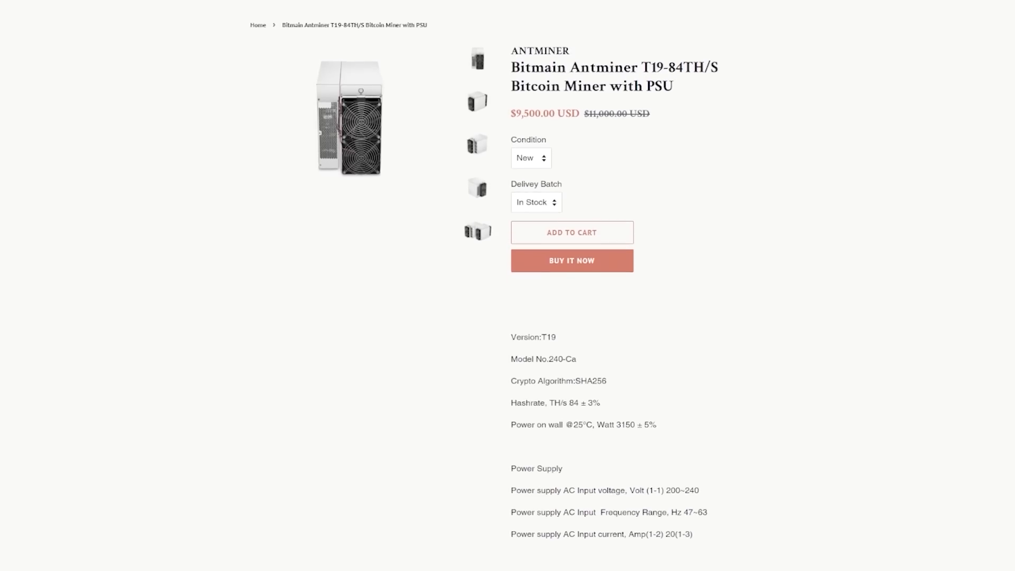
scroll("down", 3)
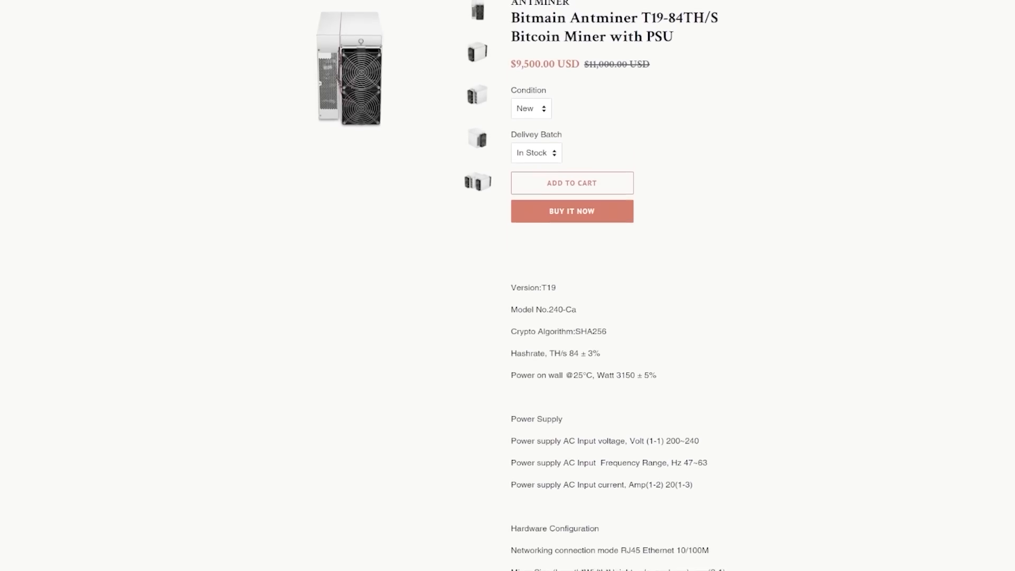
scroll("down", 3)
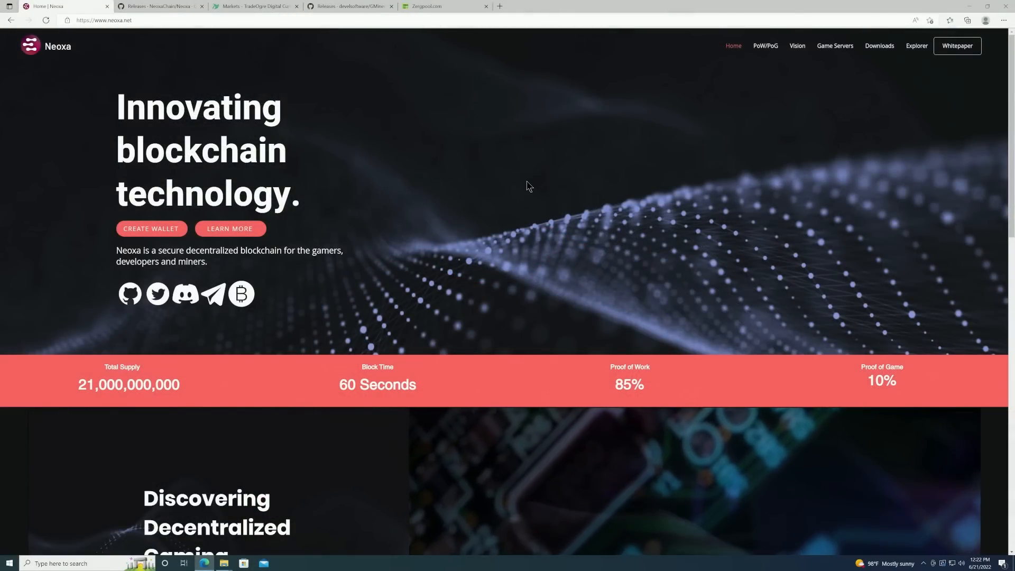
mouse_move(644, 115)
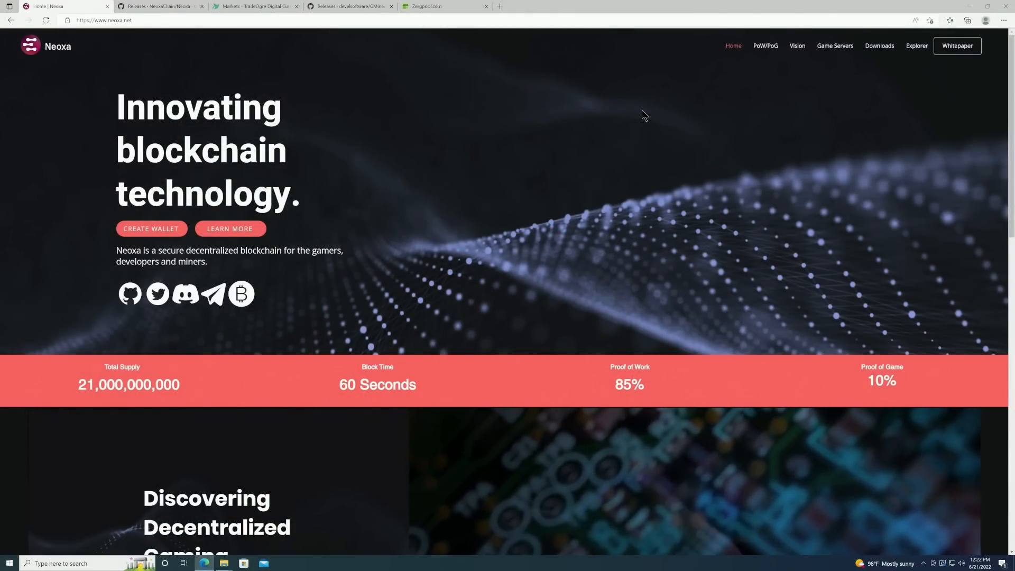
mouse_move(798, 46)
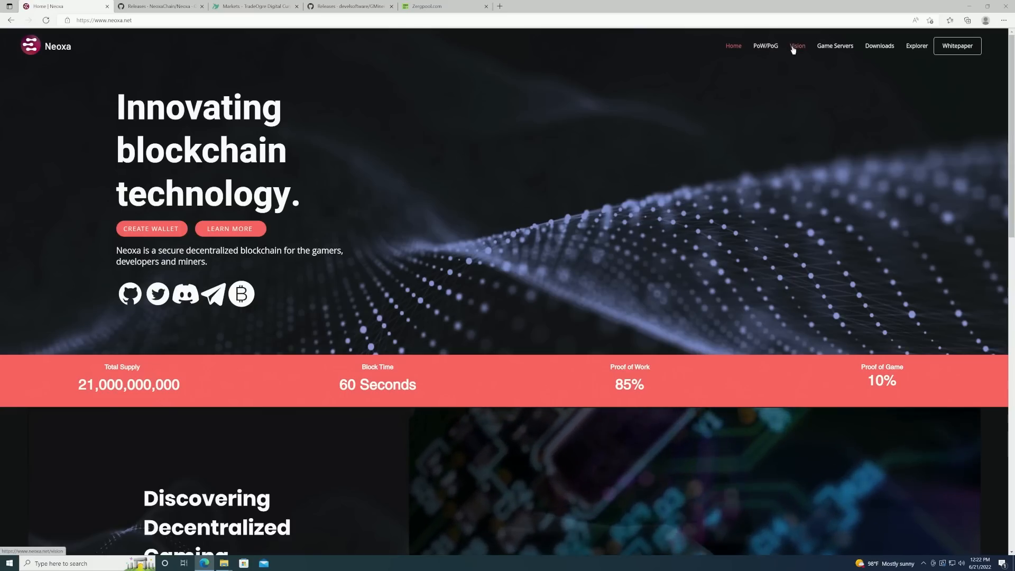
mouse_move(836, 45)
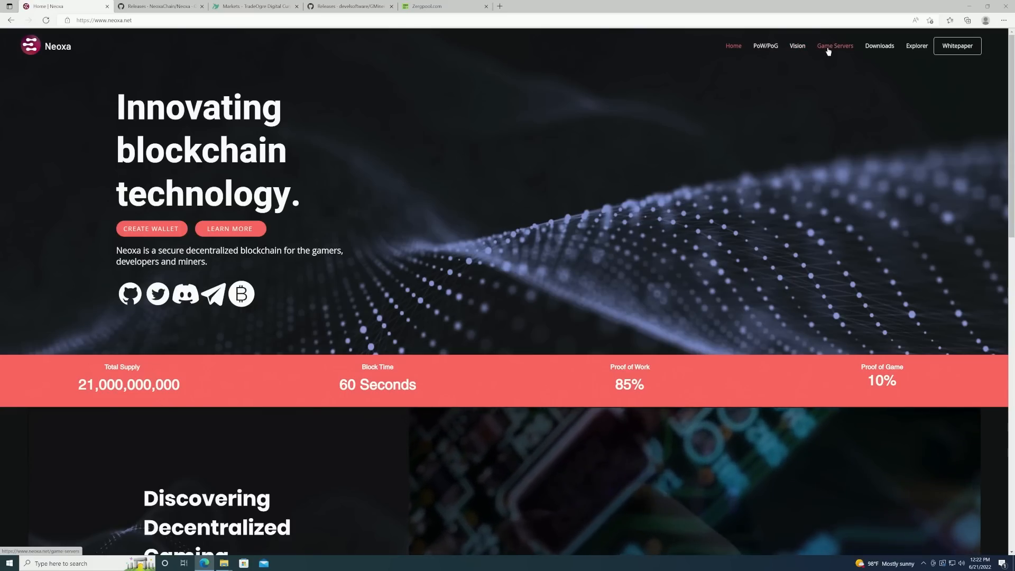
Step: Go to the Game Servers page listing the EU Rust Proof of Game server
left_click(835, 46)
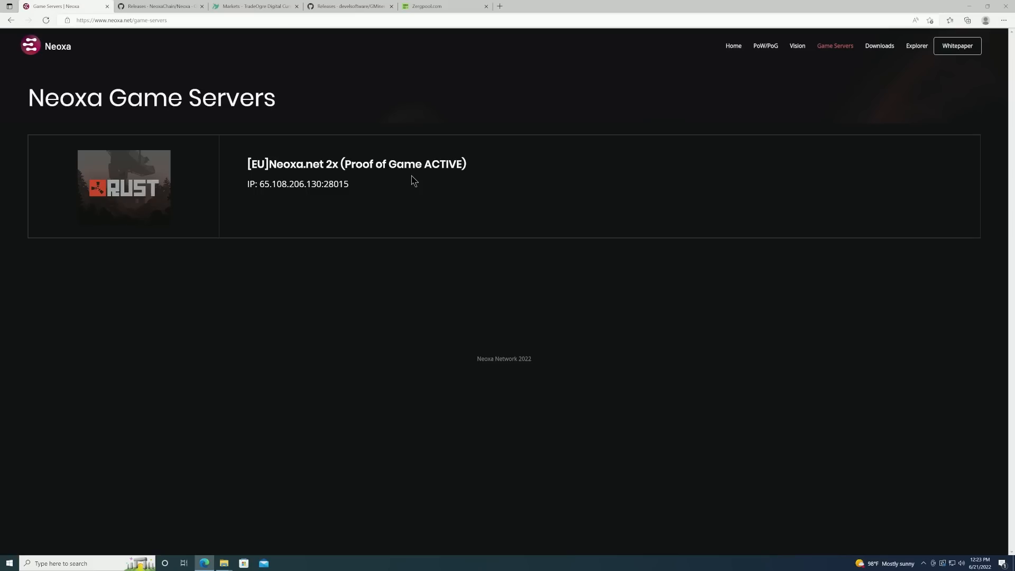
mouse_move(405, 94)
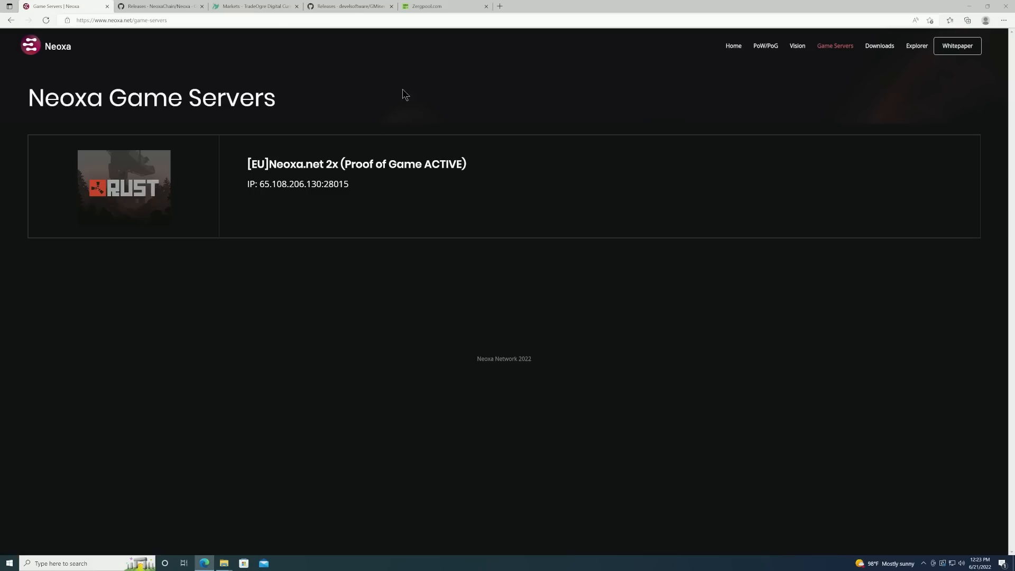
mouse_move(734, 45)
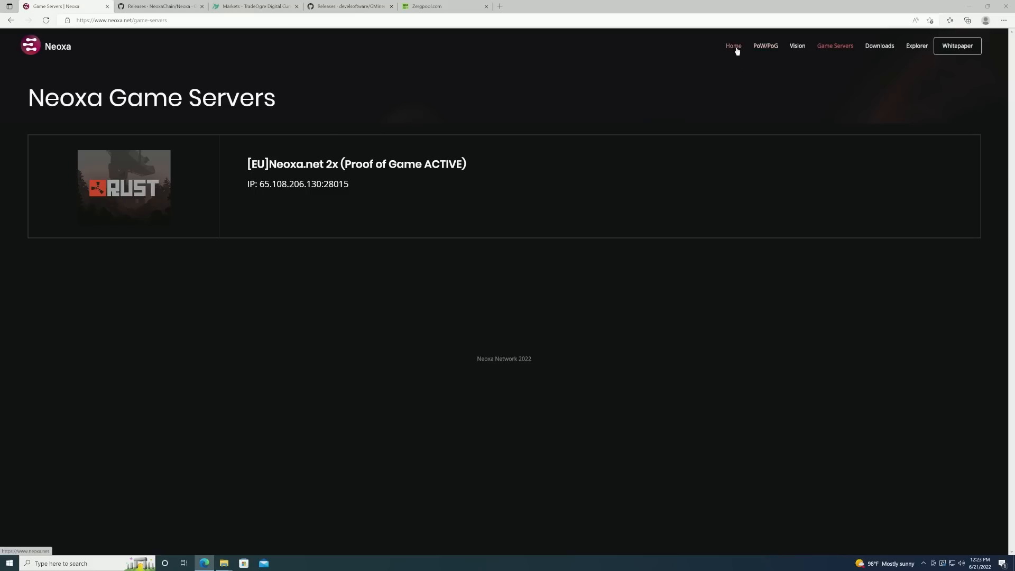
Step: Return to the Neoxa home page and scroll through the Exchanges and Why use Neoxa sections
left_click(733, 45)
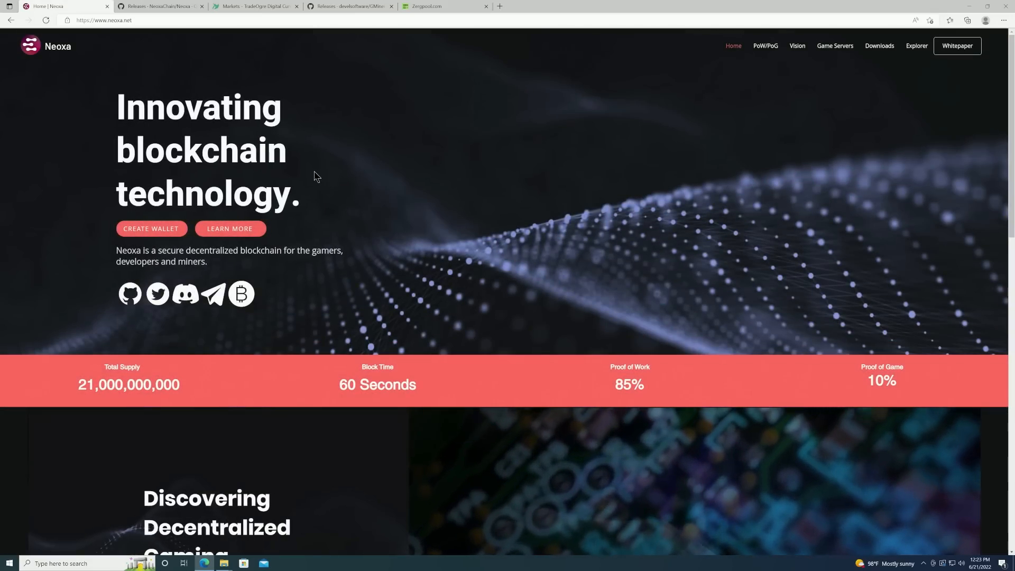
mouse_move(400, 187)
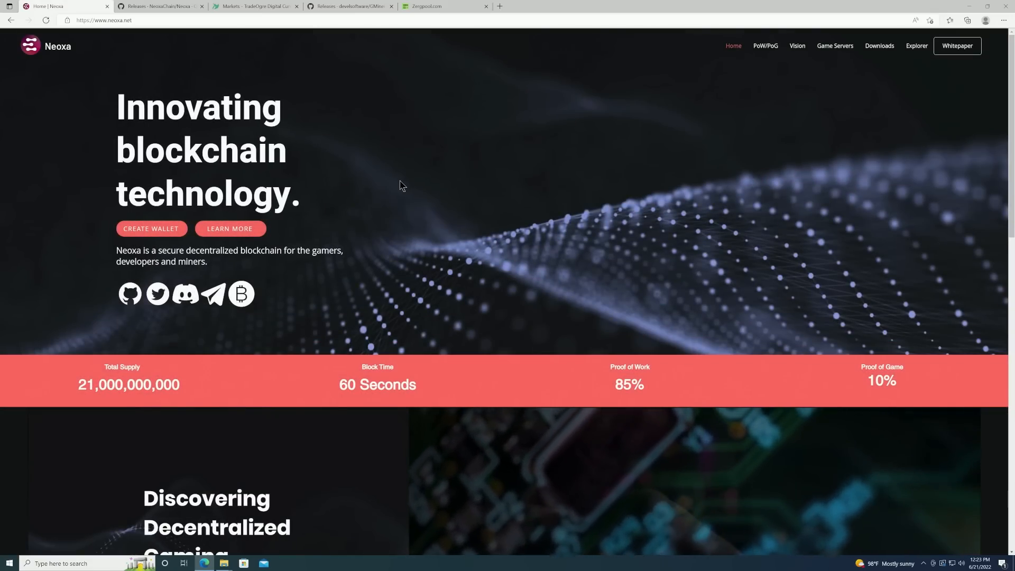
scroll("down", 3)
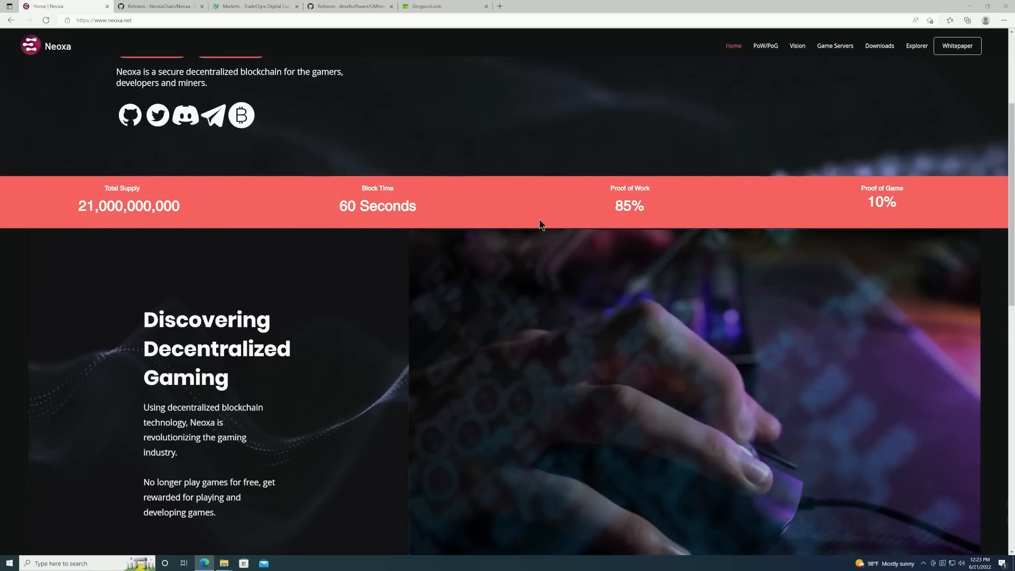
scroll("down", 3)
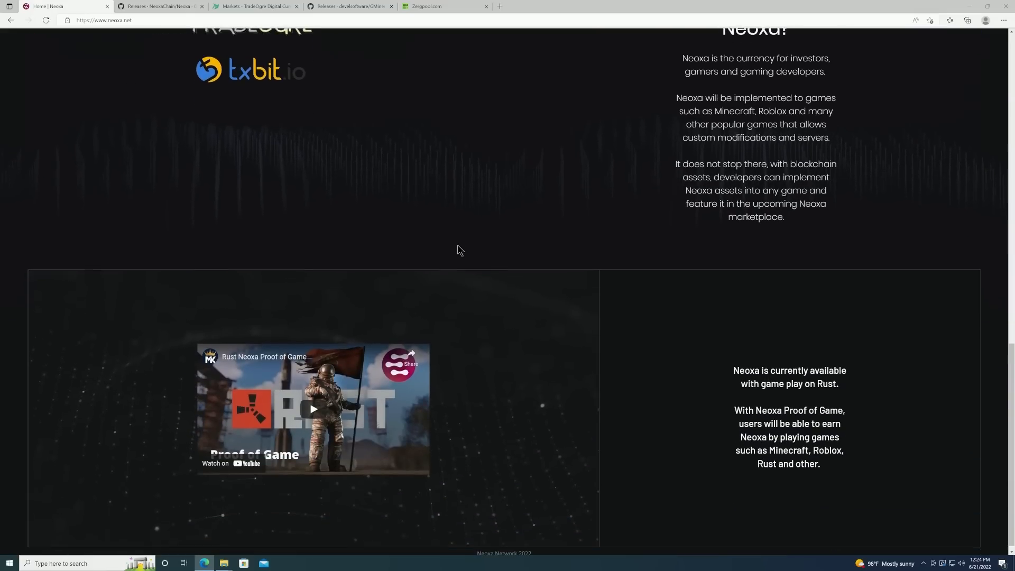
scroll("up", 3)
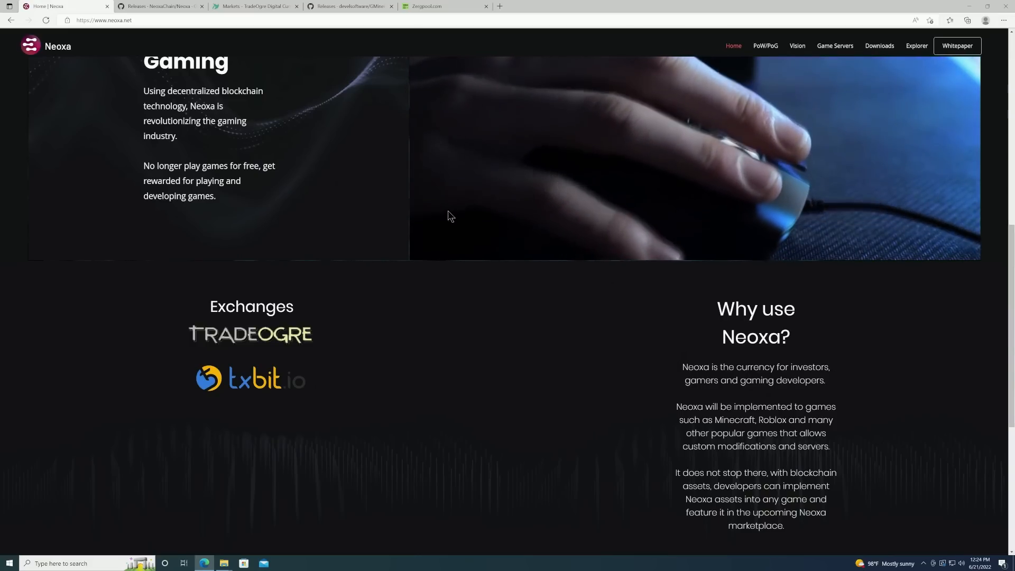
mouse_move(378, 225)
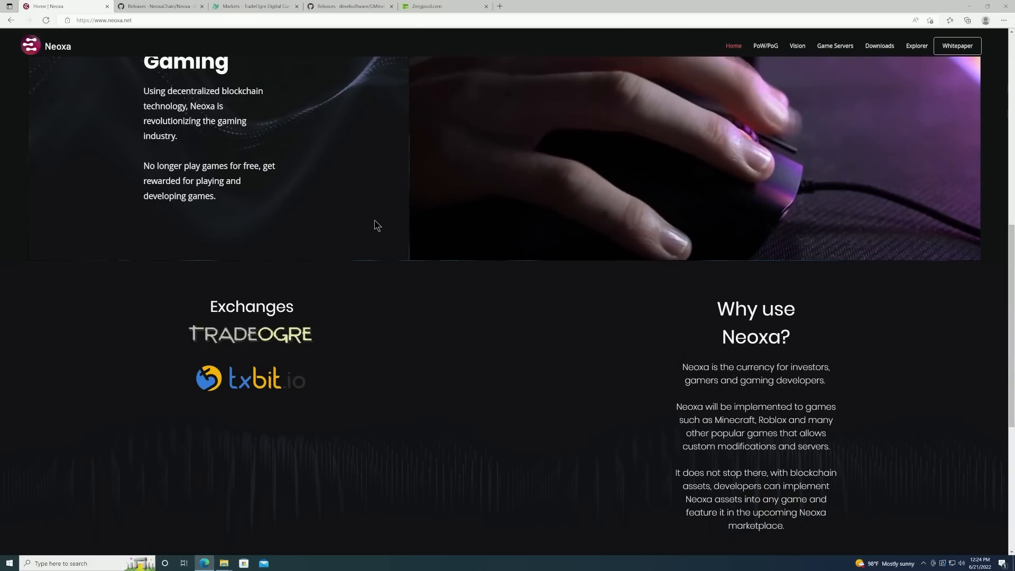
mouse_move(549, 102)
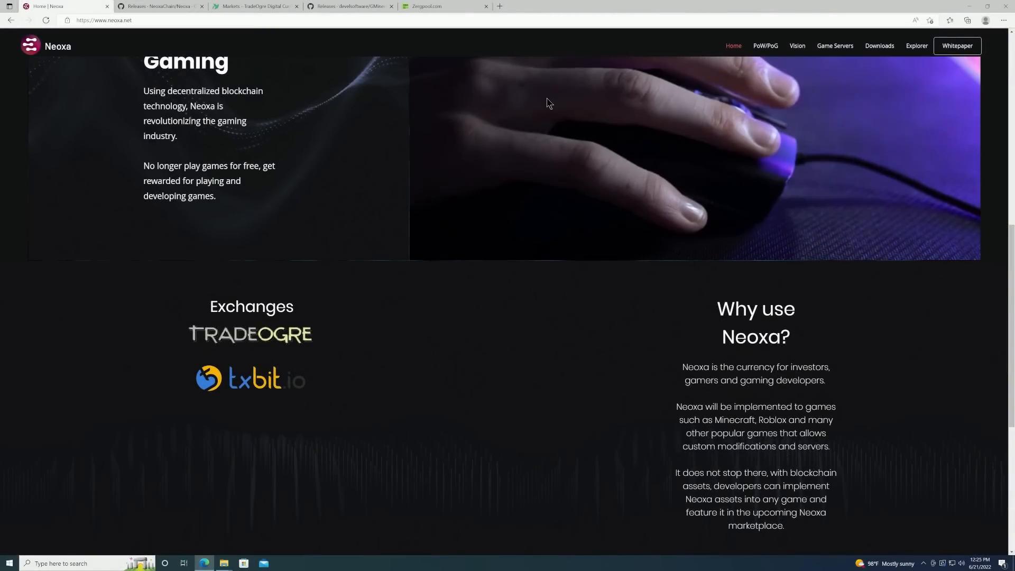
mouse_move(162, 12)
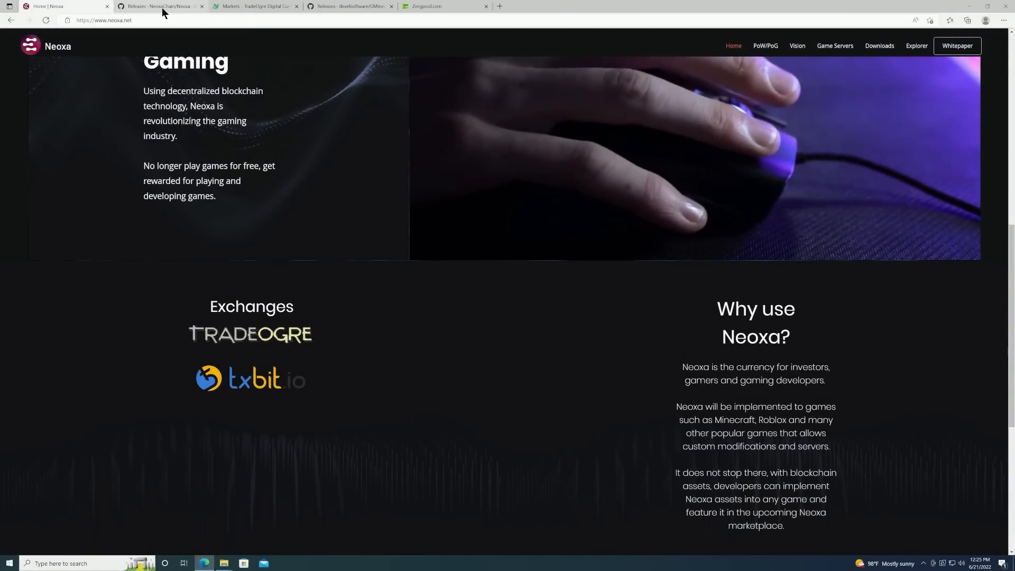
left_click(159, 7)
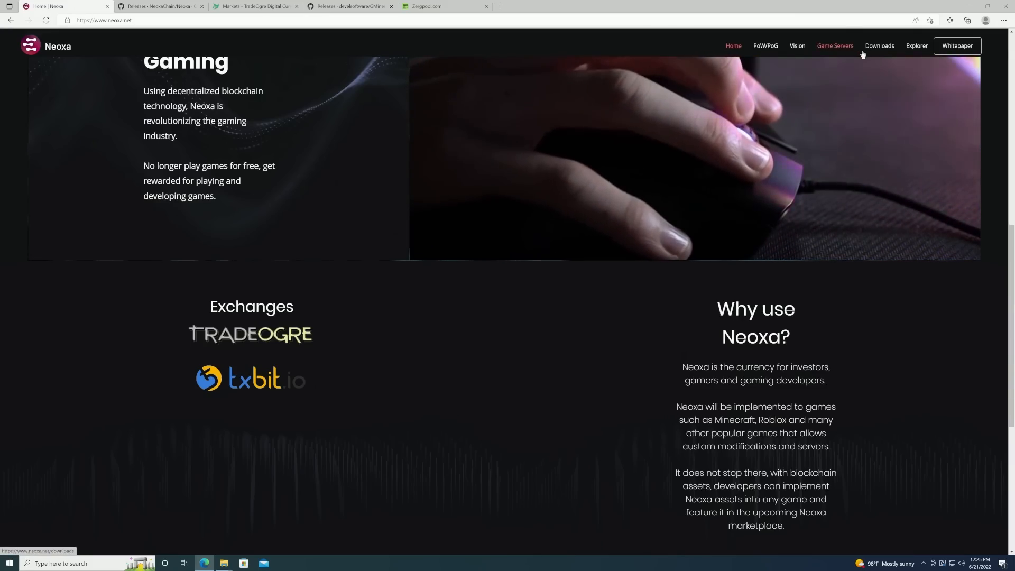
Step: From Neoxa Downloads, get the Windows GUI wallet from the GitHub v1.0.3 release
left_click(879, 45)
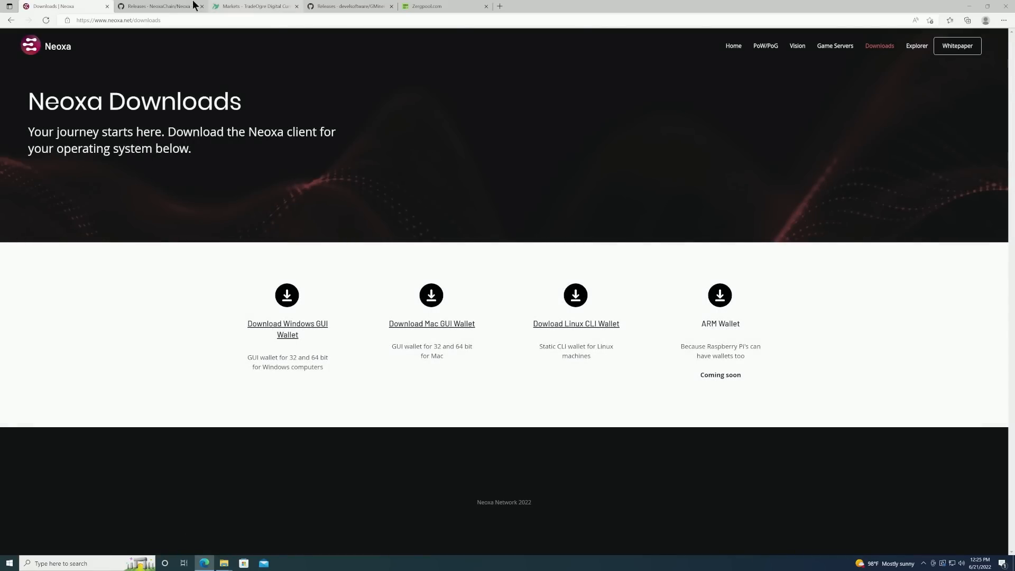
left_click(159, 7)
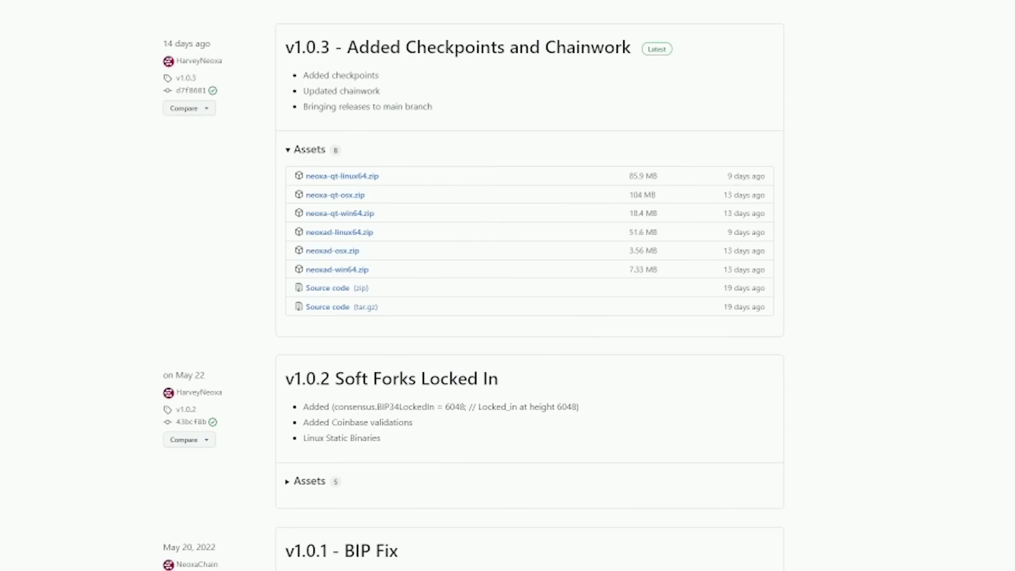
mouse_move(334, 233)
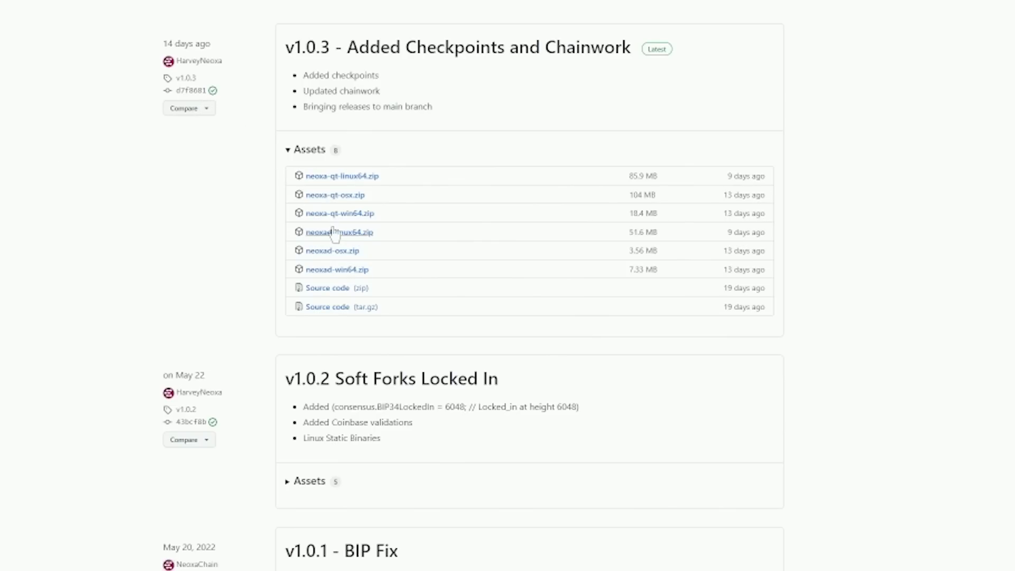
mouse_move(331, 220)
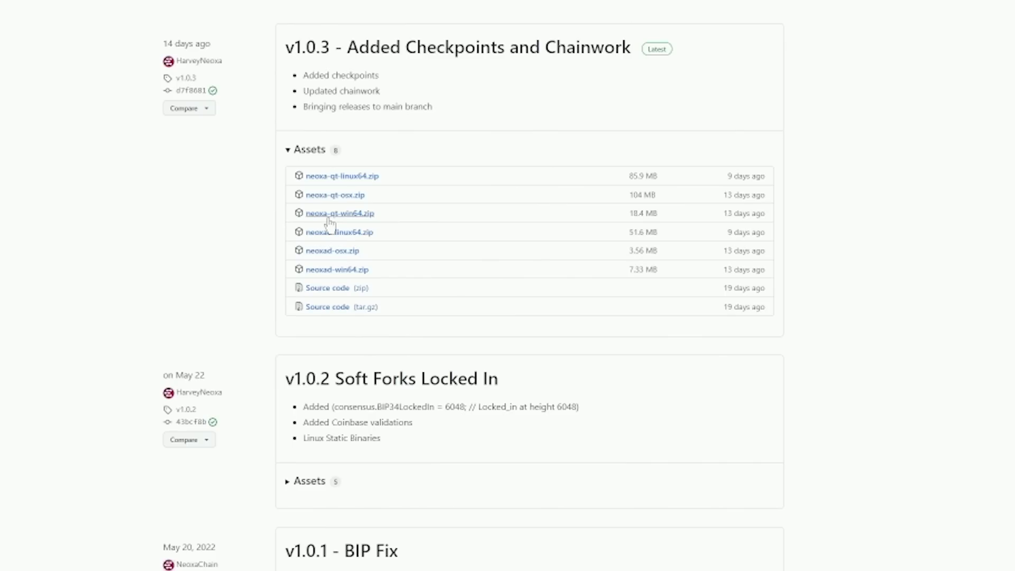
mouse_move(329, 223)
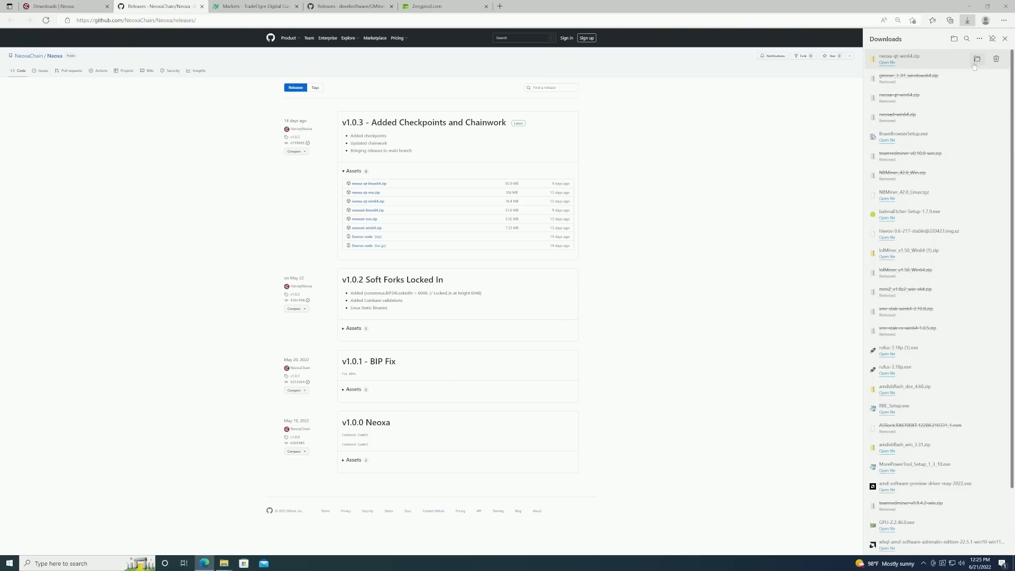
Step: Show neoxa-qt-win64.zip in Downloads and cut it for moving
left_click(977, 59)
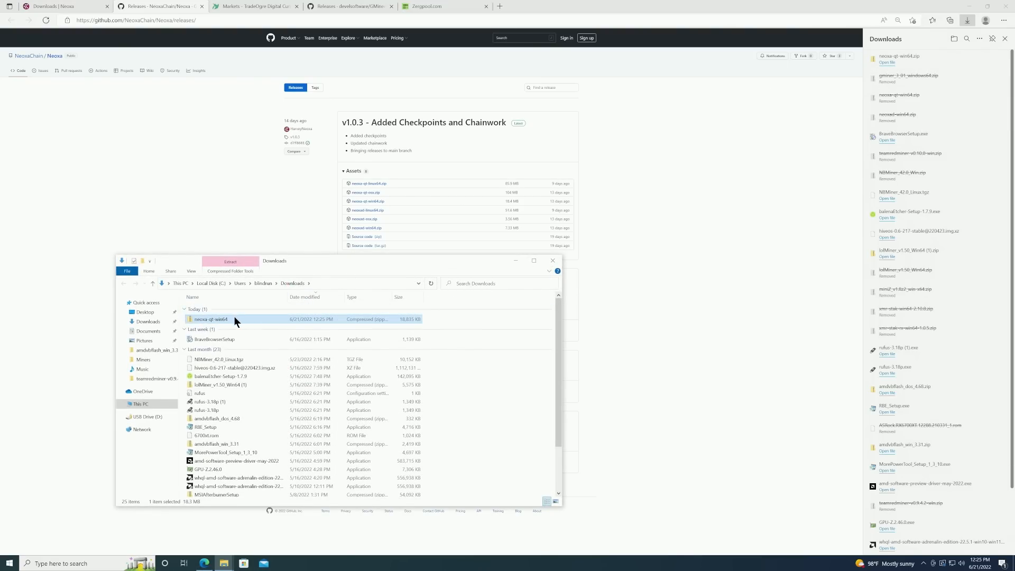
mouse_move(211, 318)
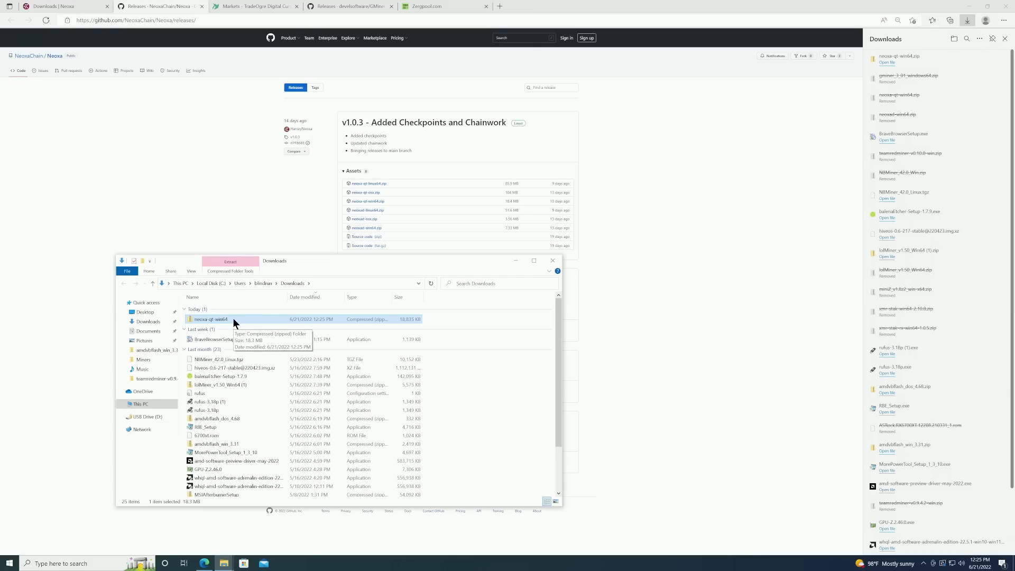
right_click(210, 318)
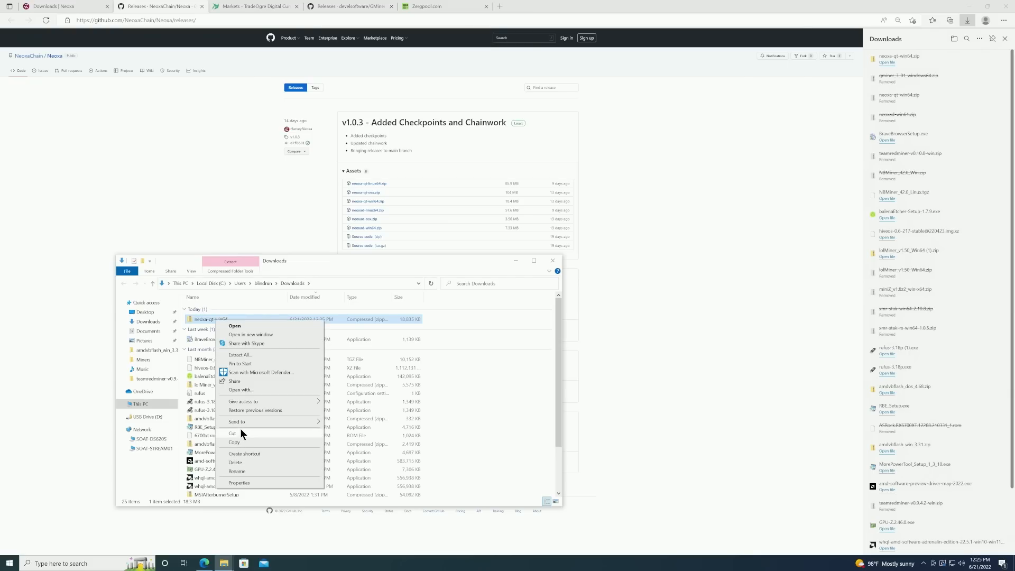
left_click(453, 389)
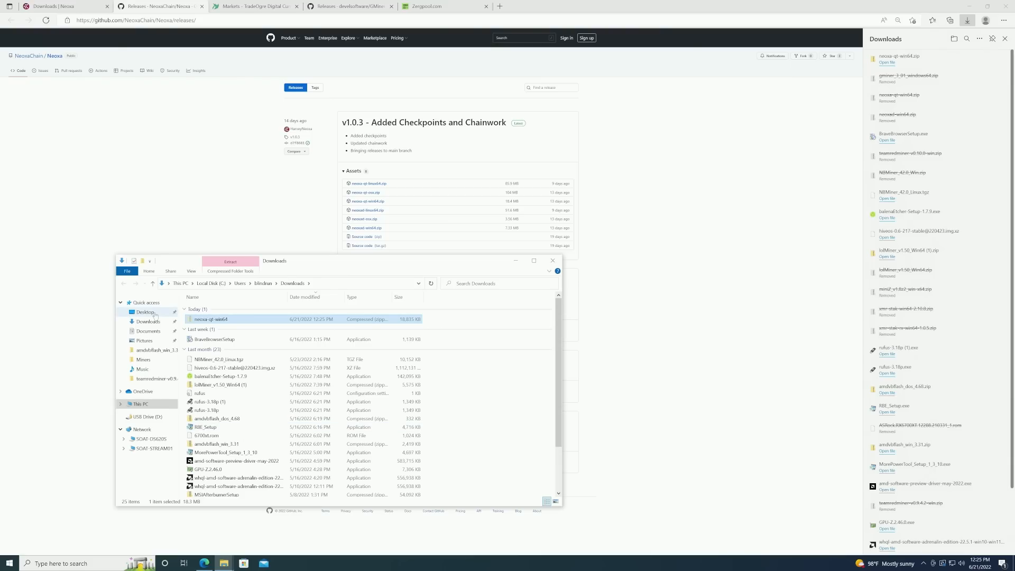
Step: Create a new folder named NEOXA on the Desktop
left_click(145, 311)
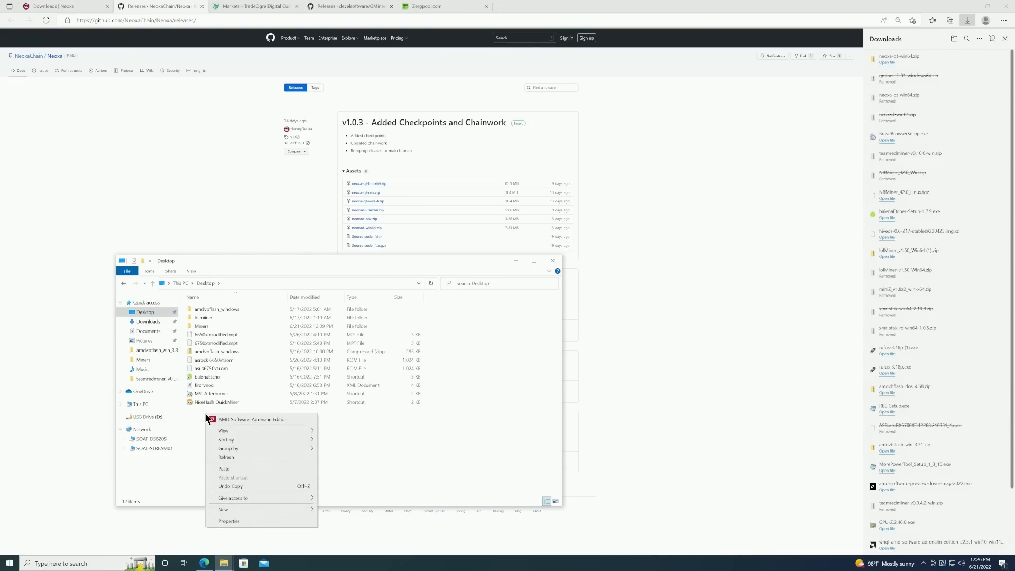
mouse_move(223, 510)
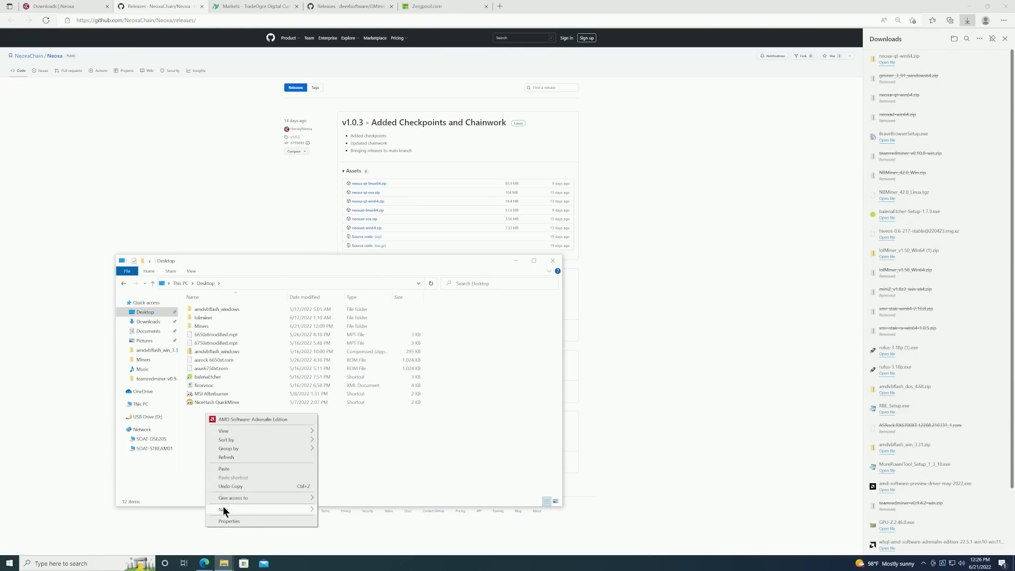
left_click(223, 509)
type("NEOXA")
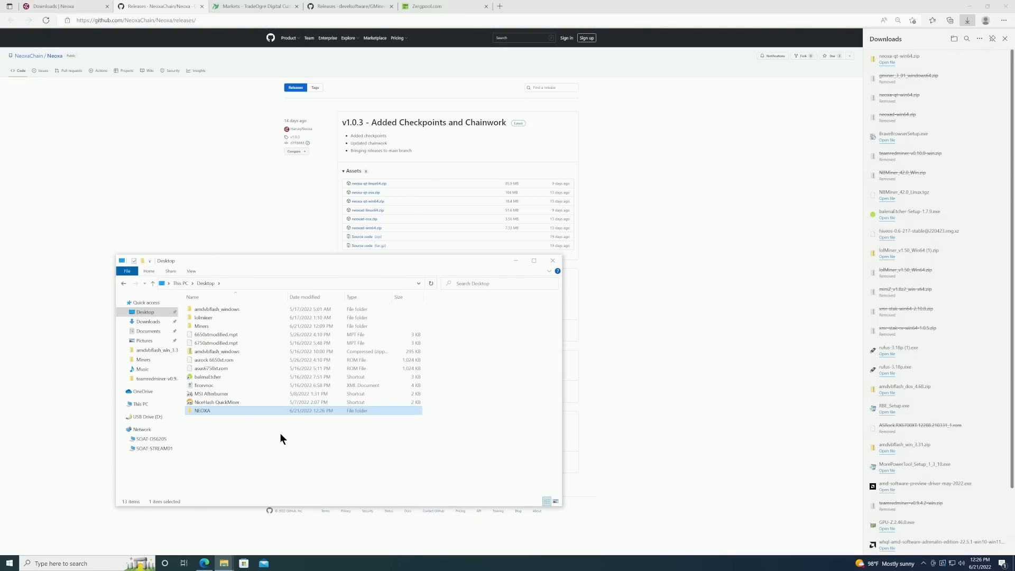
left_click(71, 563)
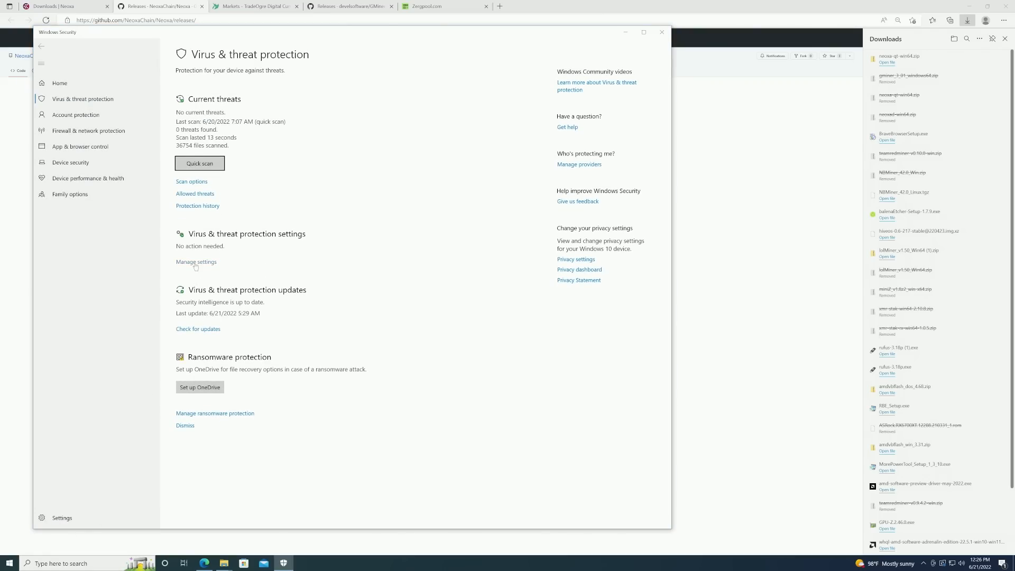
Step: Reach the antivirus Exclusions list in Virus & threat protection settings, approving UAC
left_click(196, 261)
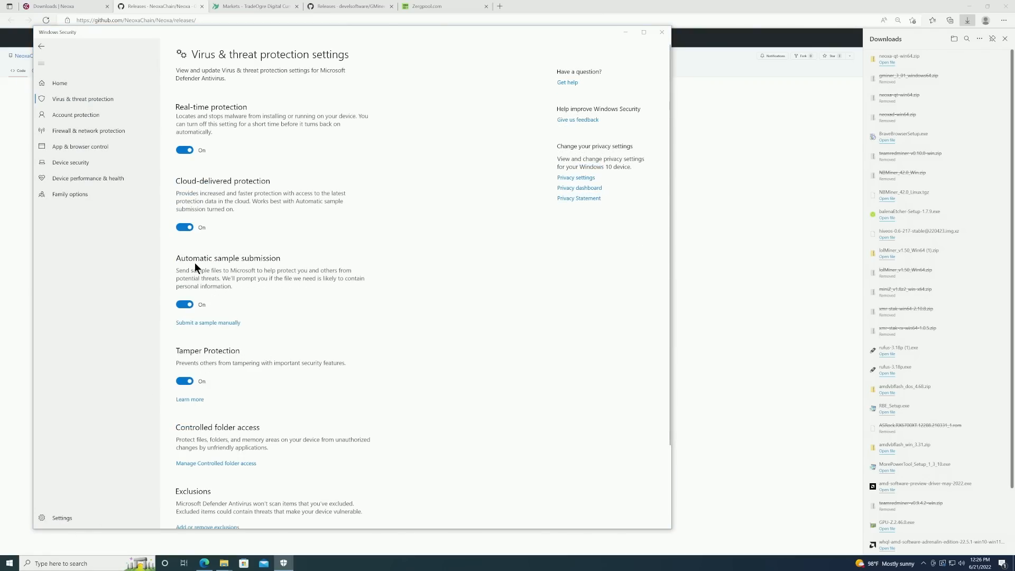
scroll("down", 3)
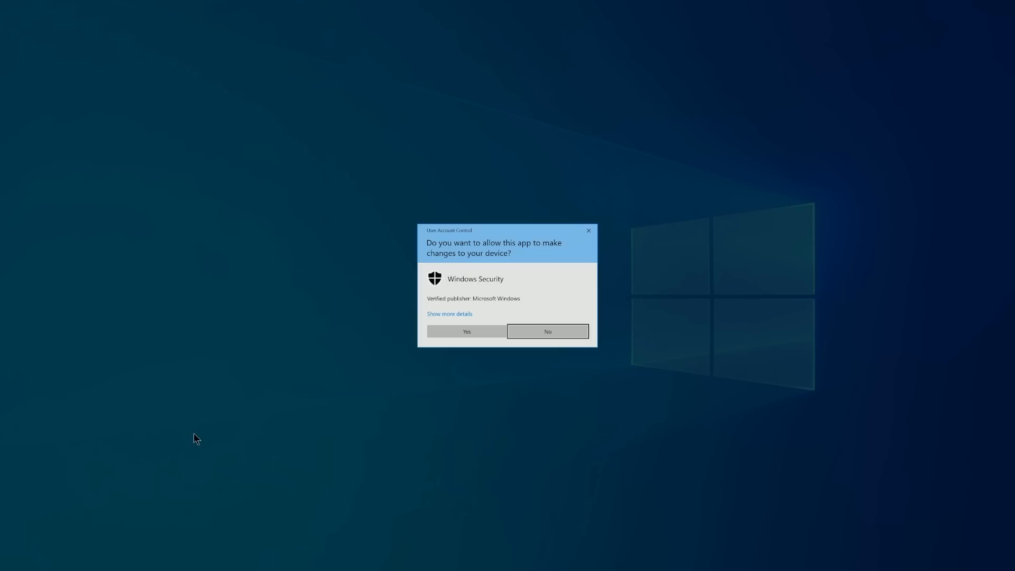
left_click(467, 331)
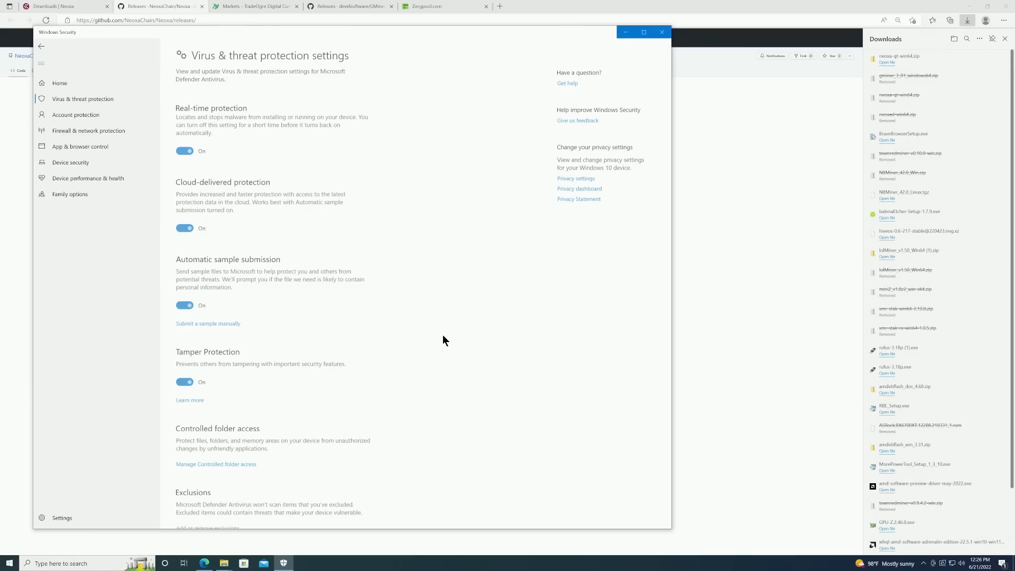
left_click(207, 527)
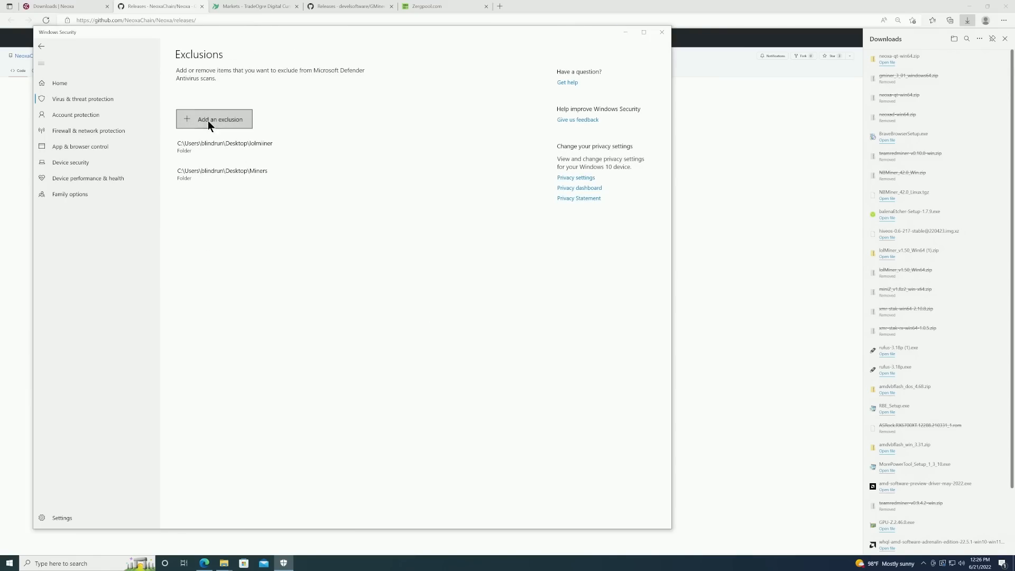
Step: Add the Desktop NEOXA folder as a scan exclusion
left_click(219, 120)
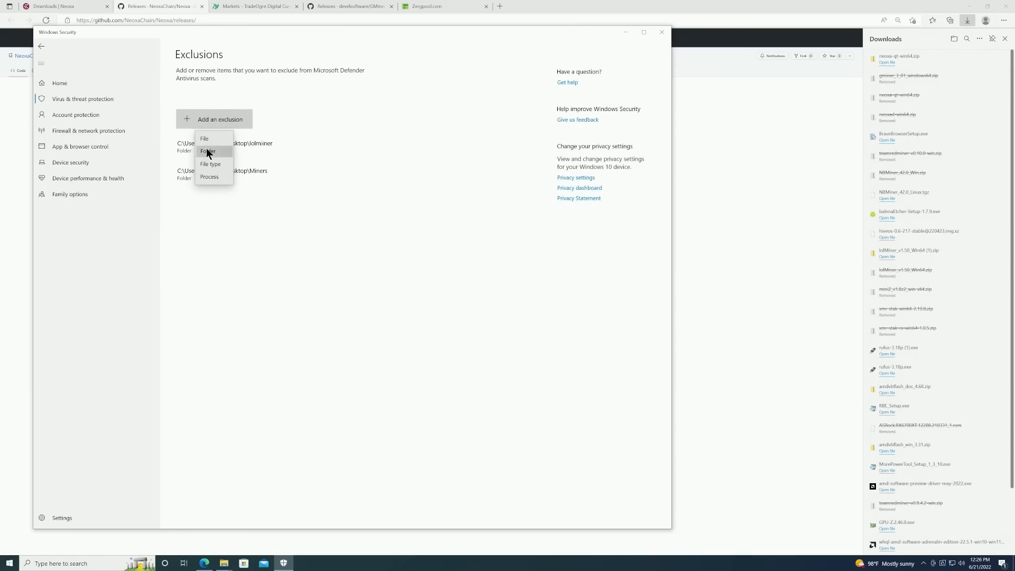
left_click(207, 151)
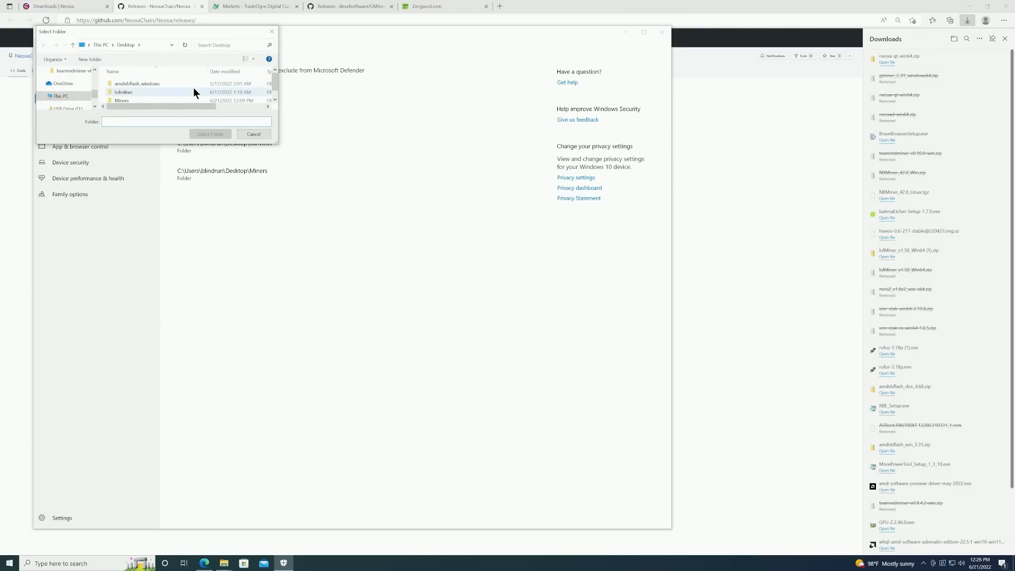
scroll("down", 3)
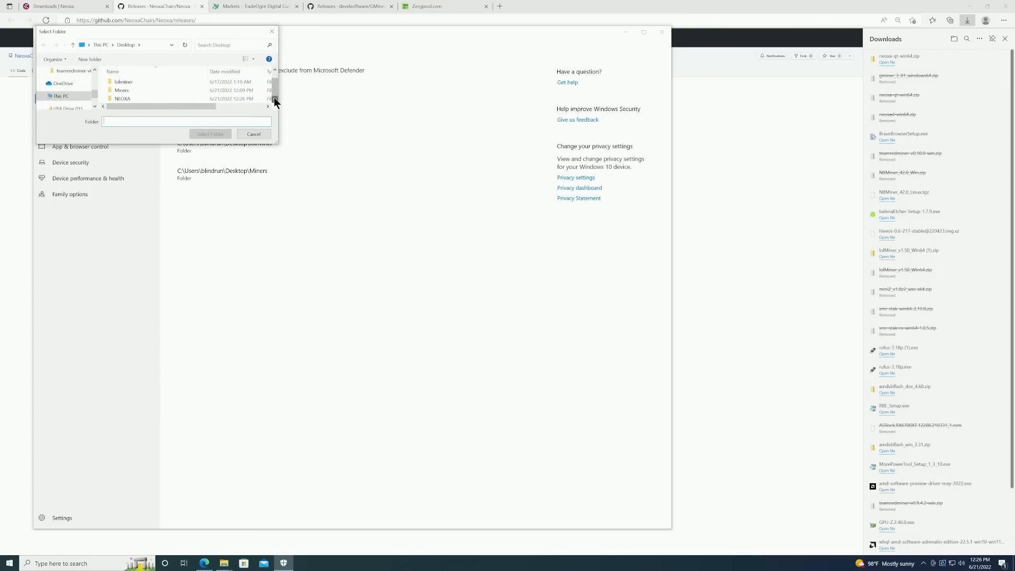
left_click(122, 99)
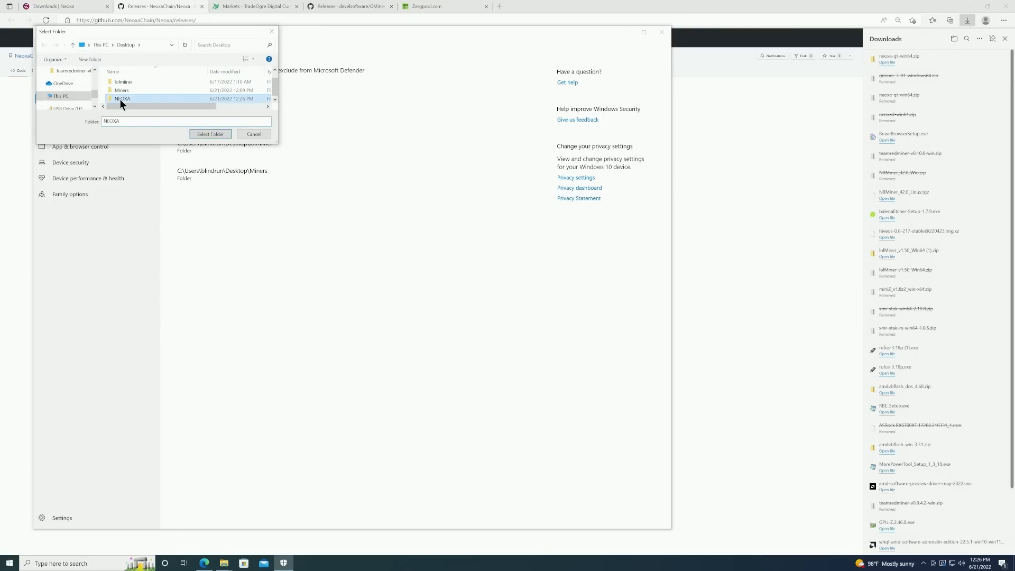
left_click(210, 134)
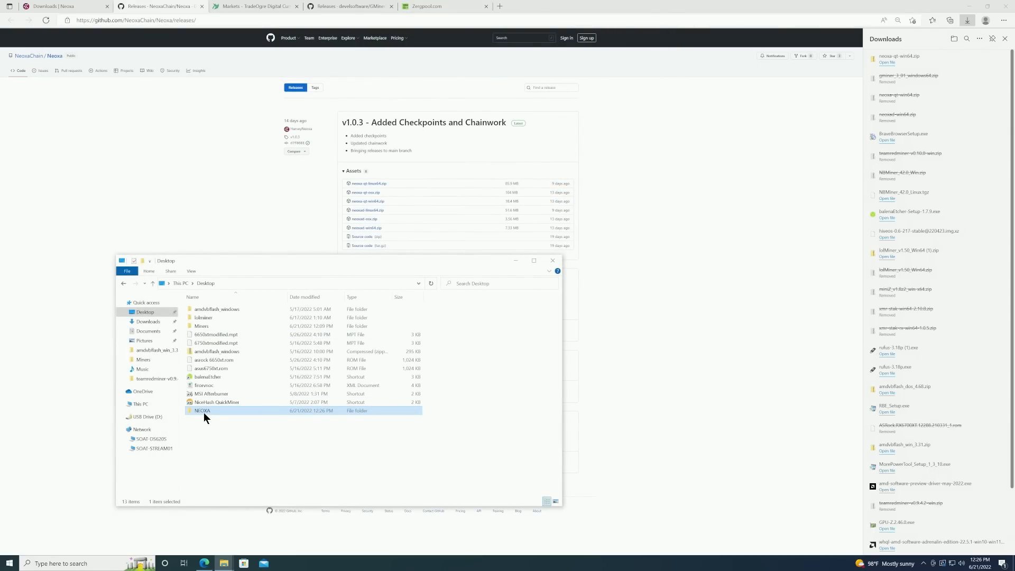
Step: Paste neoxa-qt-win64.zip into NEOXA and extract it into the neoxa-qt-win64 folder
double_click(204, 411)
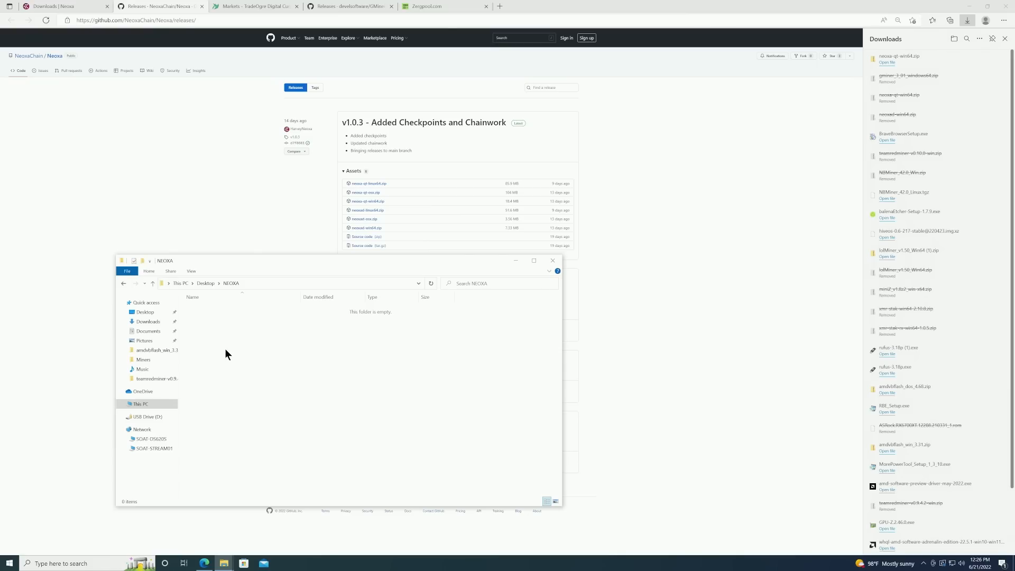
right_click(227, 354)
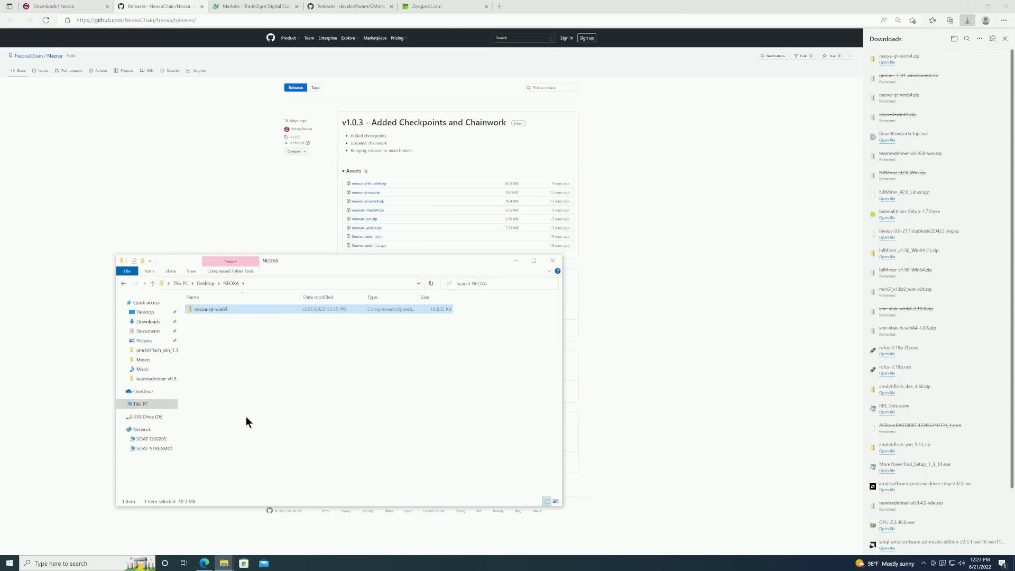
mouse_move(212, 311)
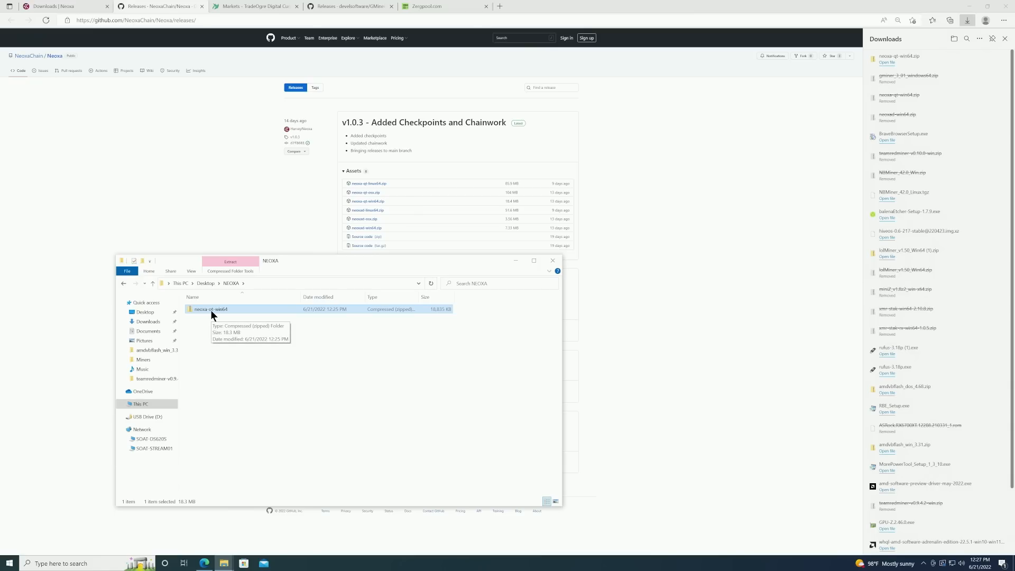
right_click(211, 309)
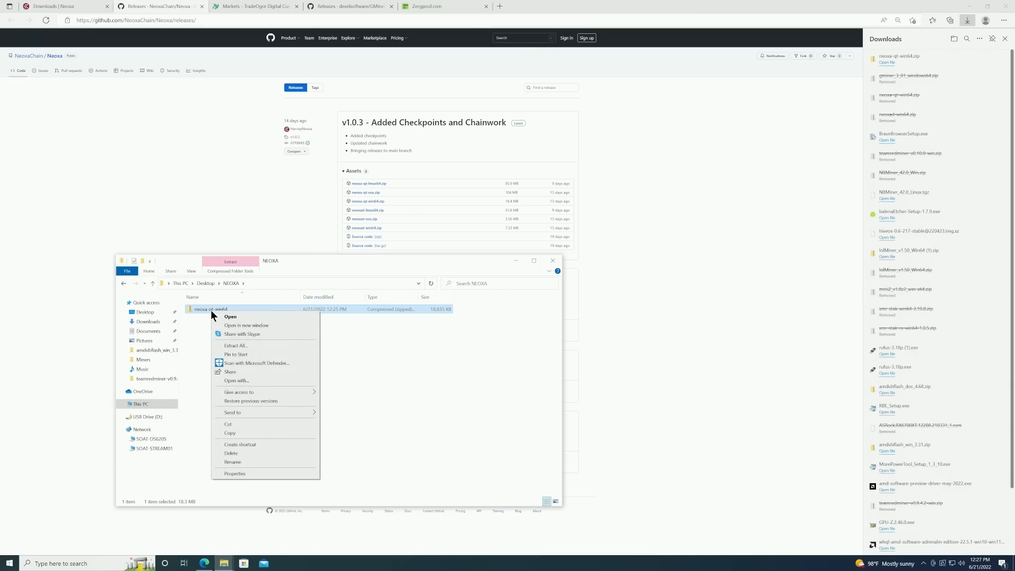
mouse_move(236, 345)
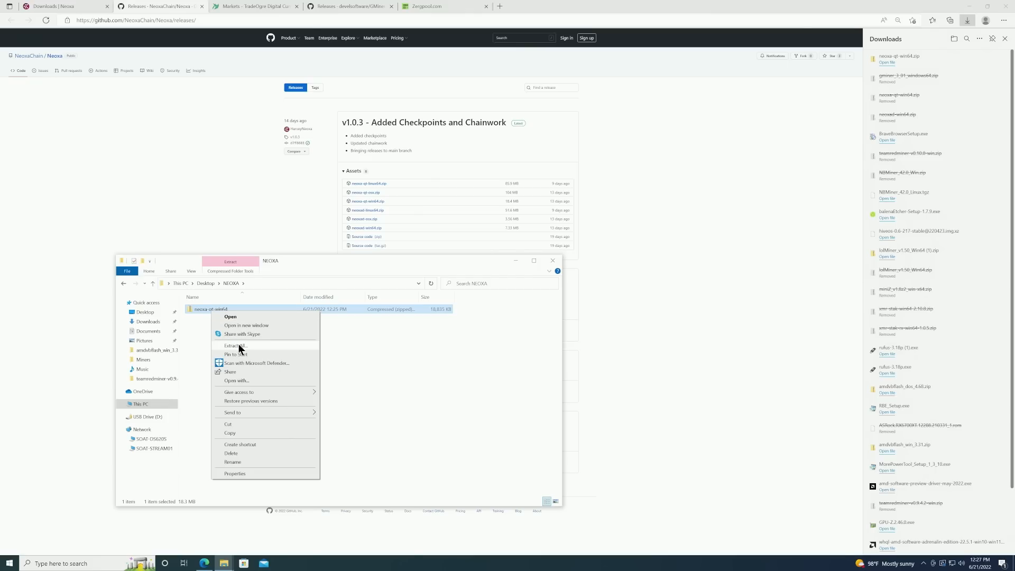
left_click(234, 344)
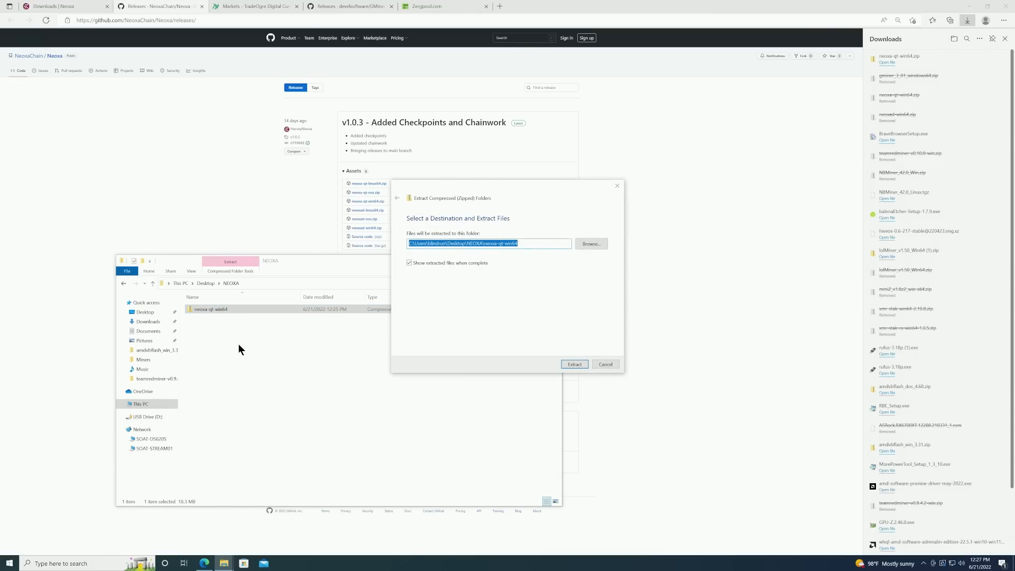
mouse_move(478, 366)
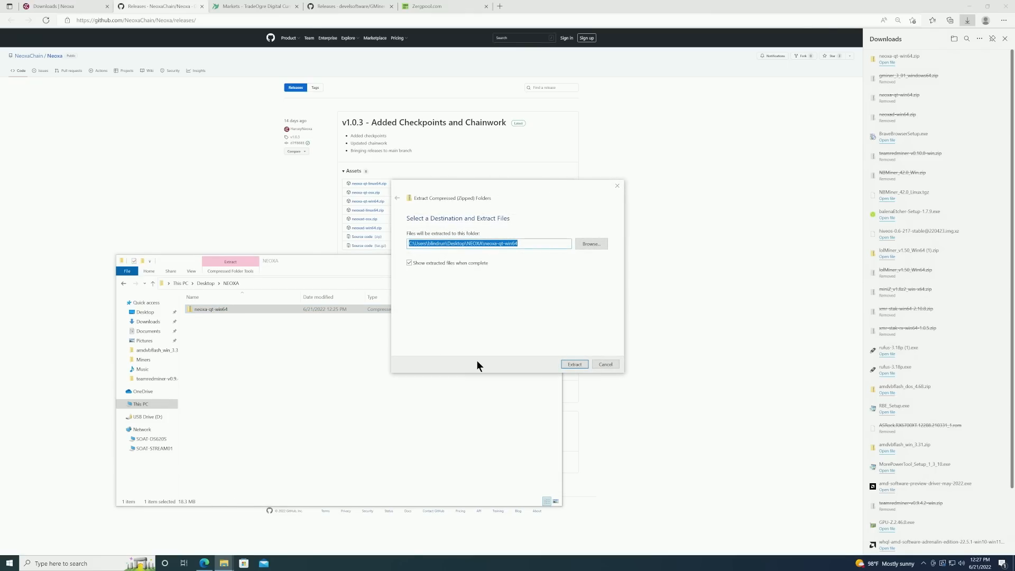
left_click(573, 363)
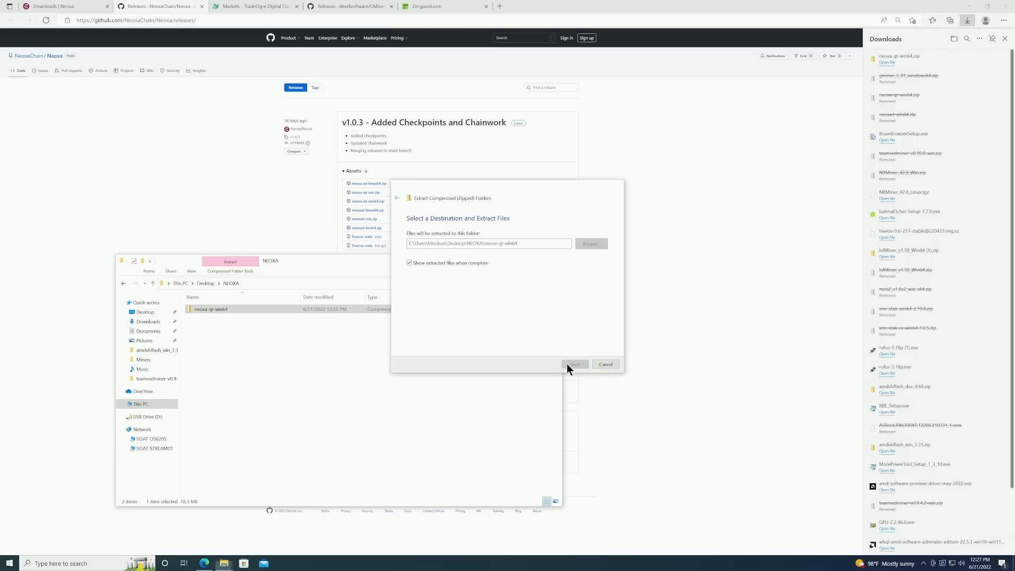
Step: Launch neoxa-qt.exe and run it anyway past the SmartScreen warning
left_click(574, 364)
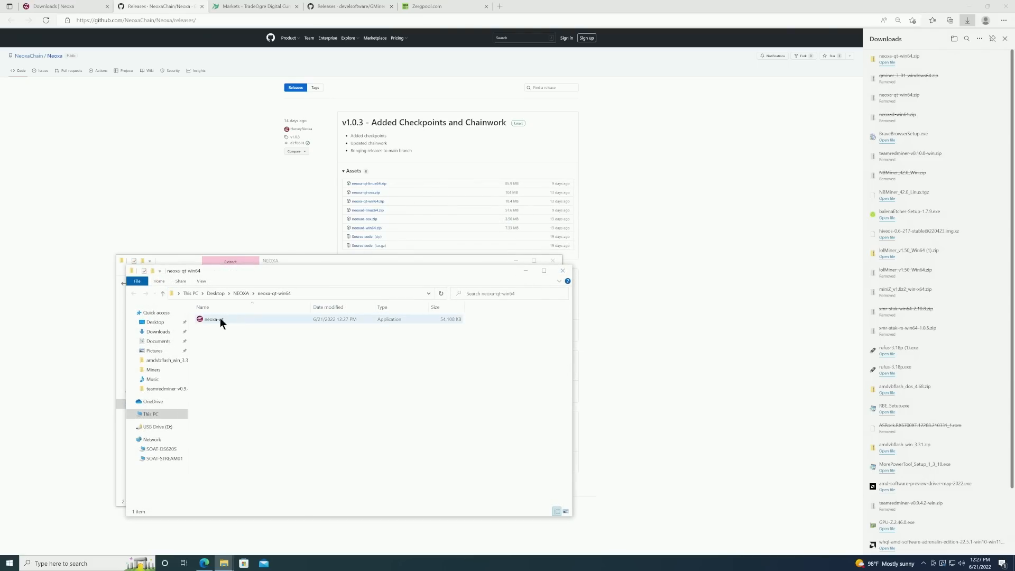
left_click(213, 320)
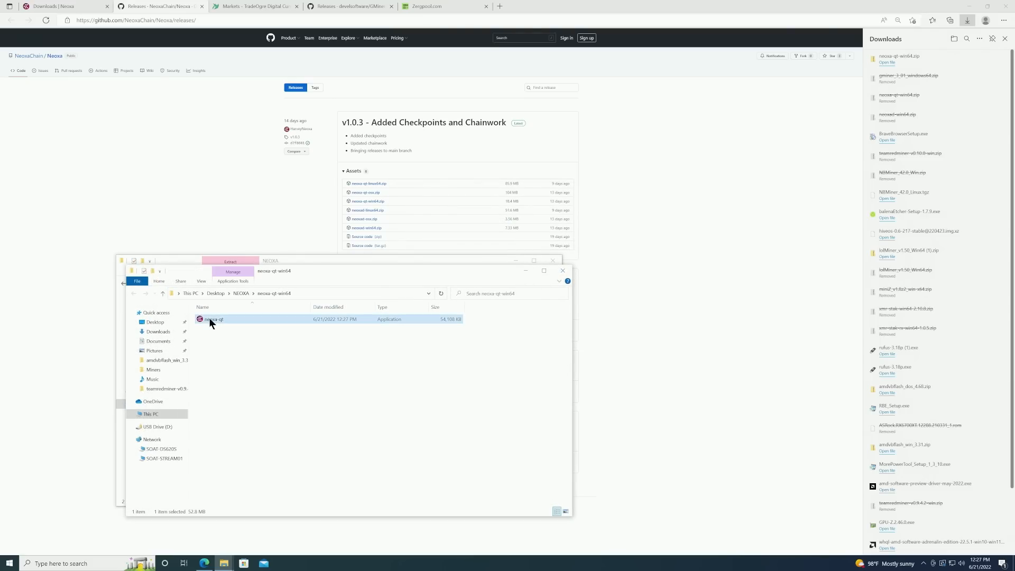
double_click(212, 319)
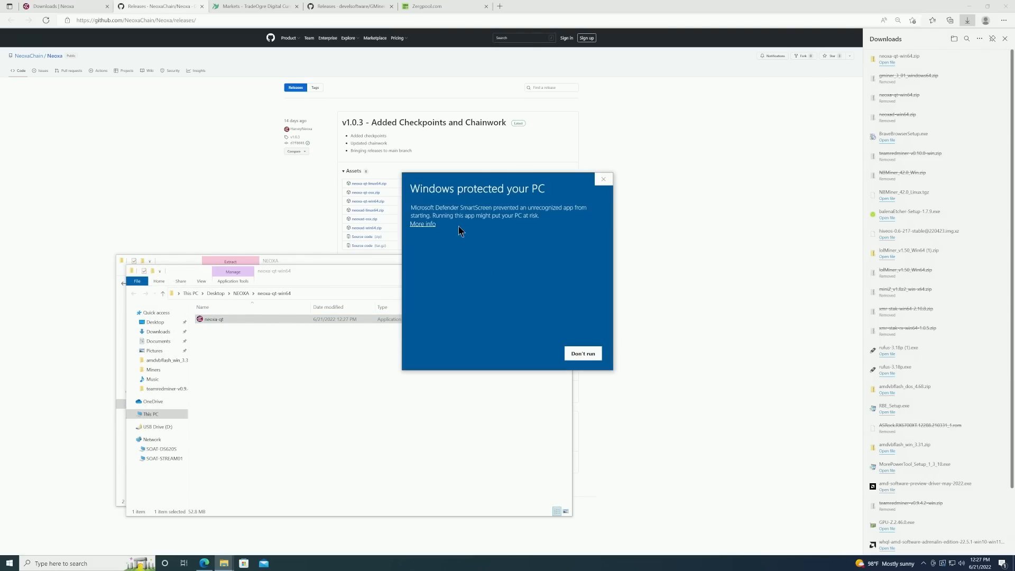
left_click(422, 224)
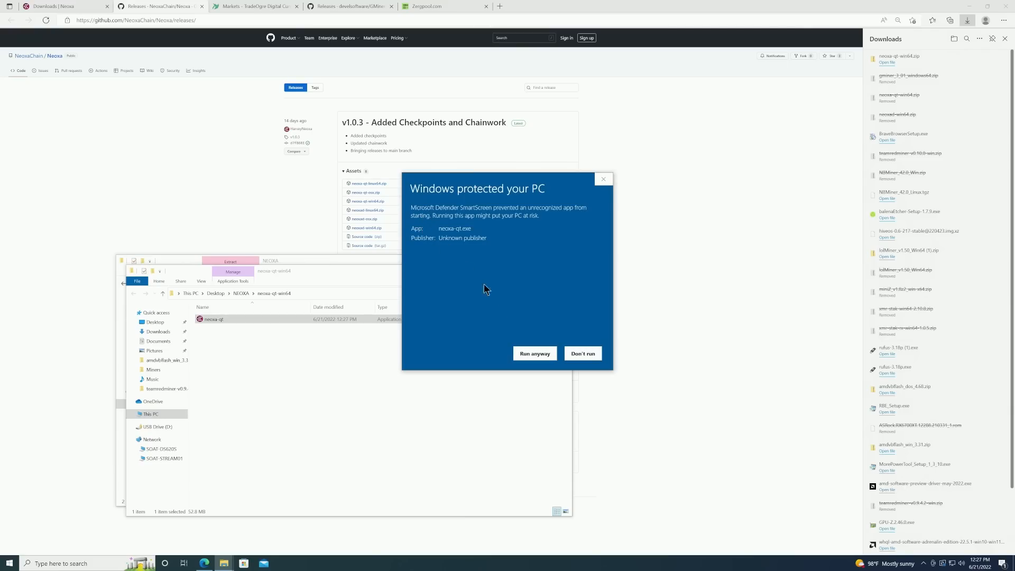
left_click(582, 354)
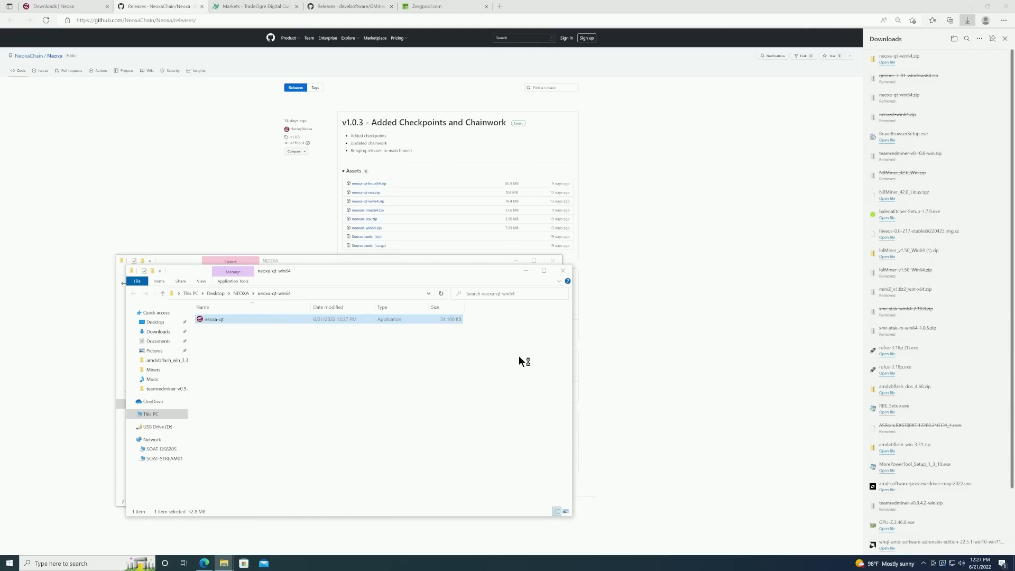
Step: Relaunch the wallet and allow it network access through the firewall
double_click(213, 319)
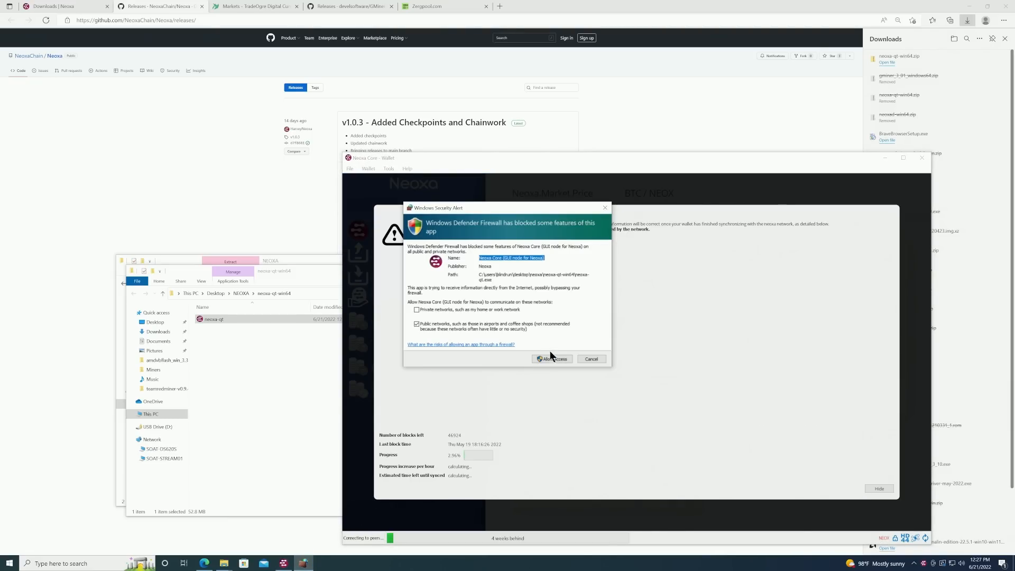
left_click(553, 358)
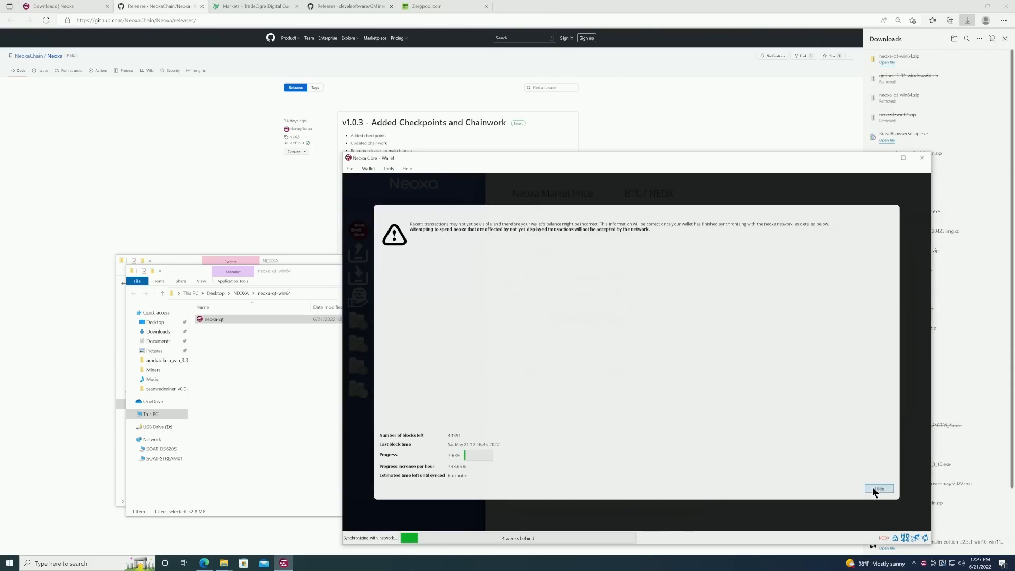
Step: On the Receive page, show the address and QR code of the 'mining' payment request
left_click(878, 488)
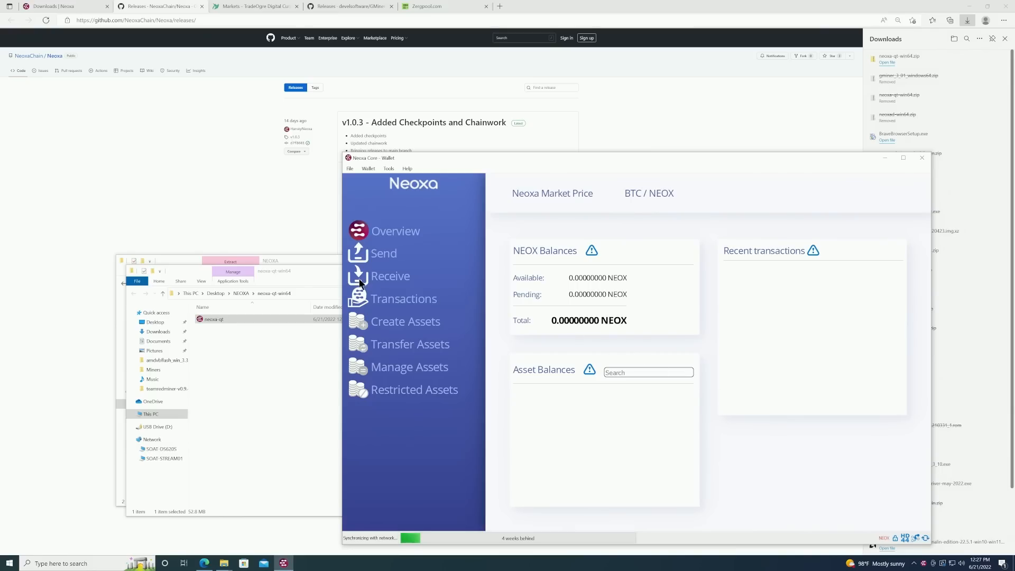
left_click(391, 276)
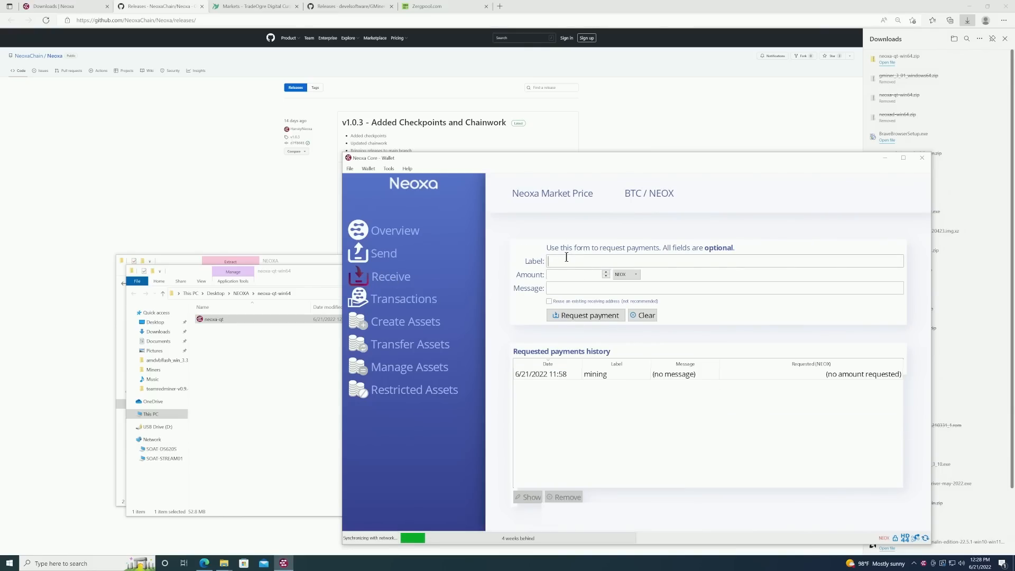
type("m")
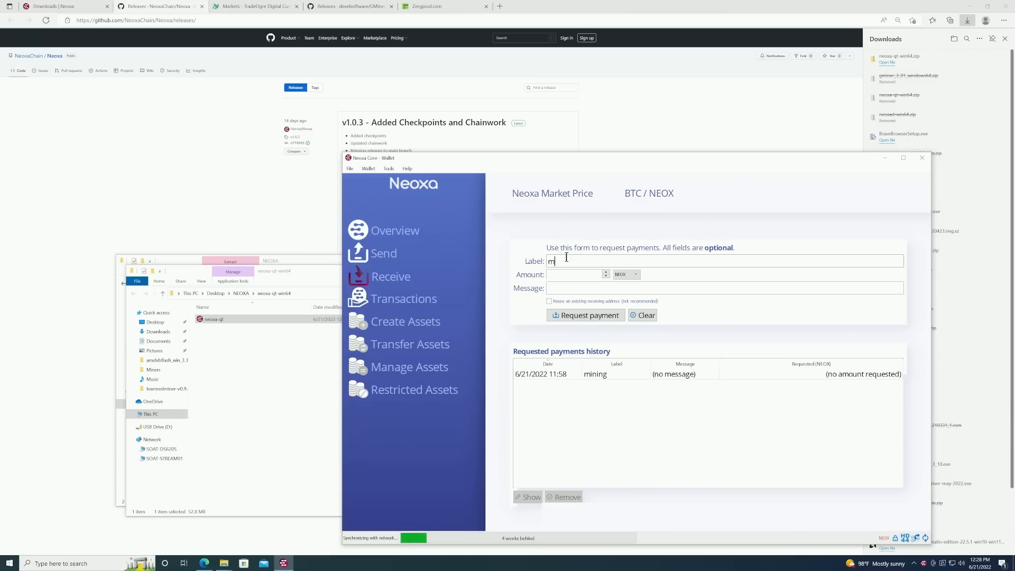
left_click(645, 315)
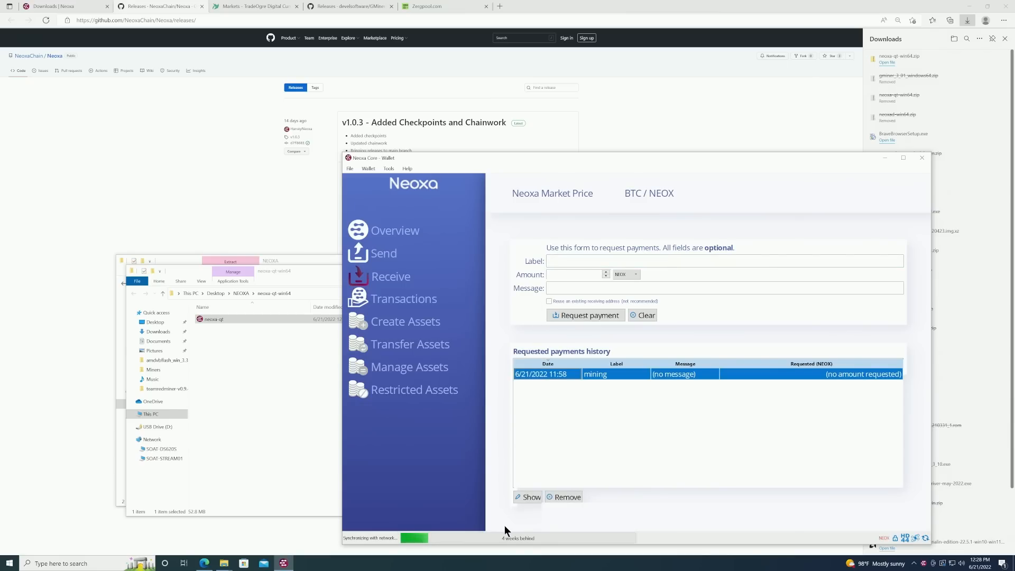
left_click(531, 497)
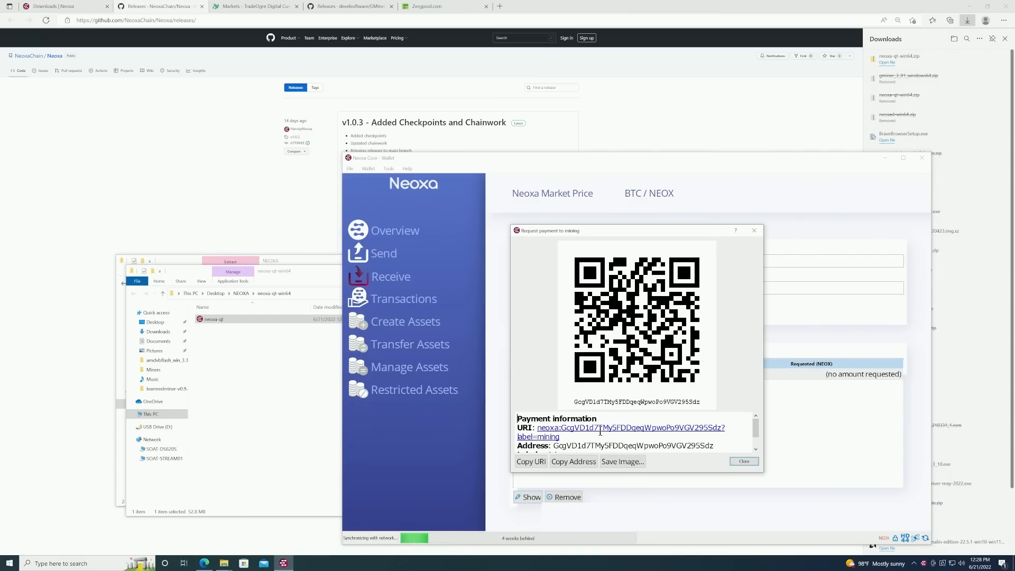
mouse_move(574, 461)
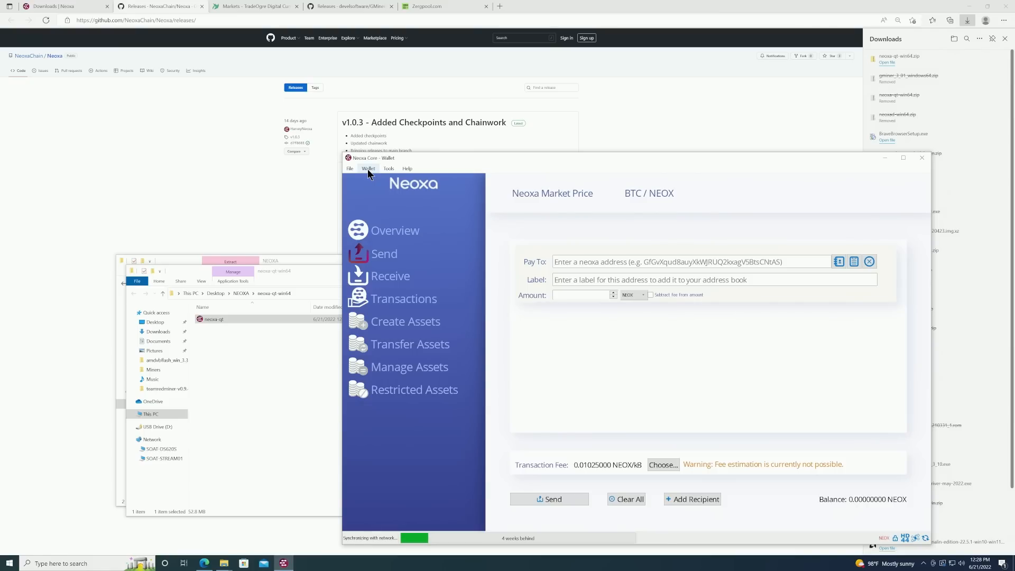
Step: Start Backup Wallet from the Wallet menu to bring up its save dialog
left_click(368, 168)
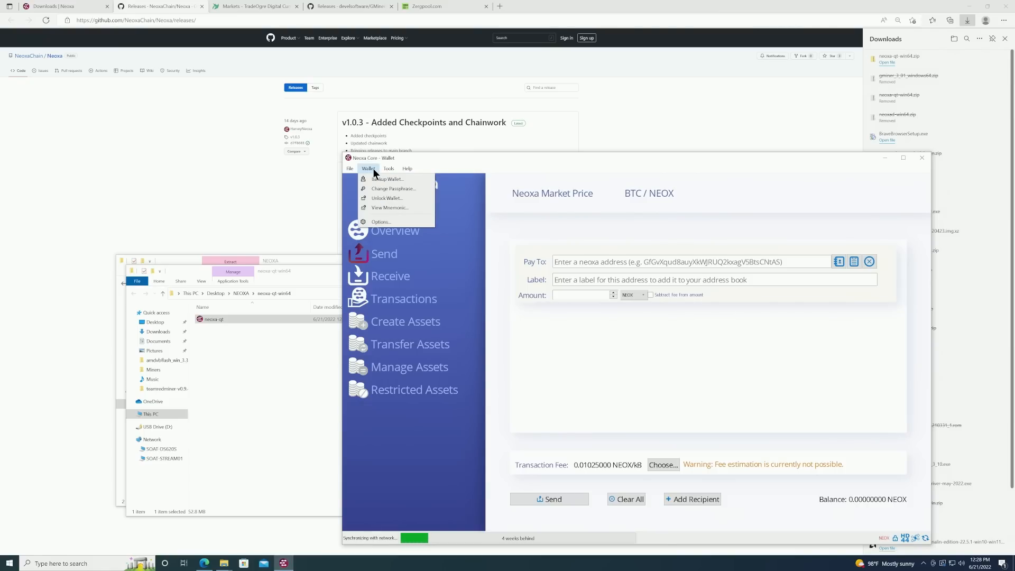
mouse_move(387, 179)
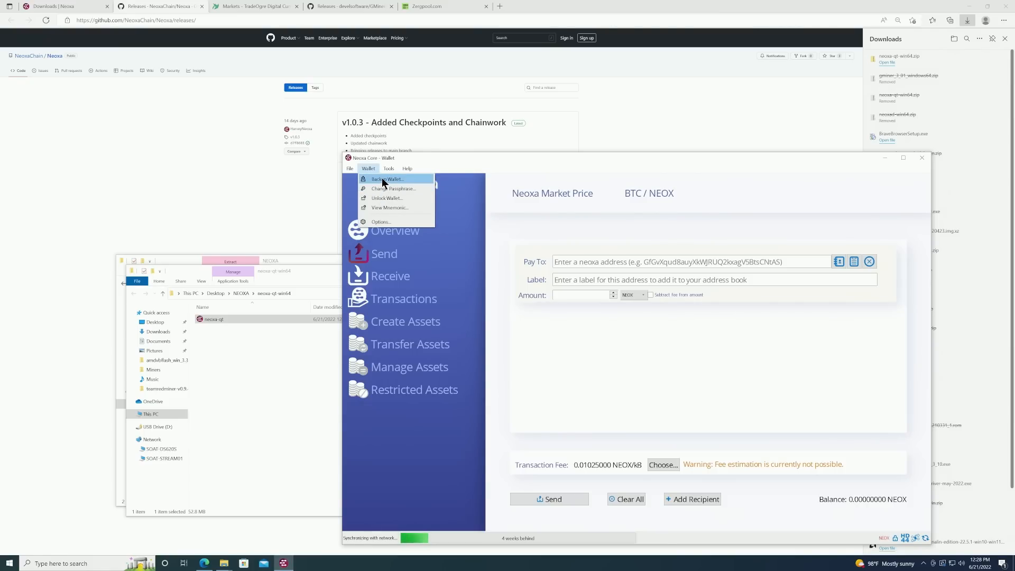
left_click(387, 179)
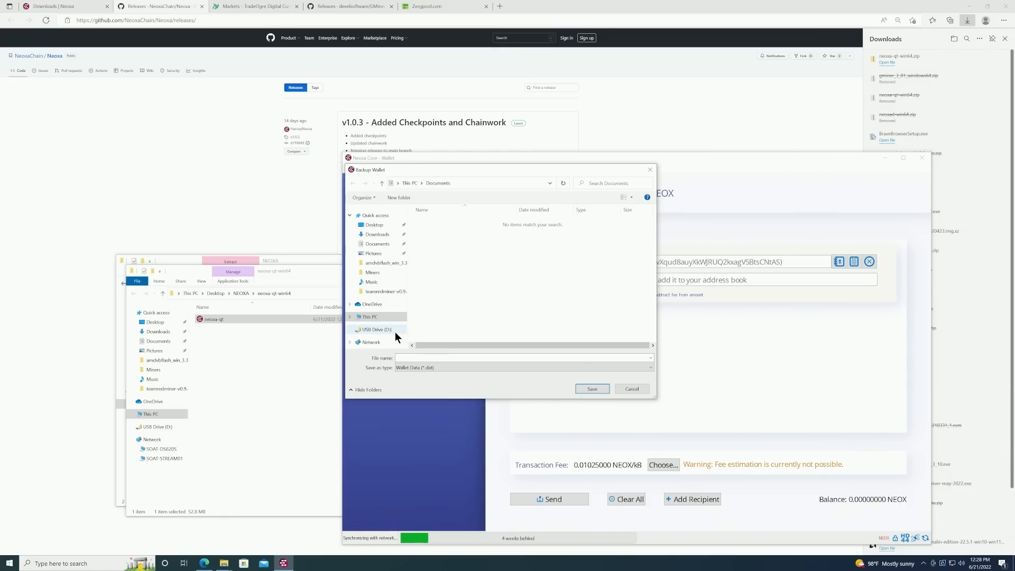
Step: Unlock USB Drive (D:) with its BitLocker password and pick Wallets (D:) as the backup destination
left_click(375, 329)
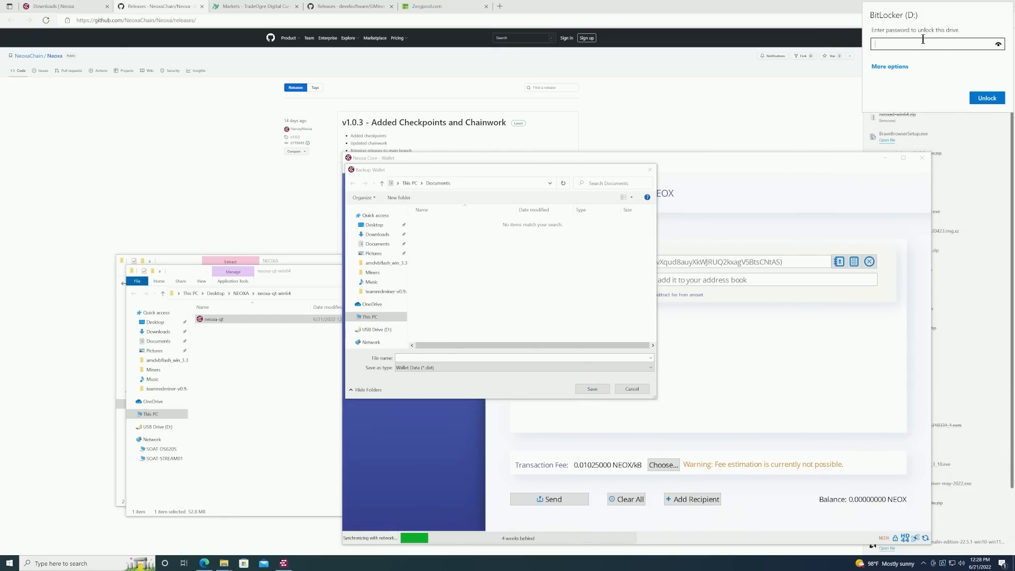
type("•")
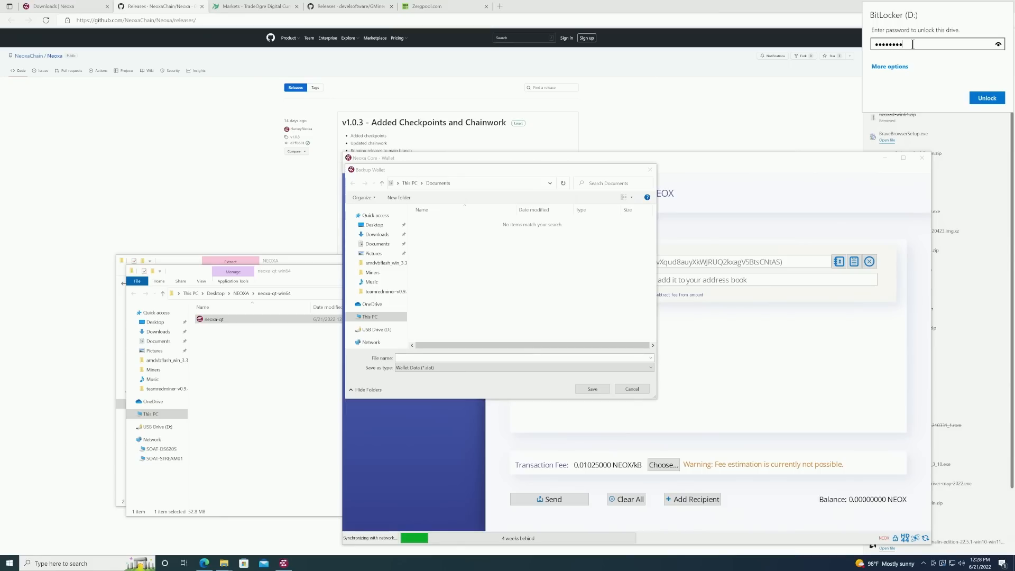
type("•")
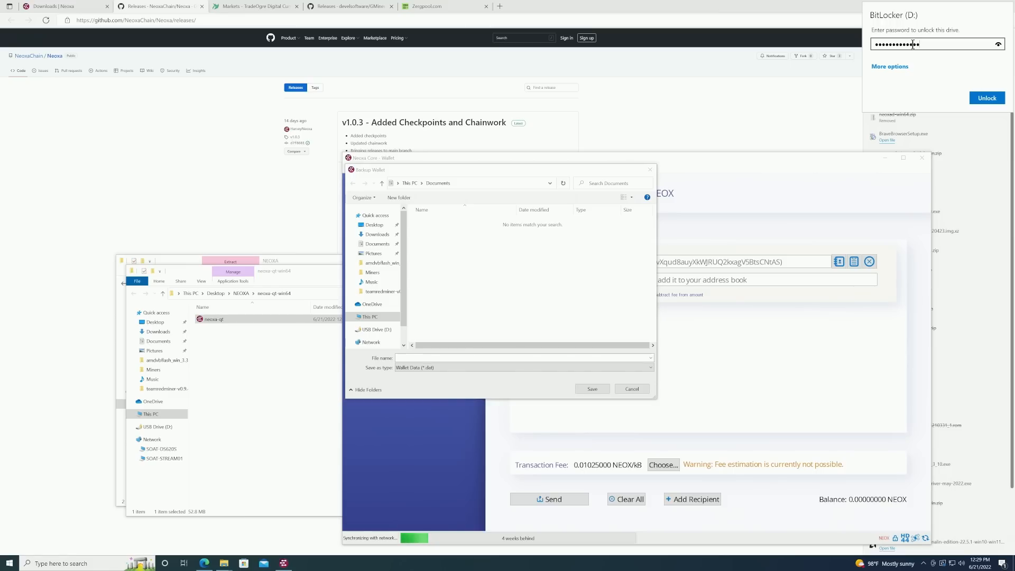
left_click(987, 97)
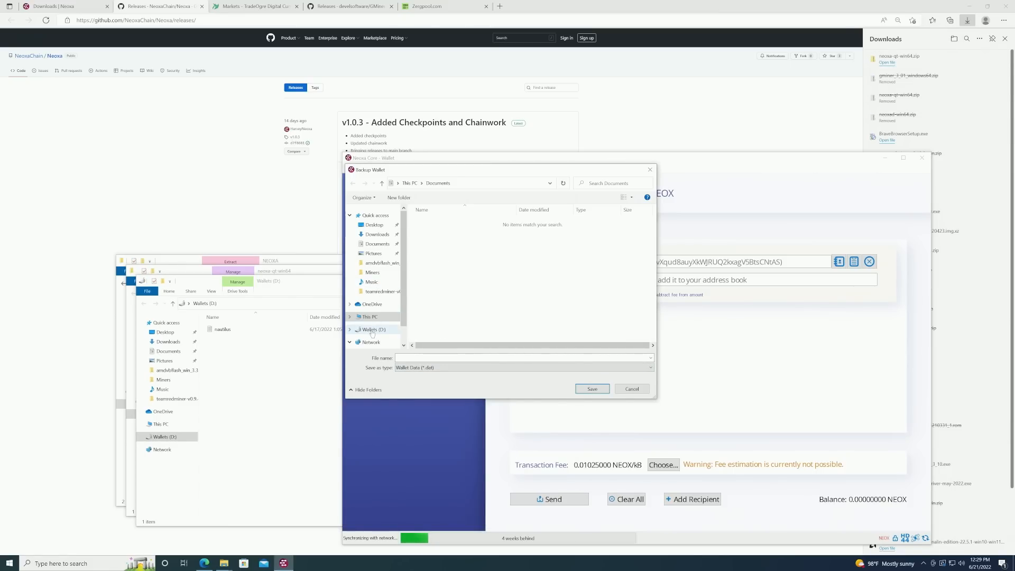
left_click(377, 330)
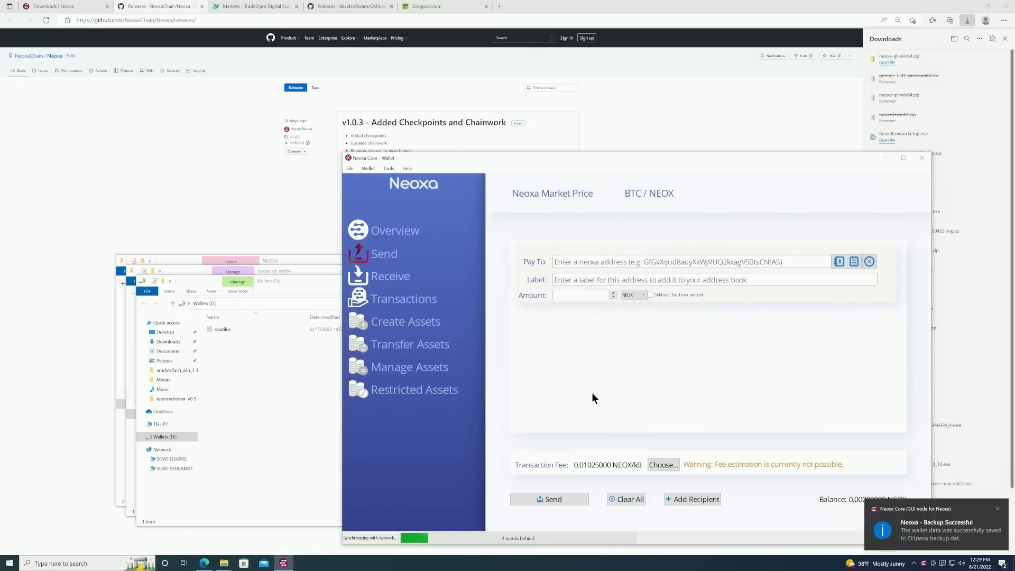
mouse_move(369, 167)
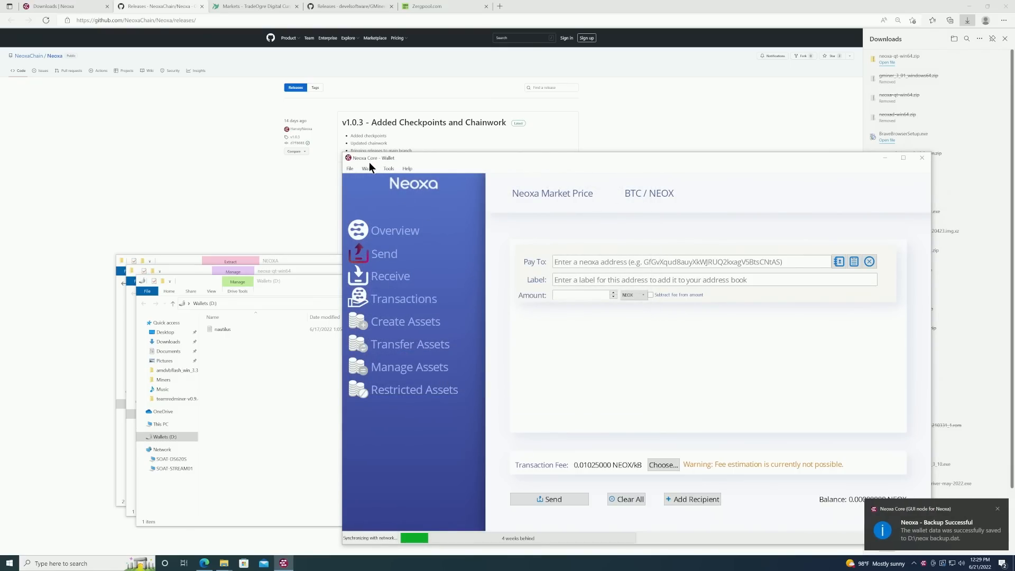
Step: Close the Wallet menu in Neoxa Core and bring up the TradeOgre Markets browser tab
left_click(368, 168)
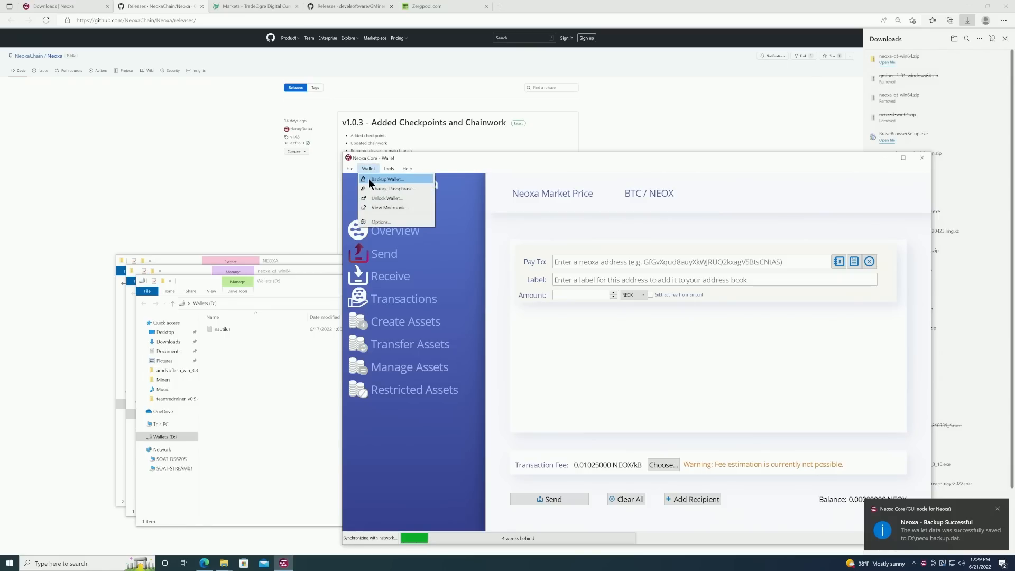
mouse_move(368, 170)
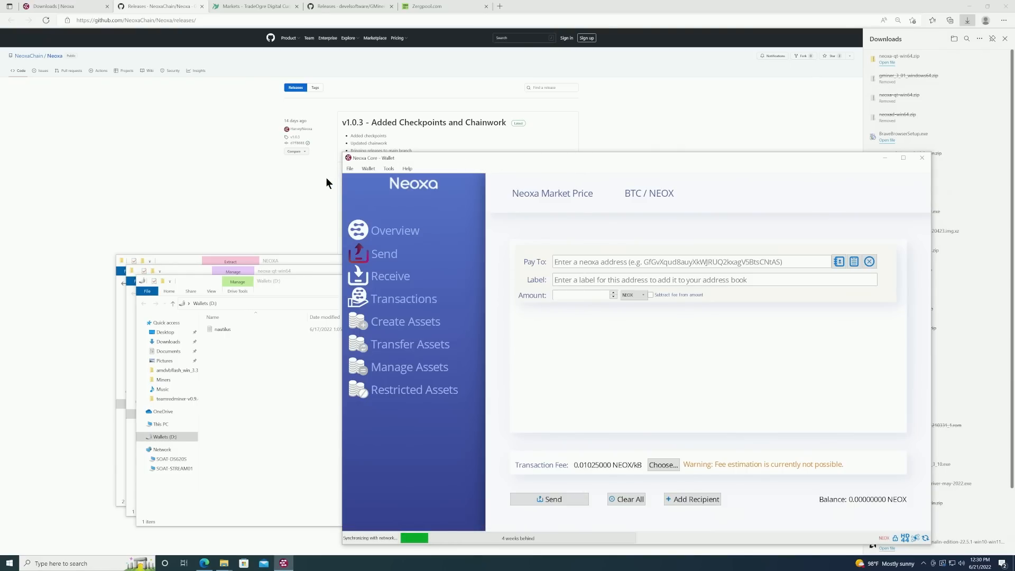
left_click(350, 168)
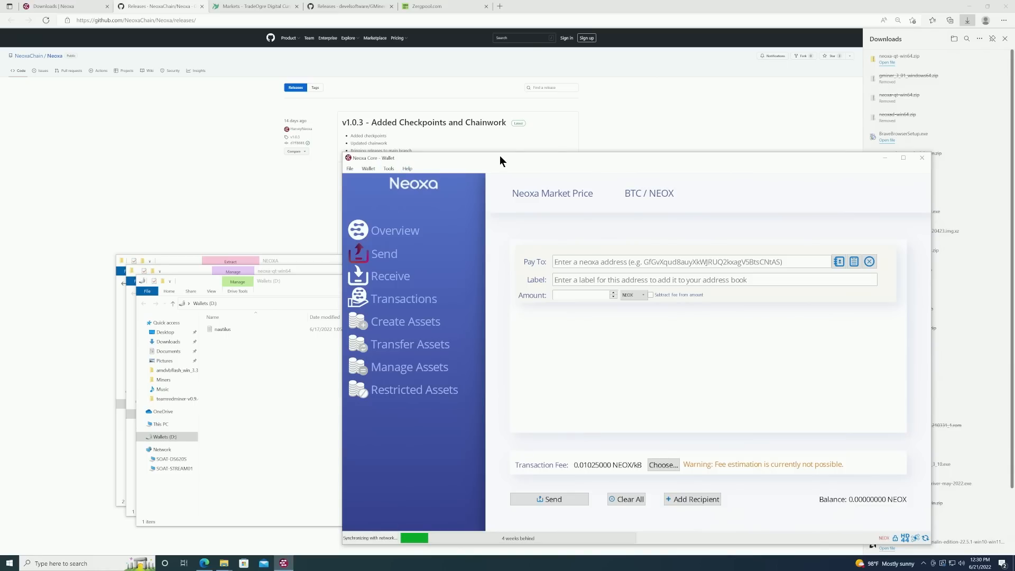
mouse_move(607, 203)
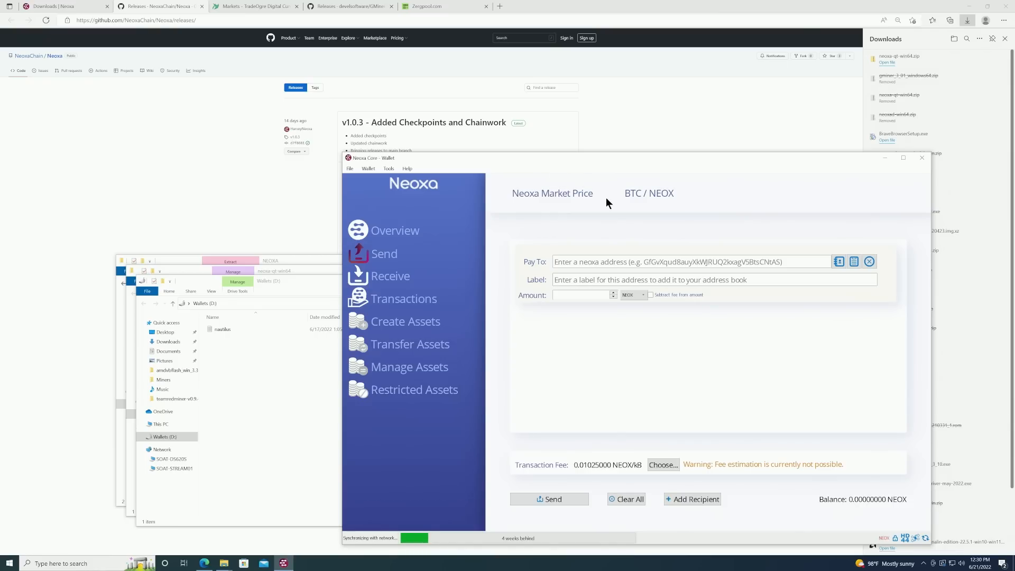
mouse_move(614, 162)
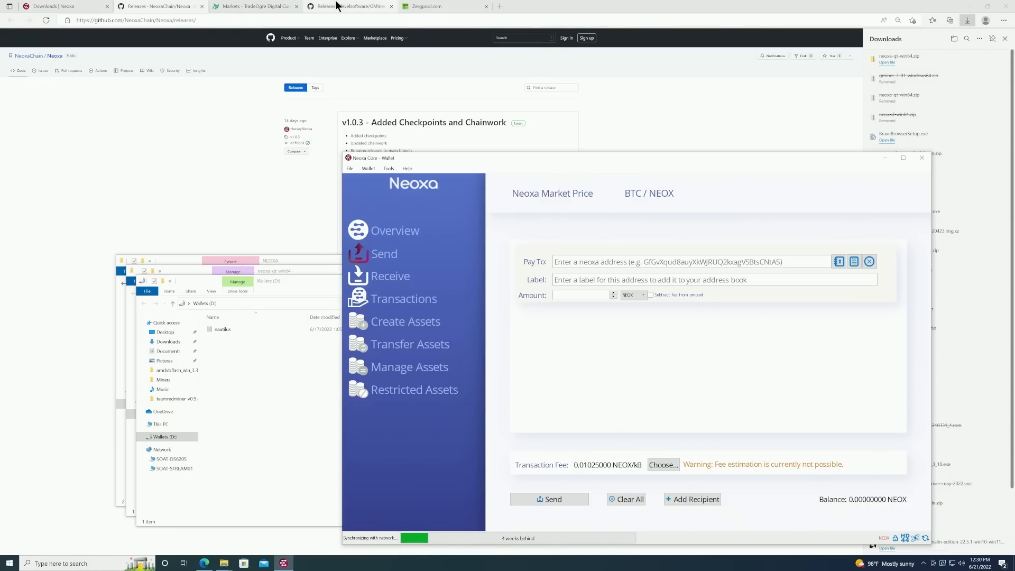
left_click(253, 6)
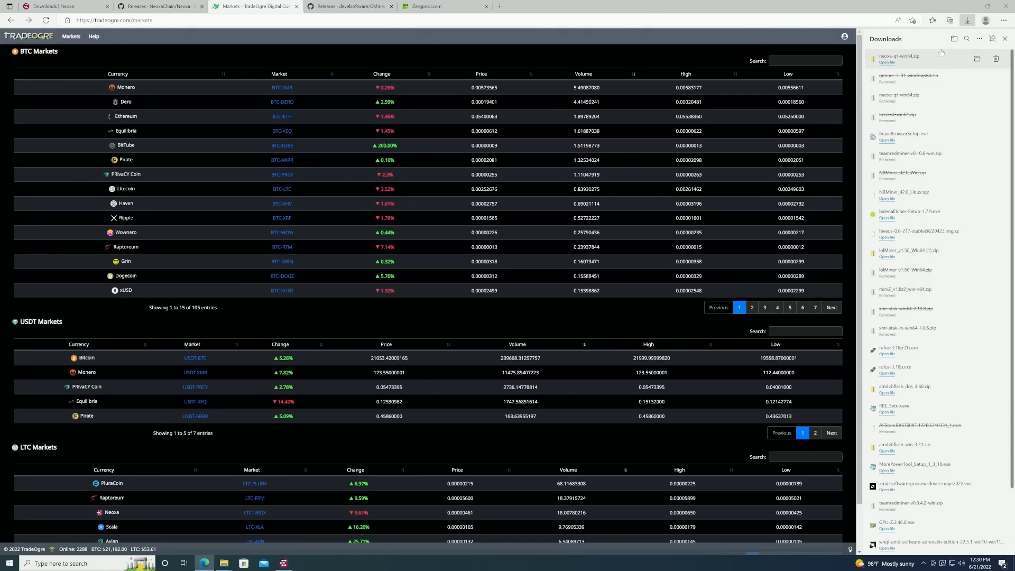
Step: Dismiss the Downloads panel and go to TradeOgre's Sign In page from the account icon
left_click(1006, 39)
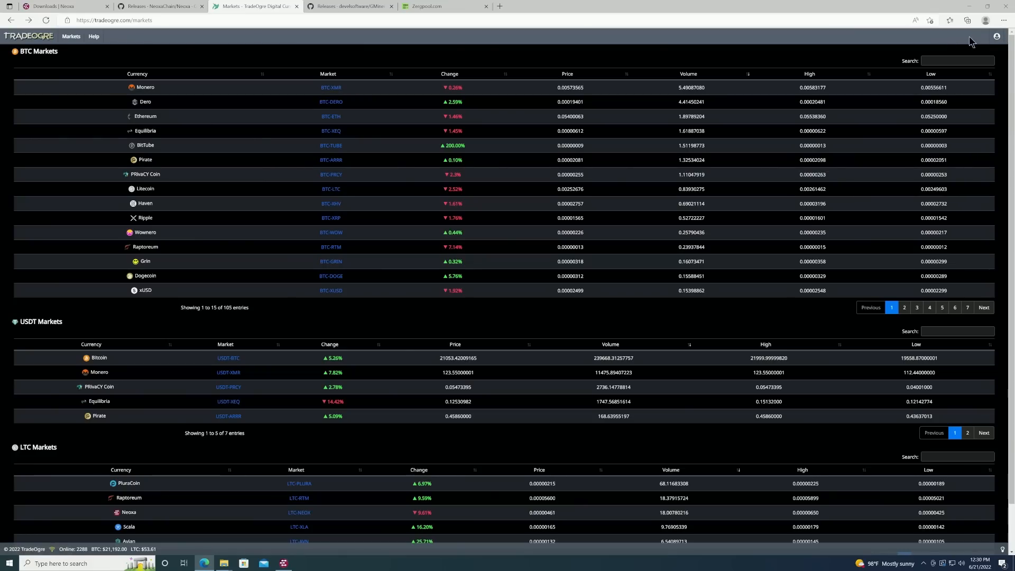
mouse_move(997, 37)
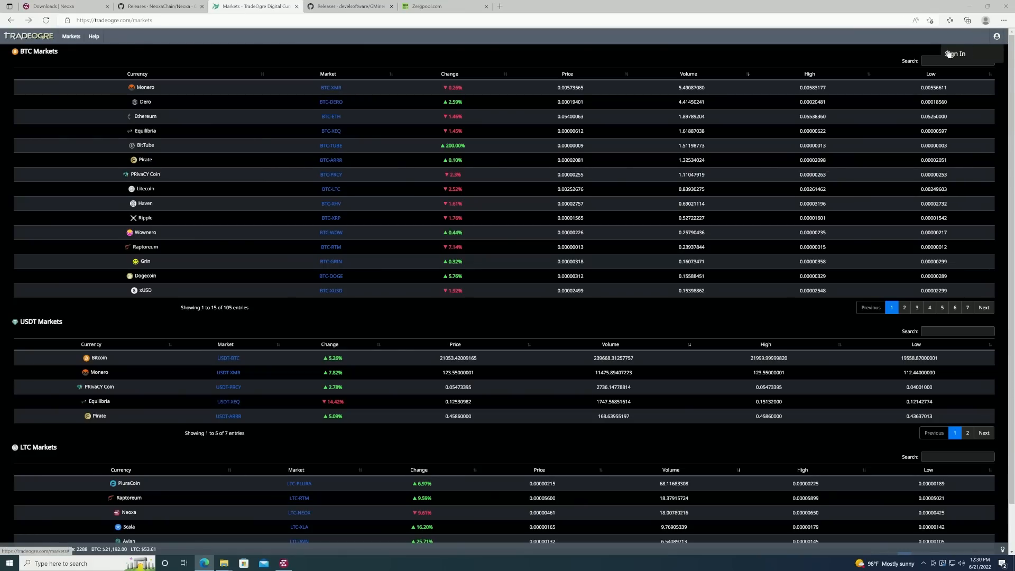
left_click(955, 54)
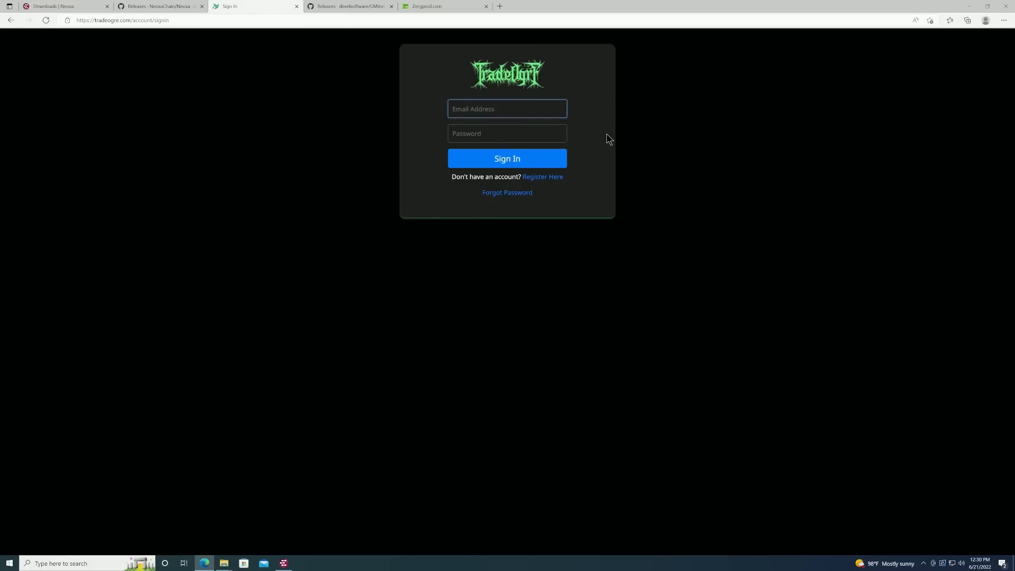
mouse_move(543, 177)
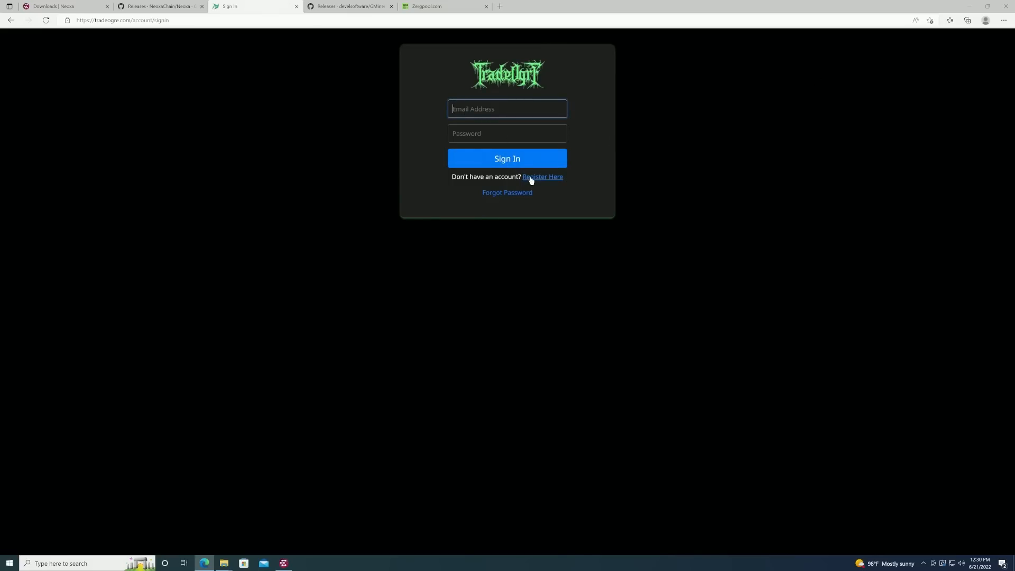
Step: Fill the registration form with the saved email and password and accept the Terms of Service
left_click(542, 177)
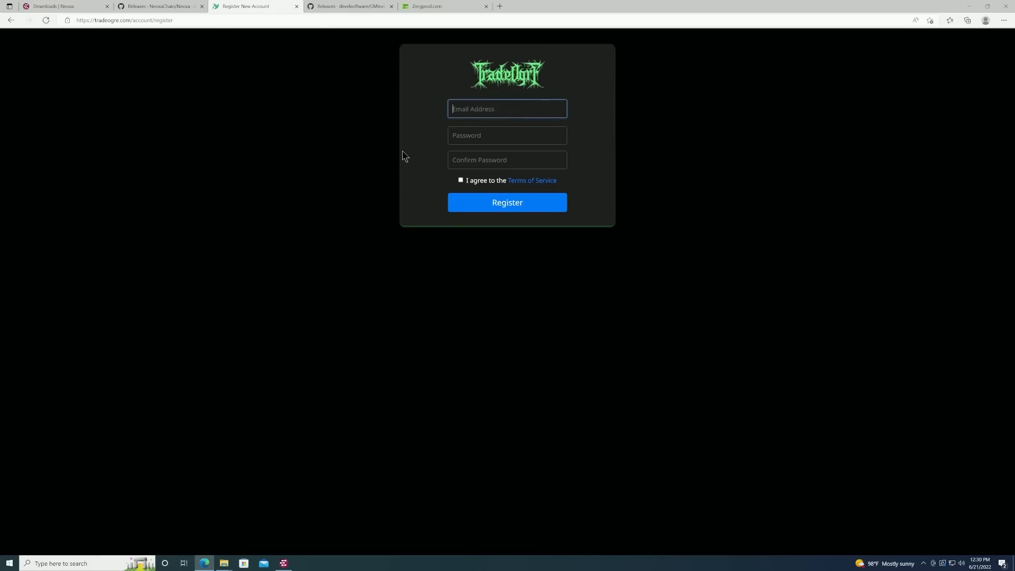
type("mxfre")
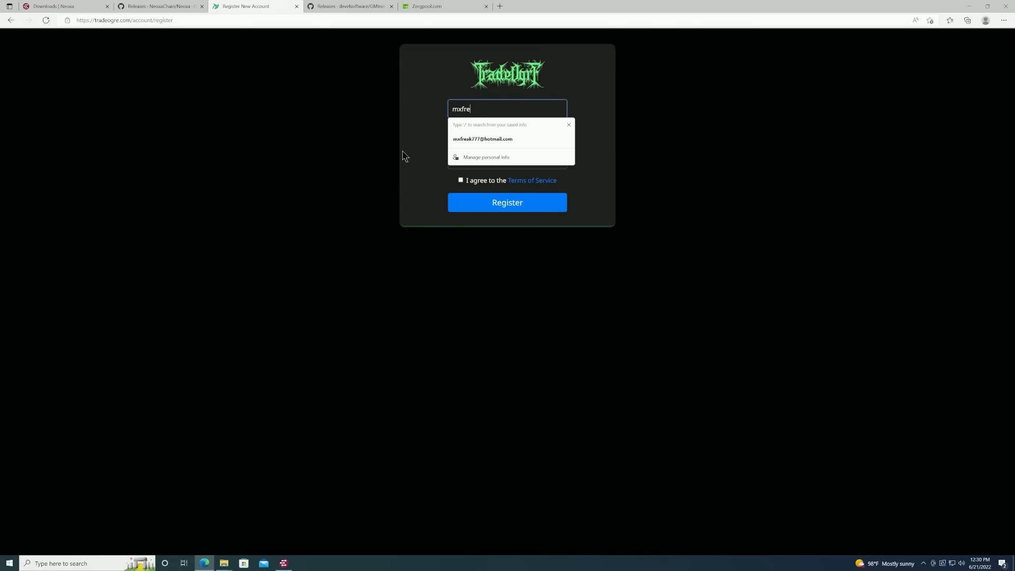
left_click(483, 138)
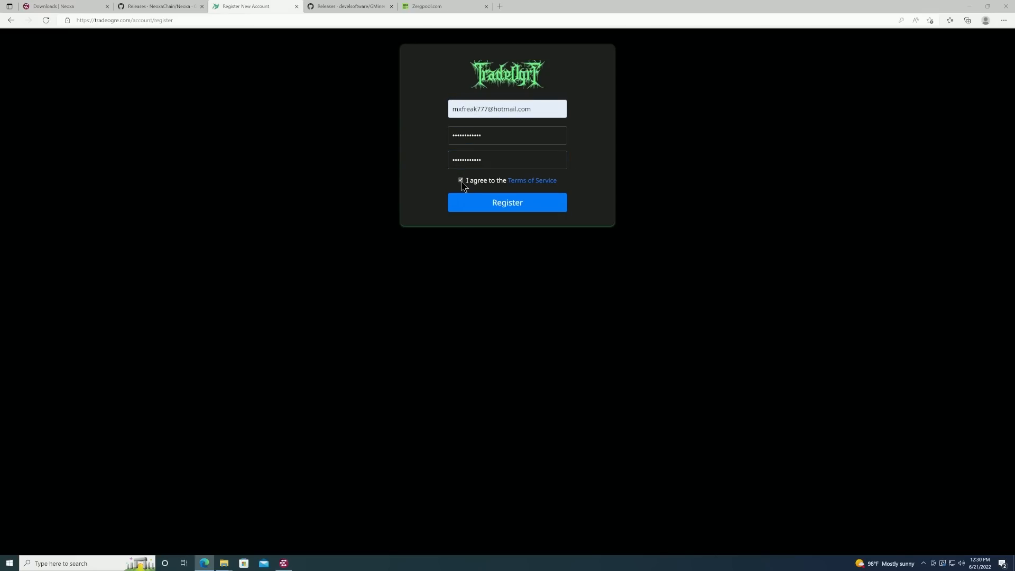
left_click(506, 202)
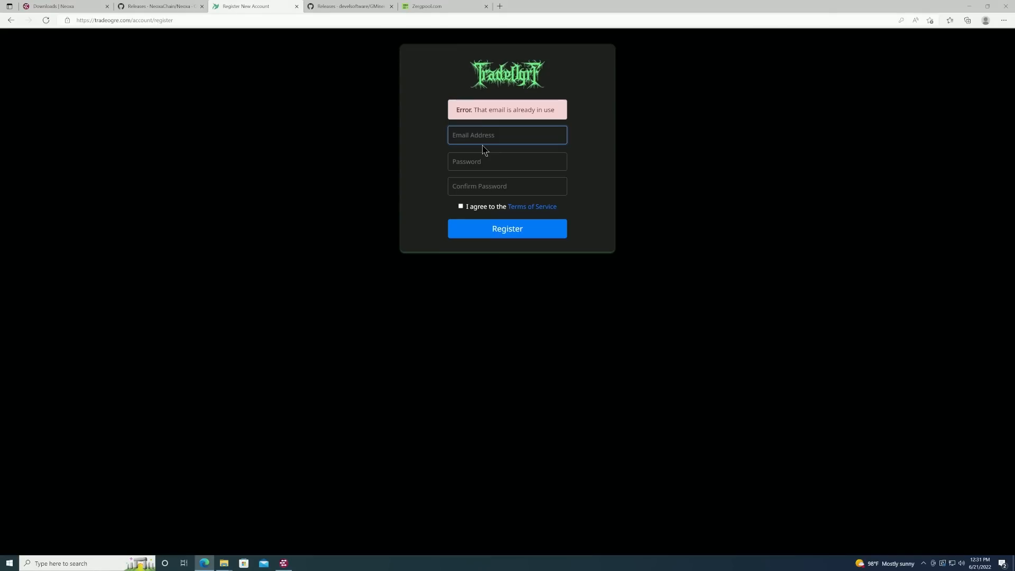
Step: Switch to another email after the already-in-use error and submit the registration
type("m")
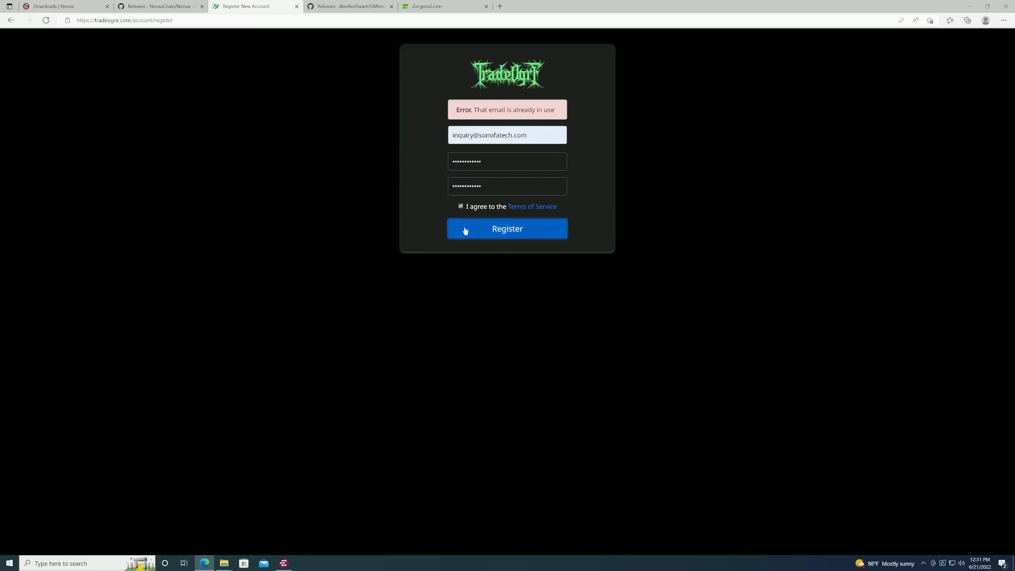
left_click(507, 228)
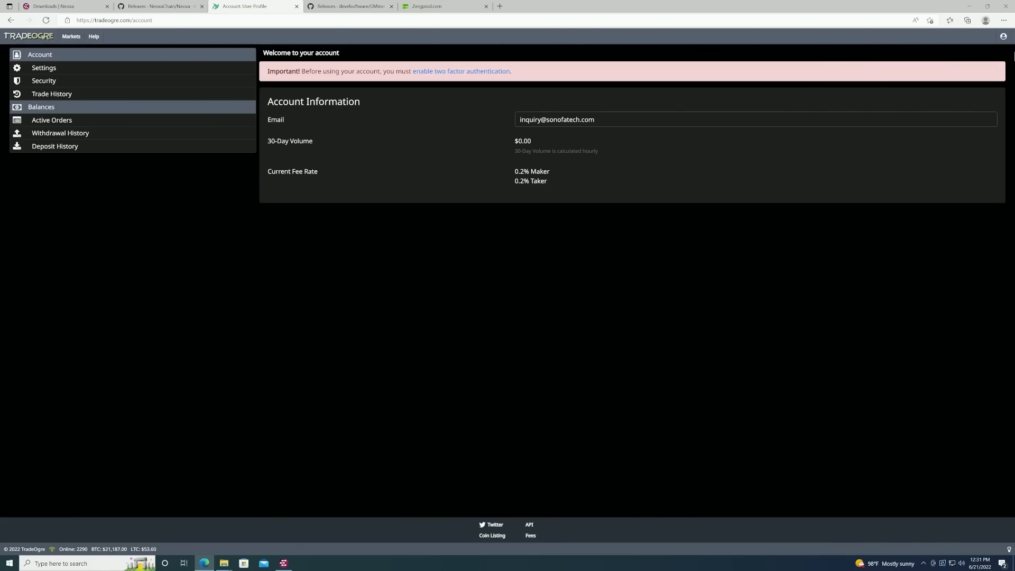
mouse_move(932, 64)
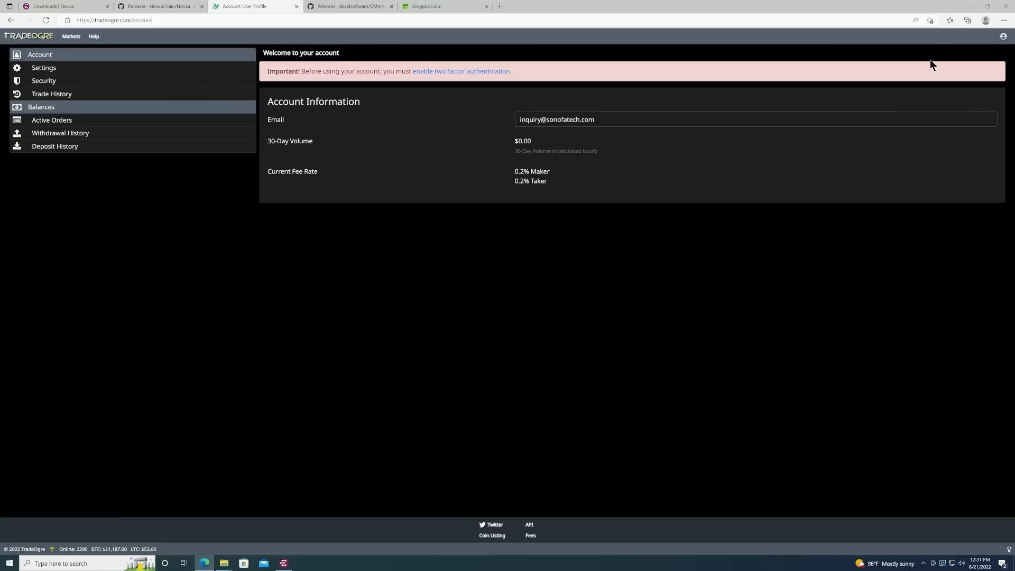
mouse_move(1004, 37)
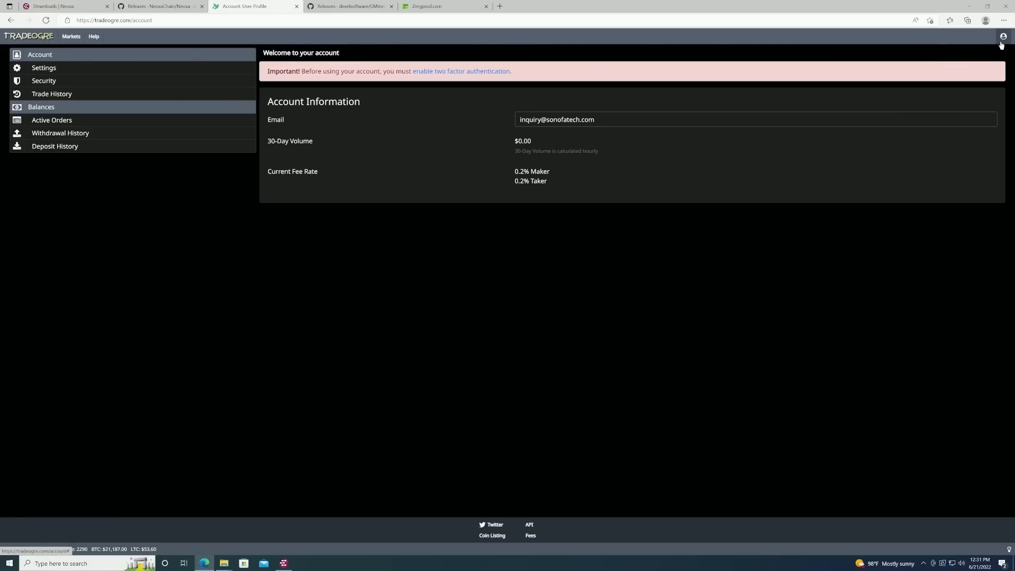
Step: Go from the new account page to the Balances list via the account icon
left_click(41, 107)
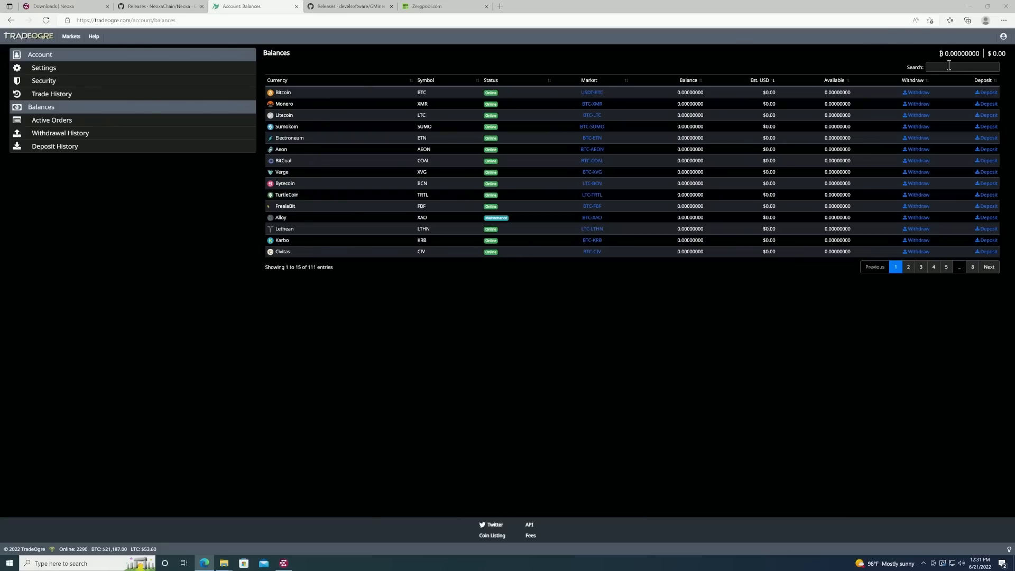
Step: Search Balances for neox, show the Neoxa deposit page and copy the NEOX deposit address
type("r")
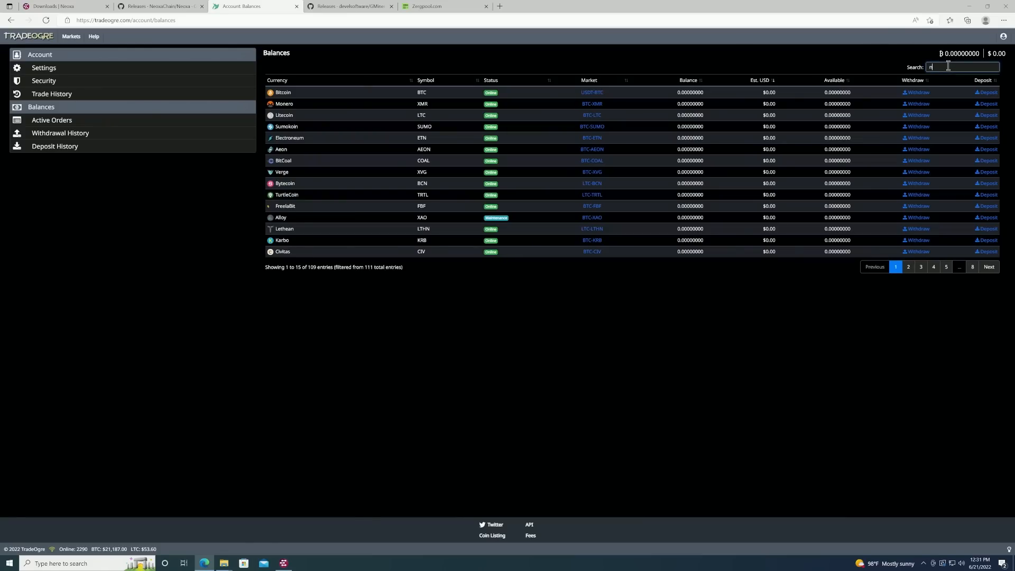
type("eox")
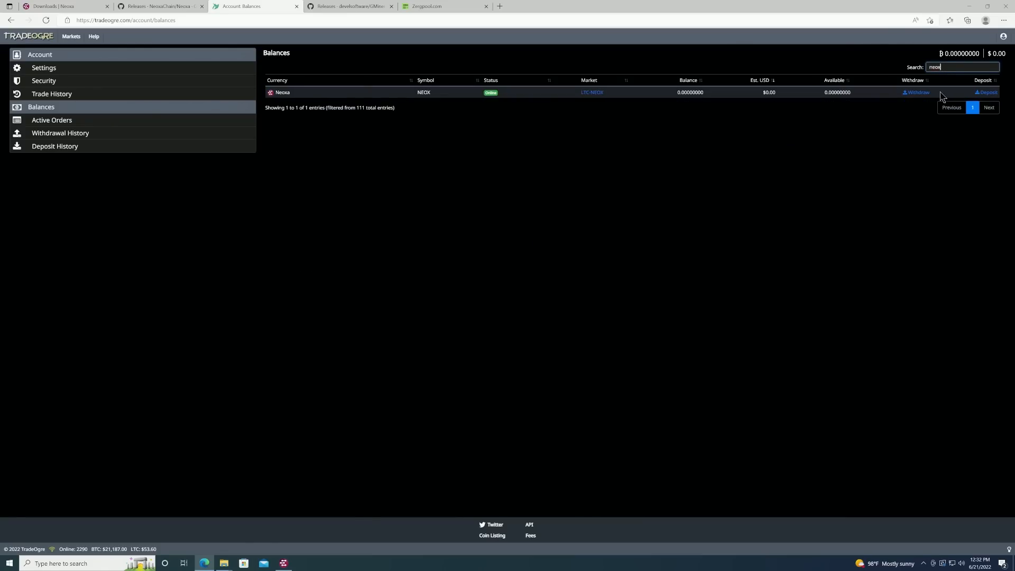
left_click(986, 92)
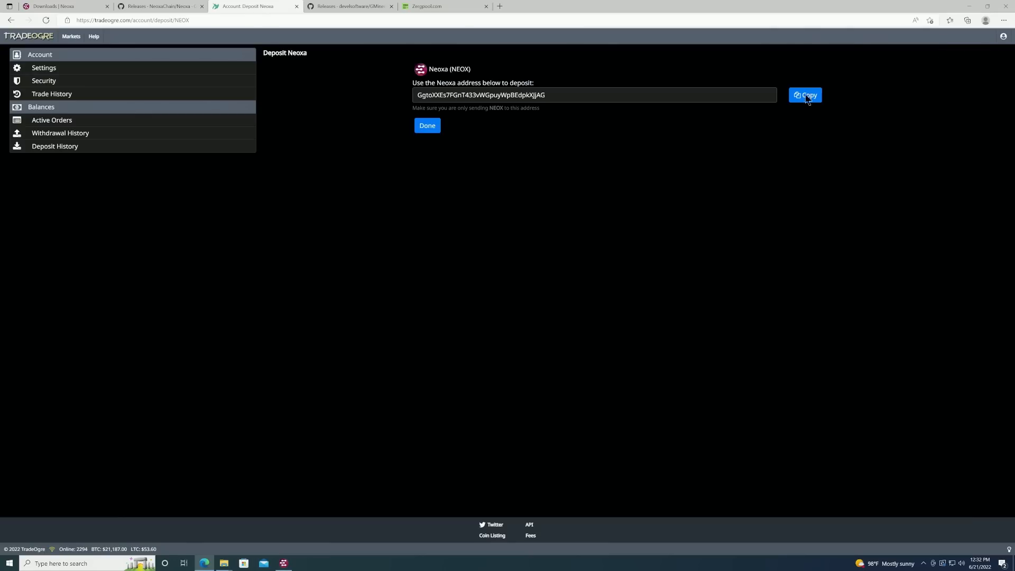
left_click(805, 96)
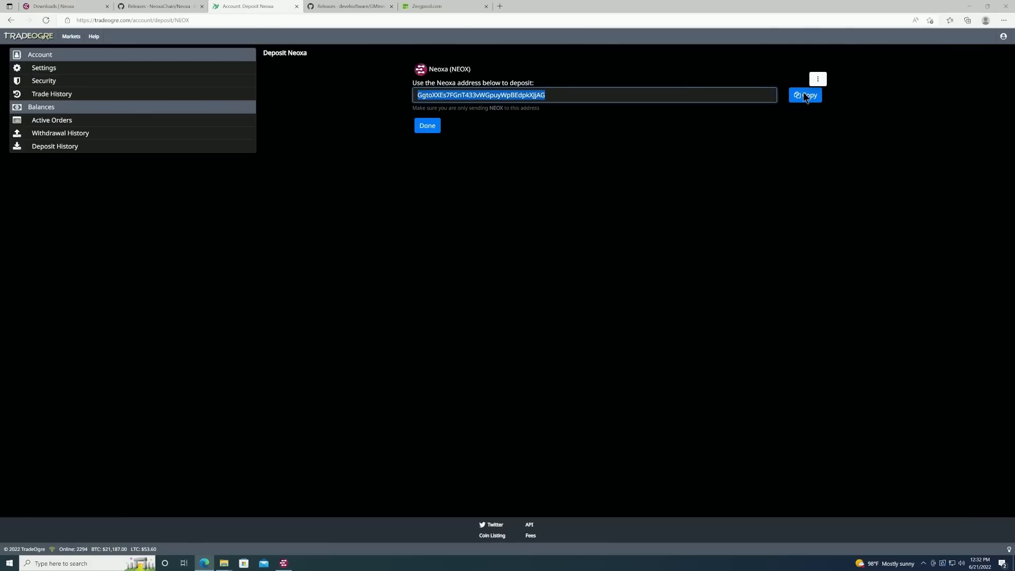
mouse_move(579, 248)
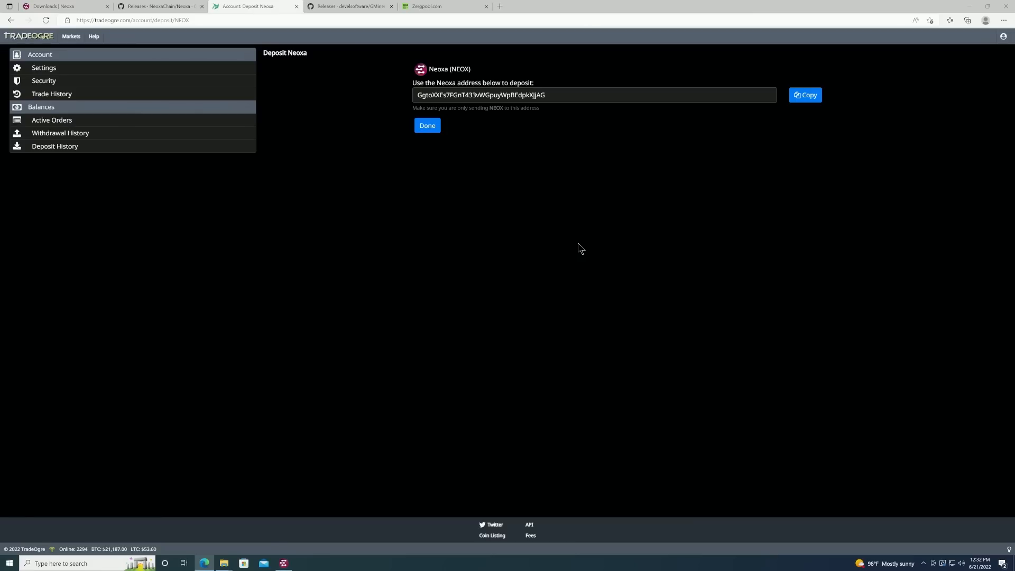
mouse_move(348, 15)
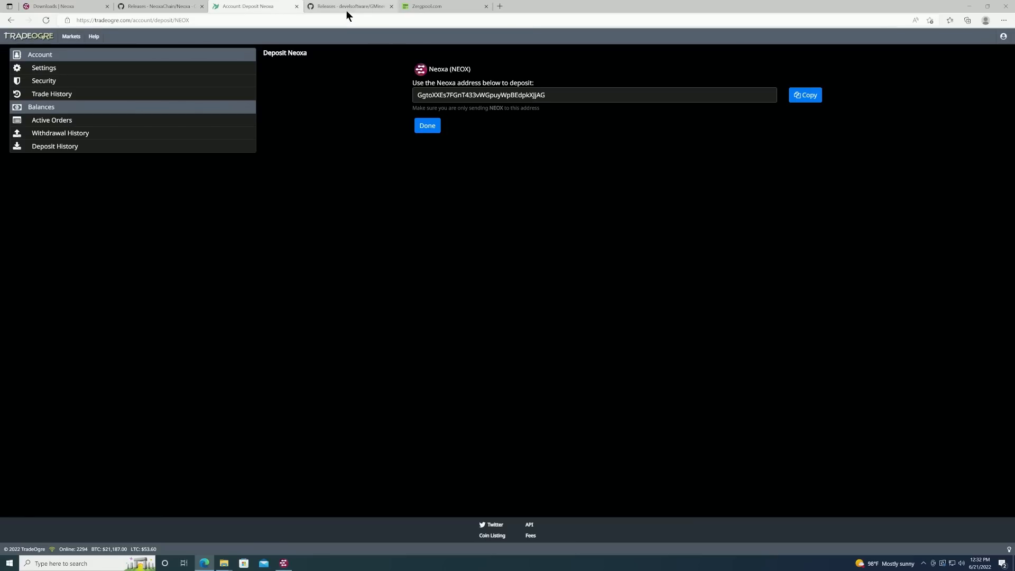
Step: Download gminer_3_01_windows64.zip from the GMinerRelease page and show it in the Downloads folder
left_click(350, 6)
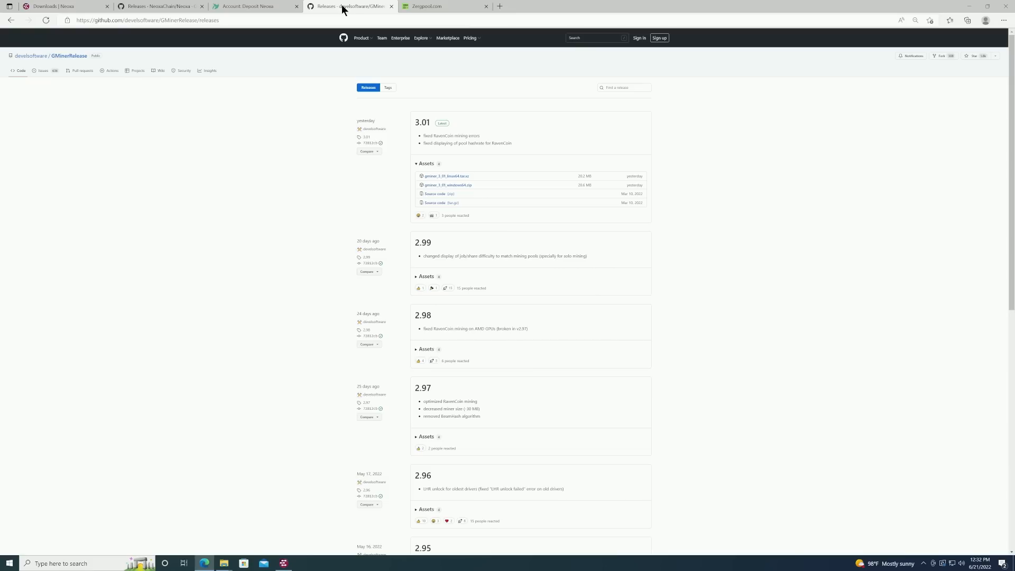
mouse_move(455, 195)
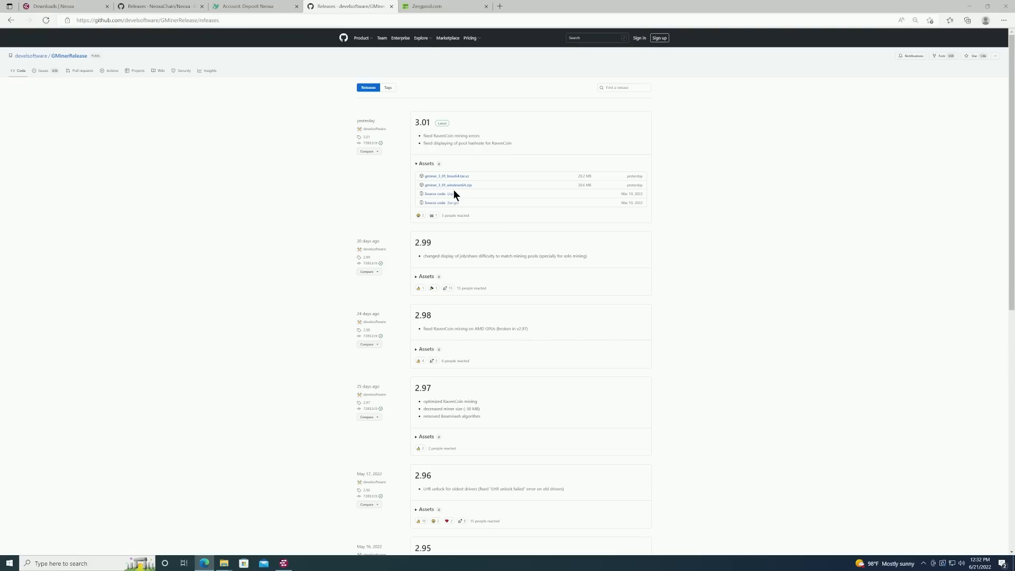
left_click(448, 186)
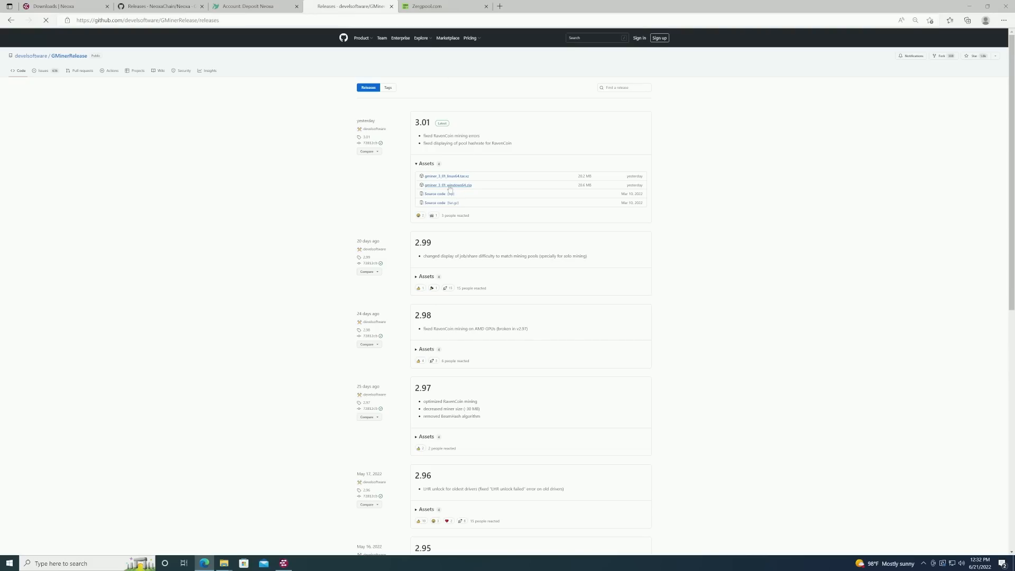
left_click(968, 20)
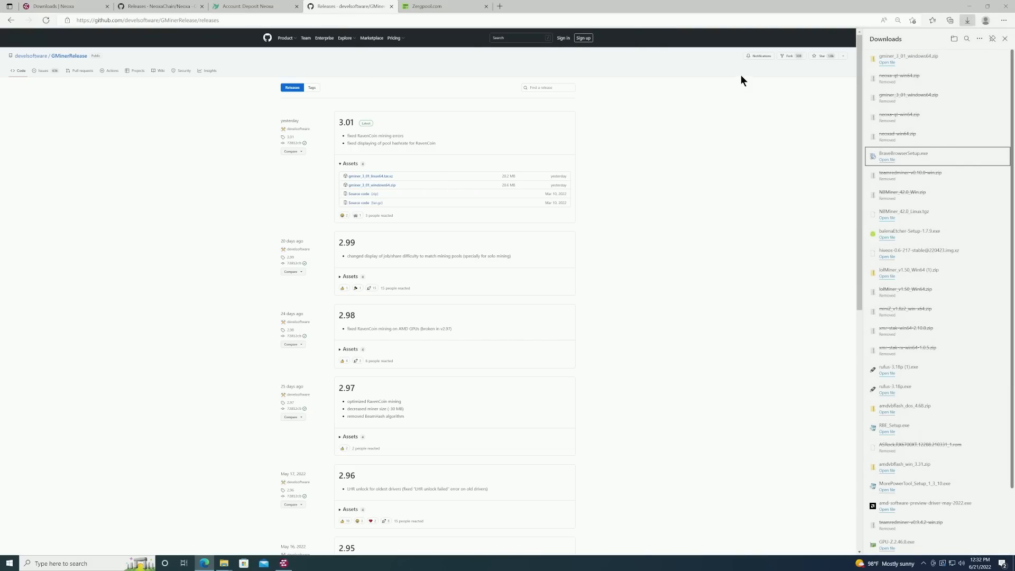
left_click(976, 59)
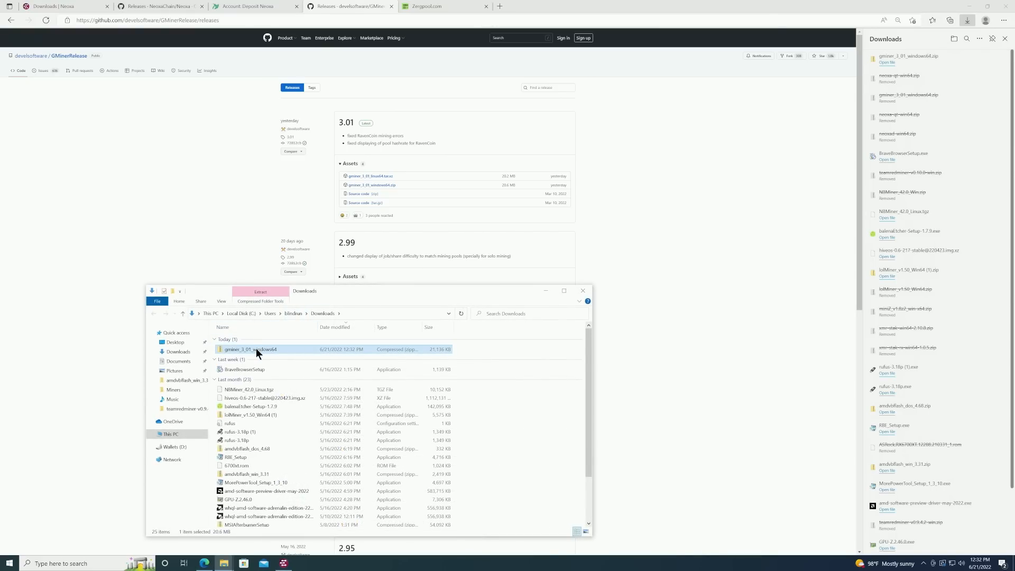
Step: Move the GMiner zip from Downloads into the Desktop NEOXA folder
right_click(250, 349)
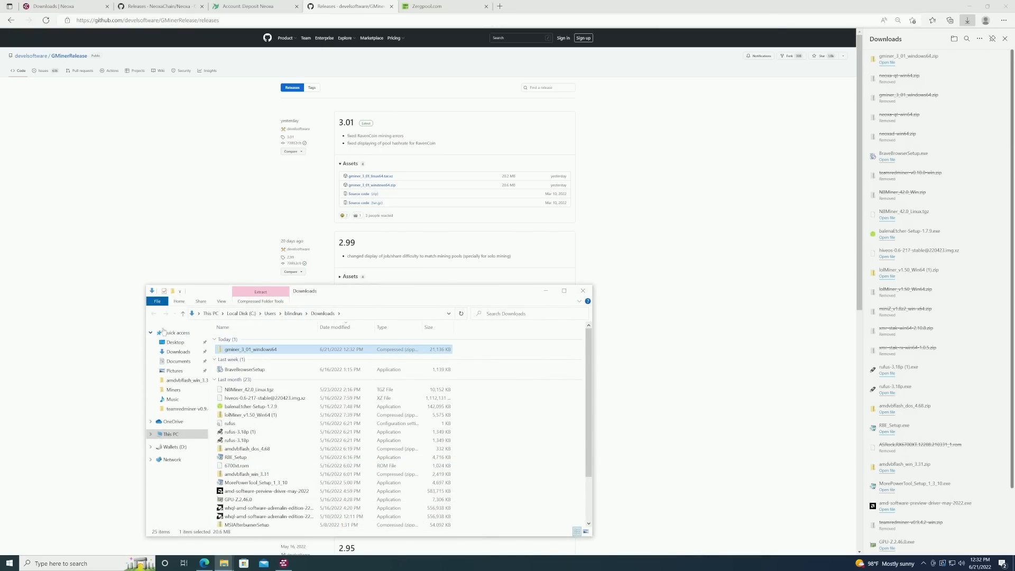
left_click(175, 342)
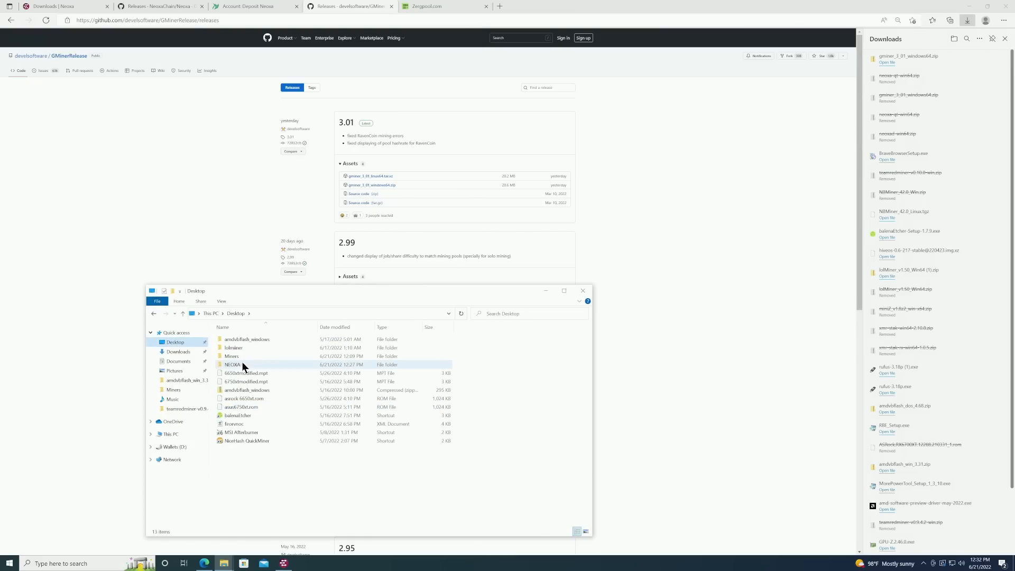
double_click(232, 365)
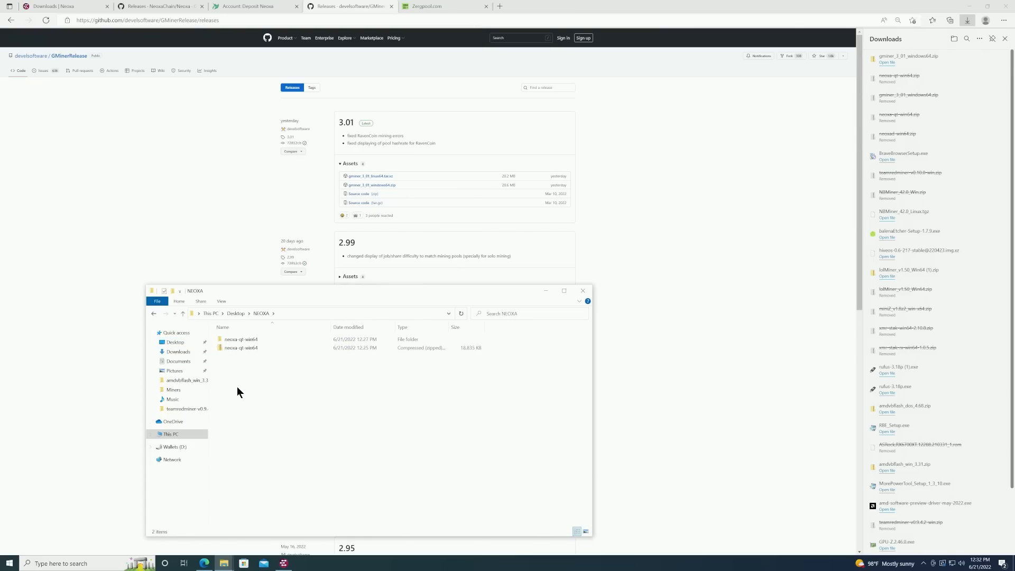
right_click(238, 391)
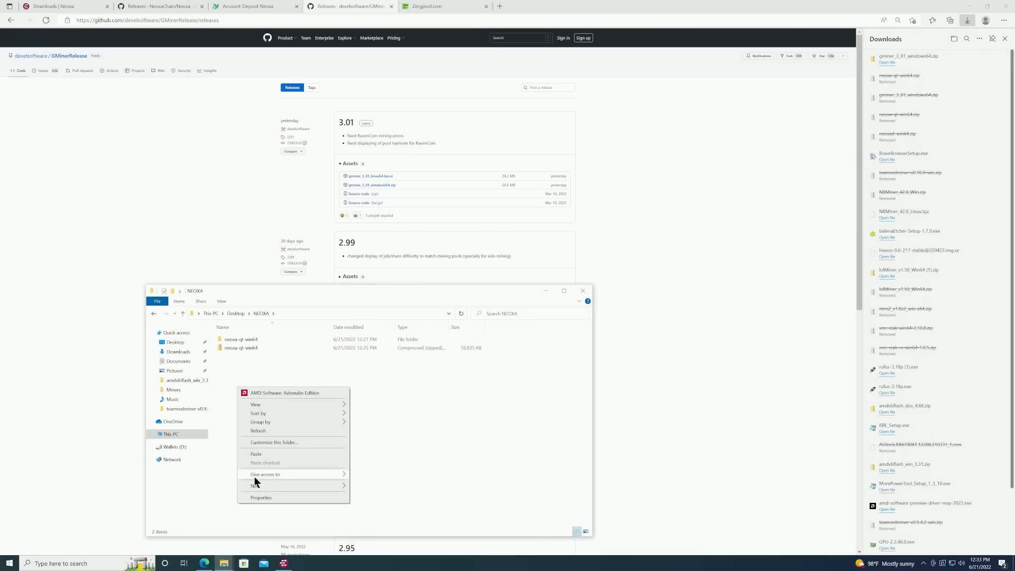
left_click(256, 453)
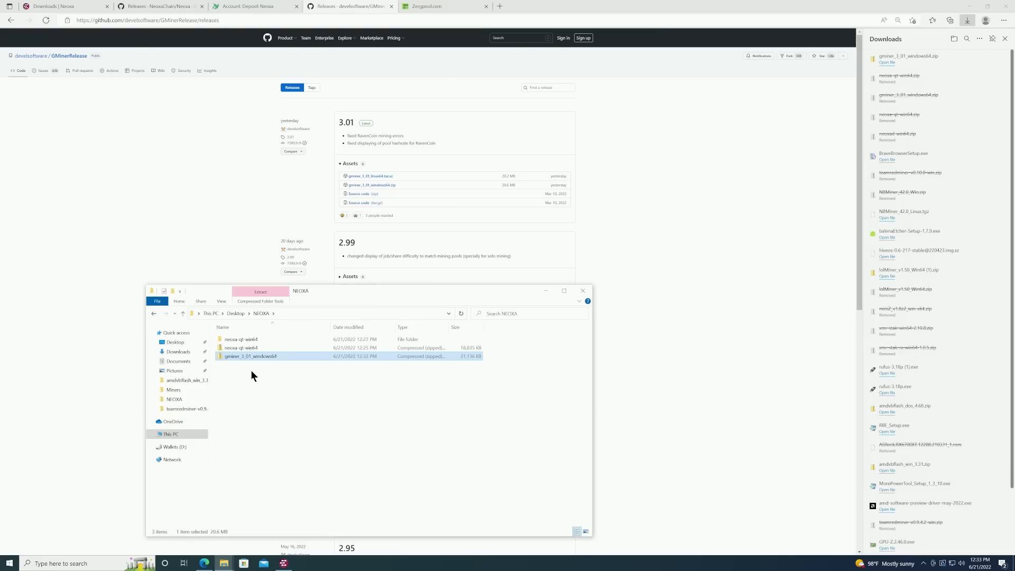
Step: Extract the gminer_3_01_windows64 archive into a matching folder inside NEOXA
right_click(249, 356)
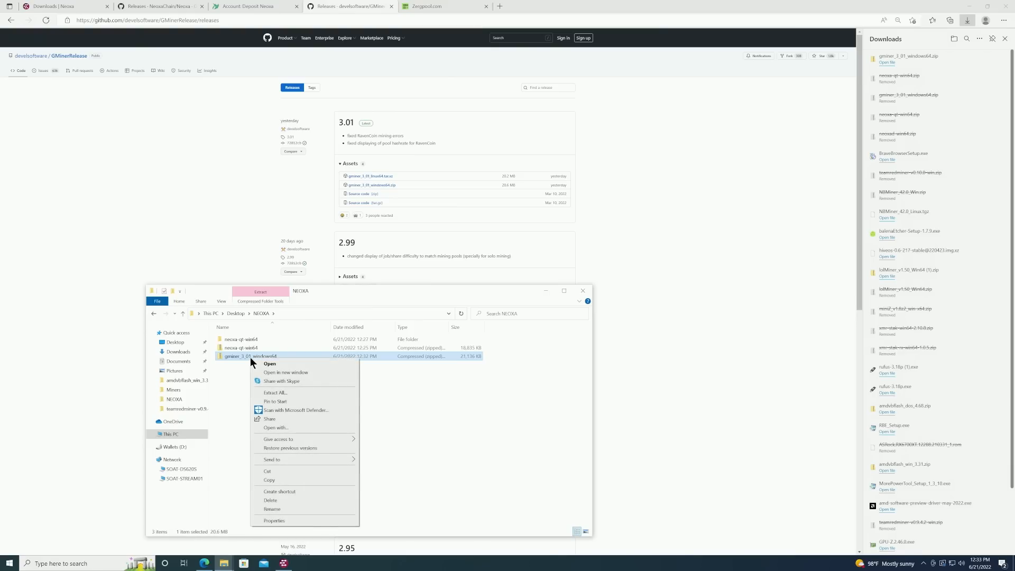
left_click(275, 394)
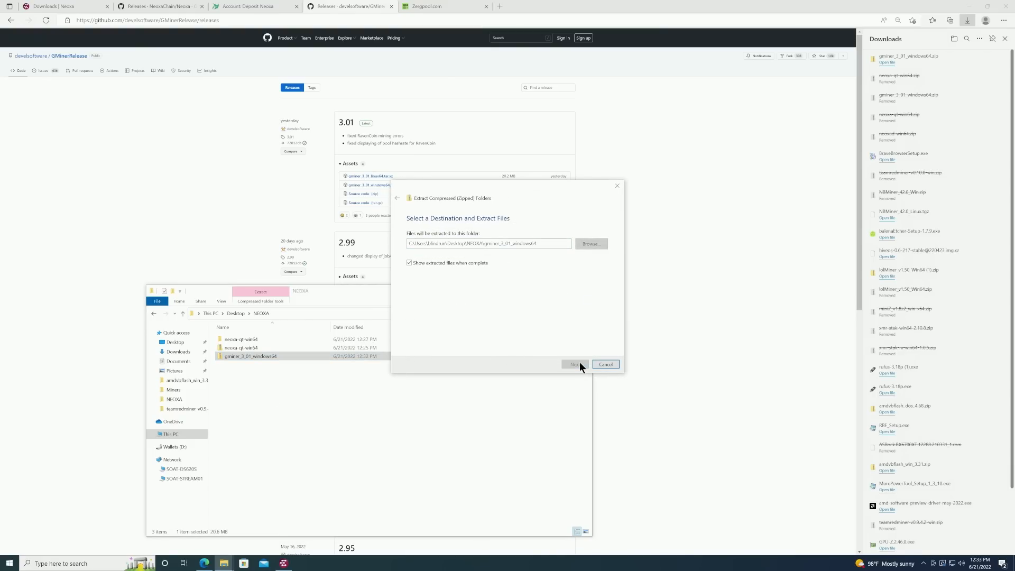
left_click(575, 364)
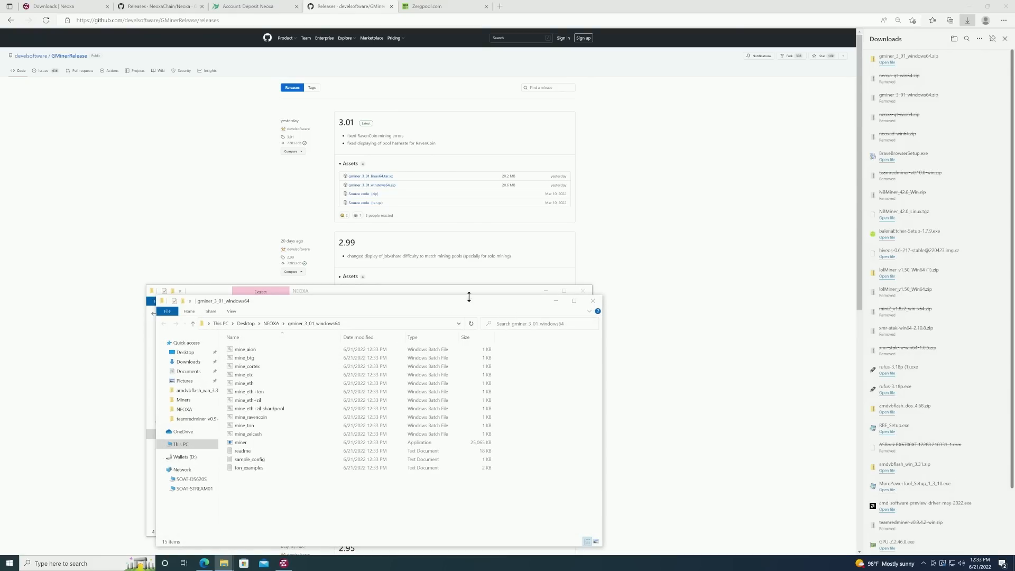
Step: Duplicate the mine_ravencoin batch file within the extracted GMiner folder
left_click(252, 417)
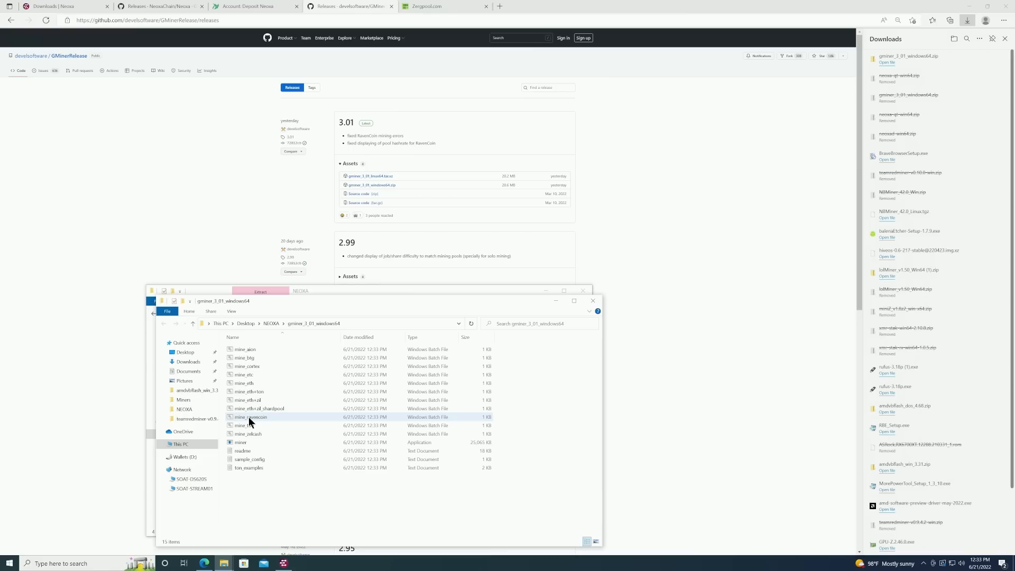
left_click(252, 417)
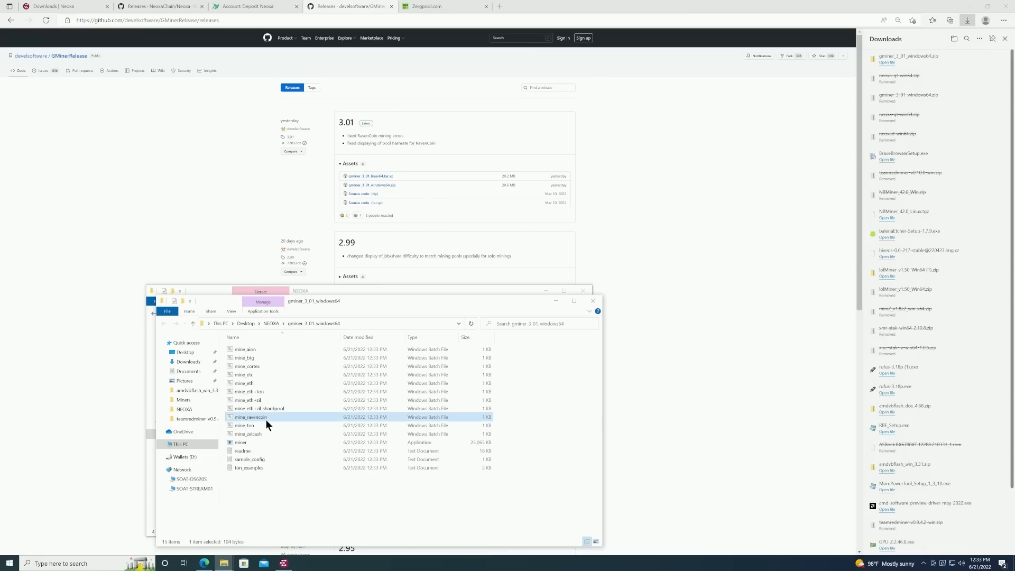
right_click(253, 417)
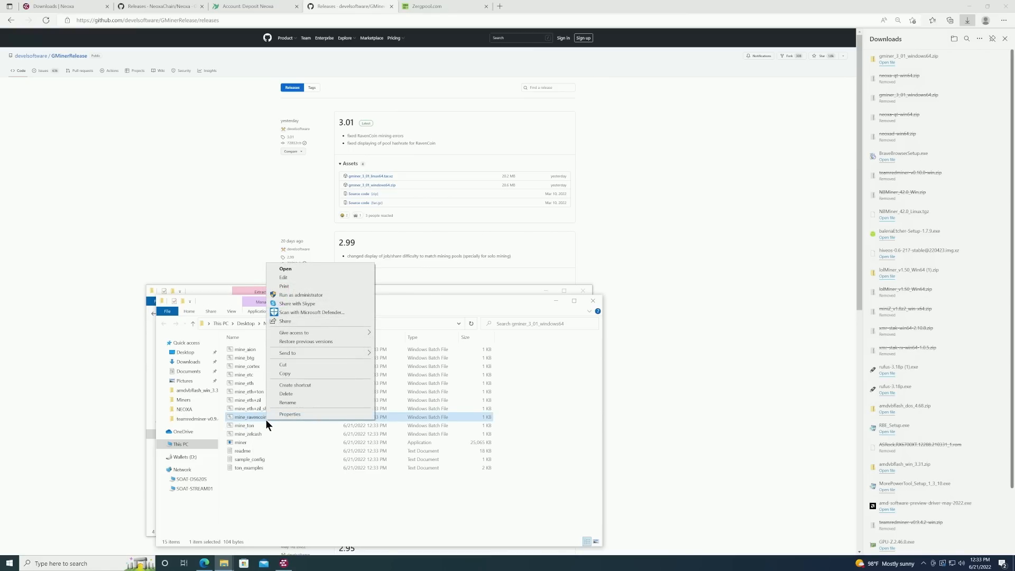
mouse_move(286, 365)
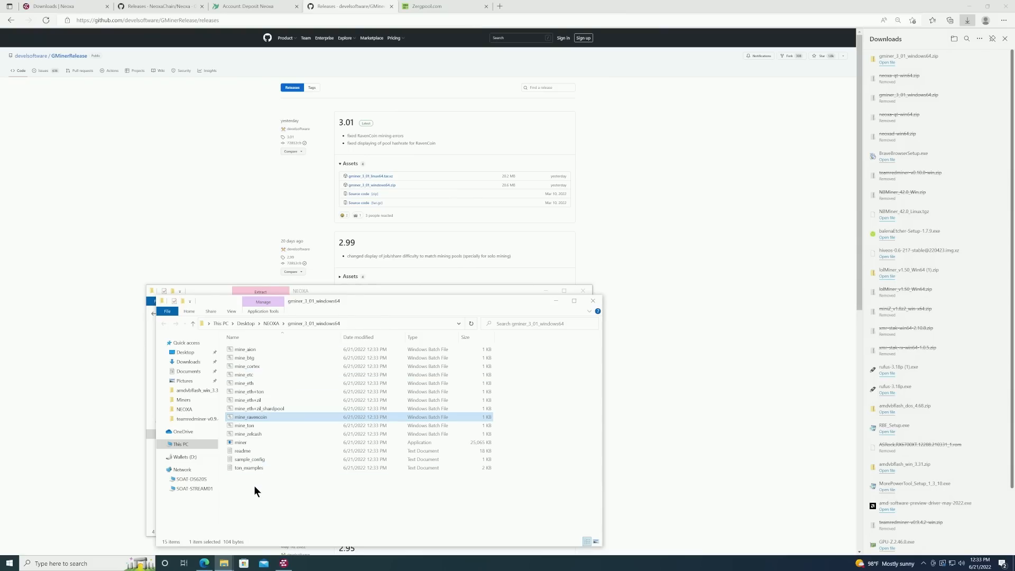
right_click(256, 491)
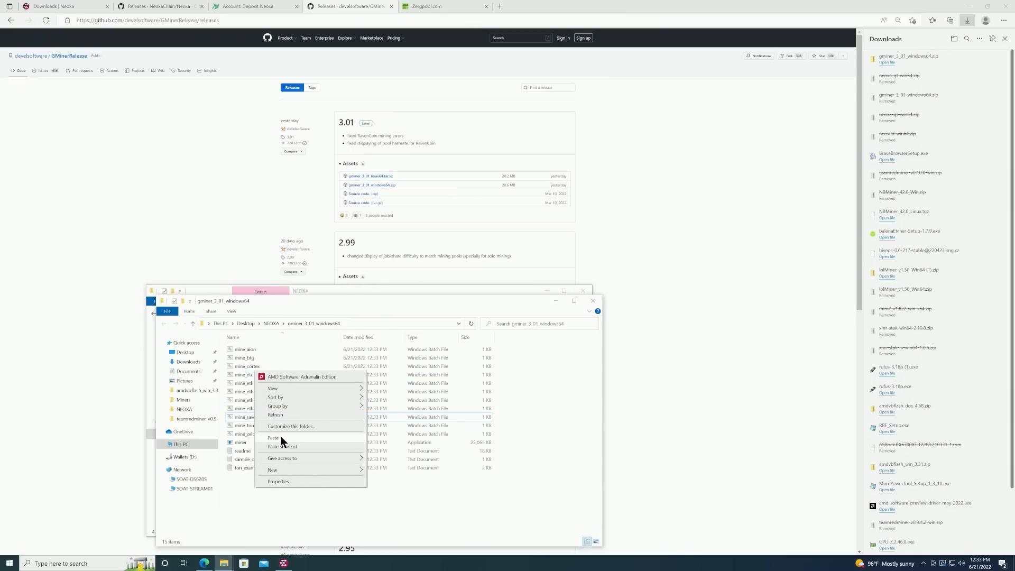
left_click(273, 438)
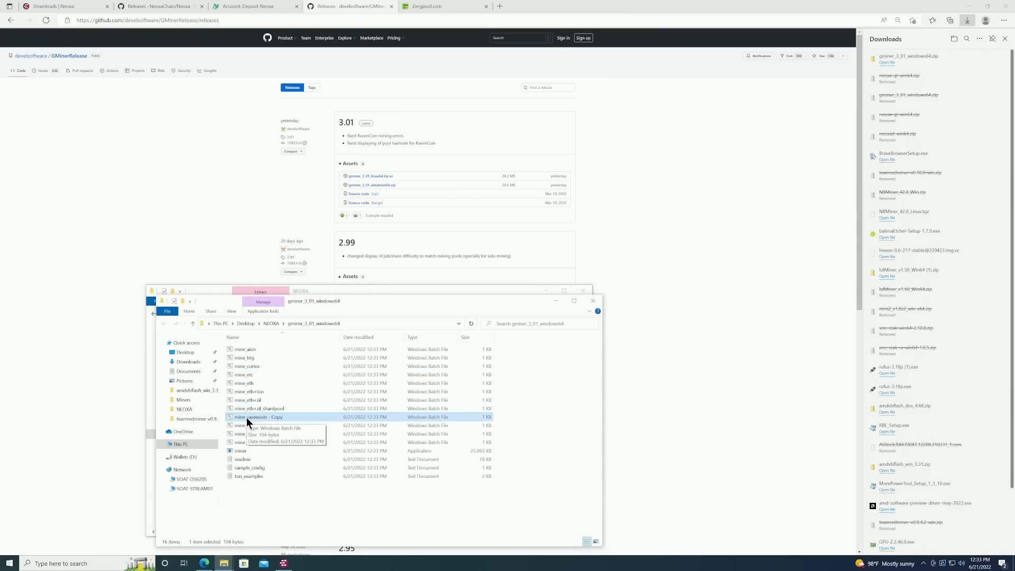
Step: Rename the duplicated batch file to mine_neoxa
right_click(259, 416)
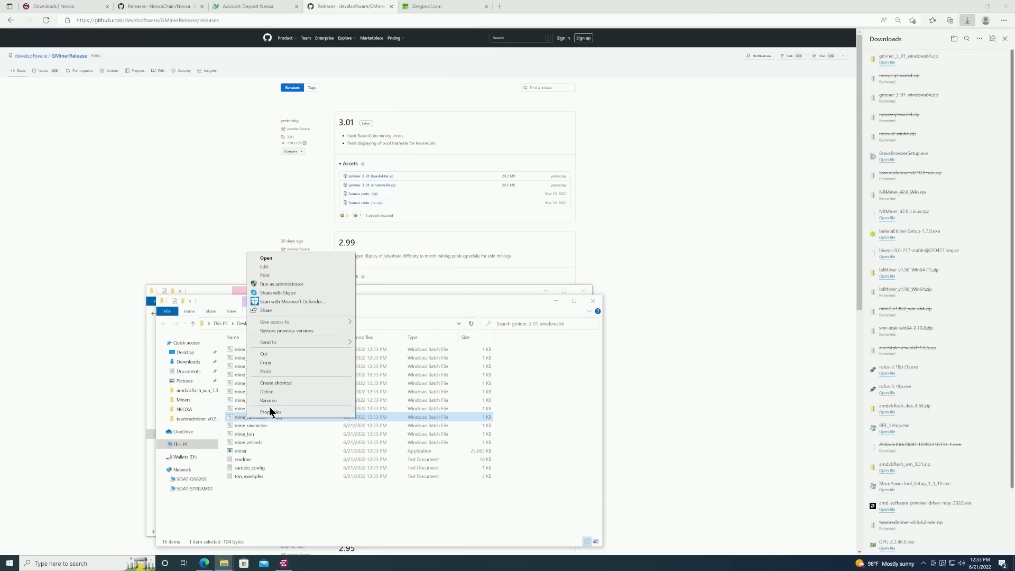
left_click(268, 400)
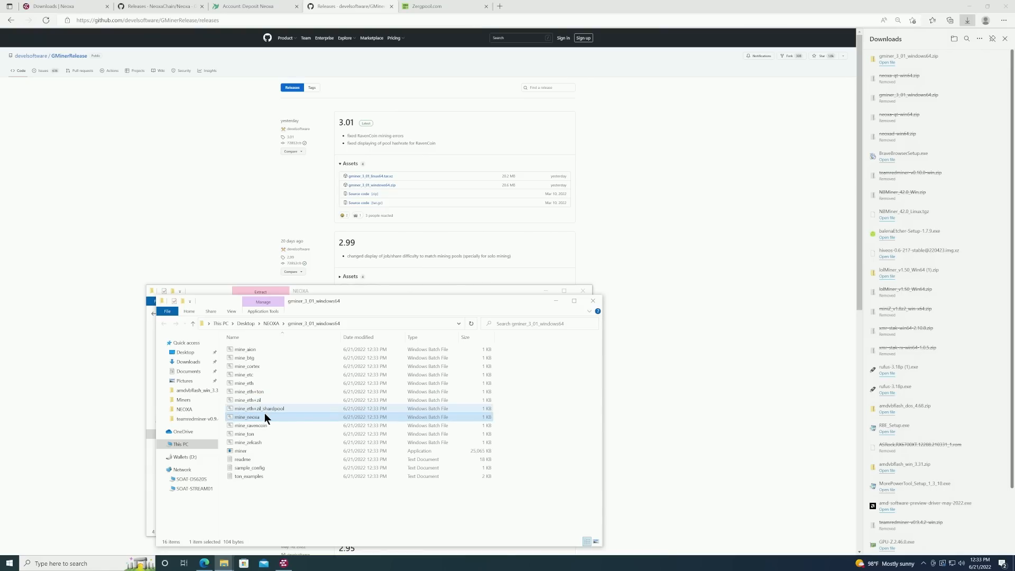
right_click(247, 417)
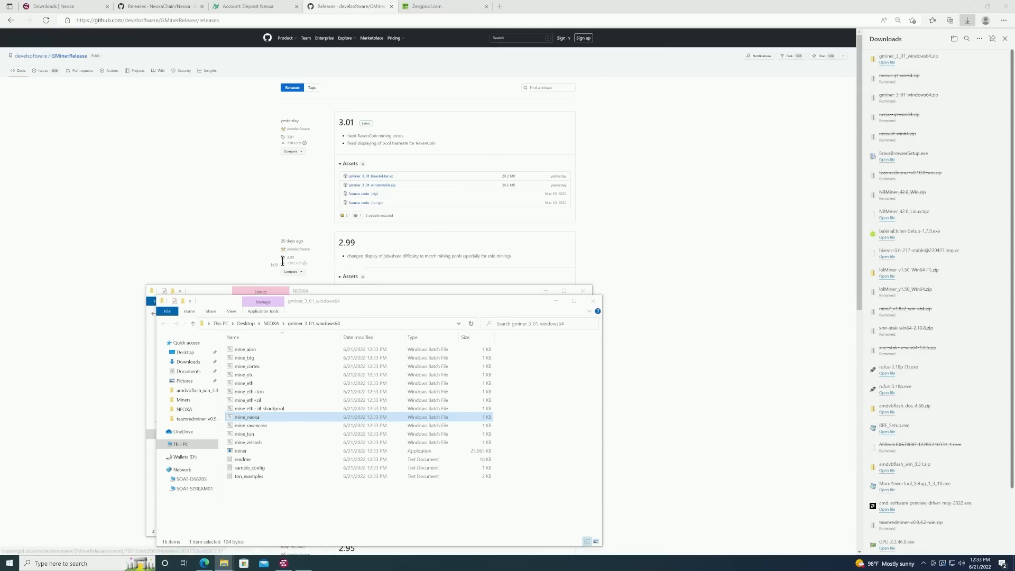
Step: Load mine_neoxa in Notepad to view its miner.exe kawpow command line
double_click(246, 417)
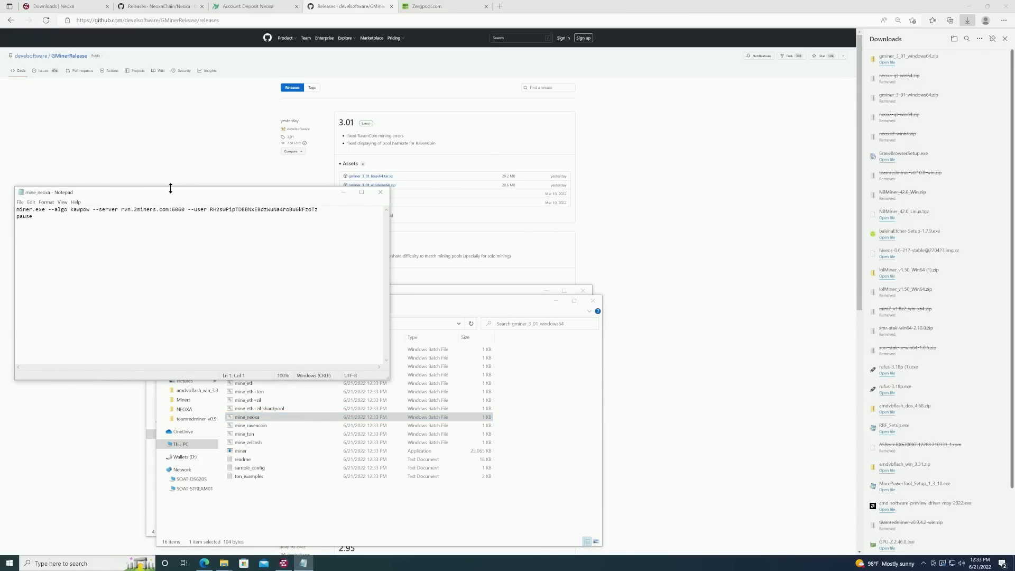
mouse_move(137, 196)
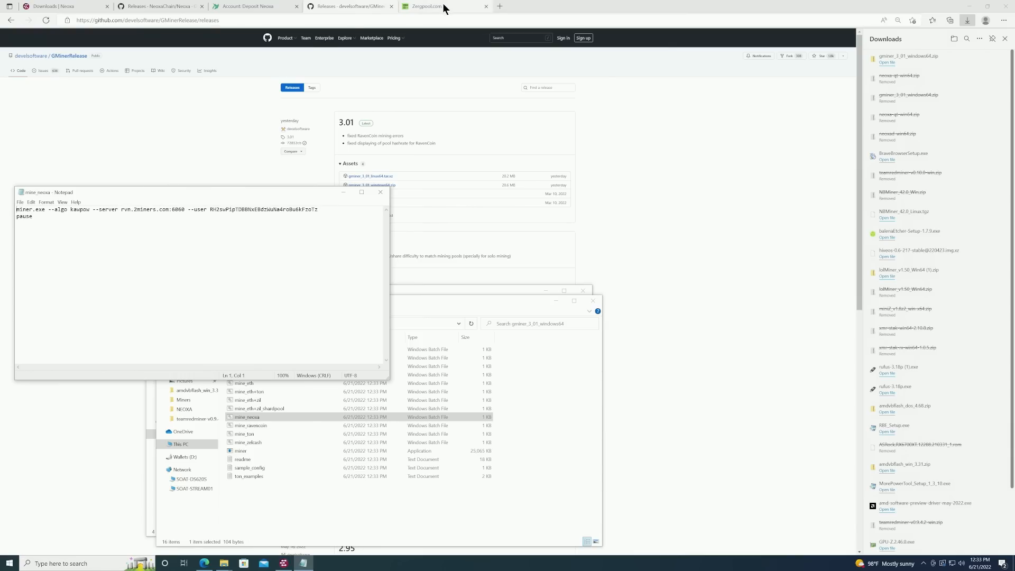
Step: Choose kawpow as the algorithm in Zergpool's Miner Command Line Generator
left_click(427, 7)
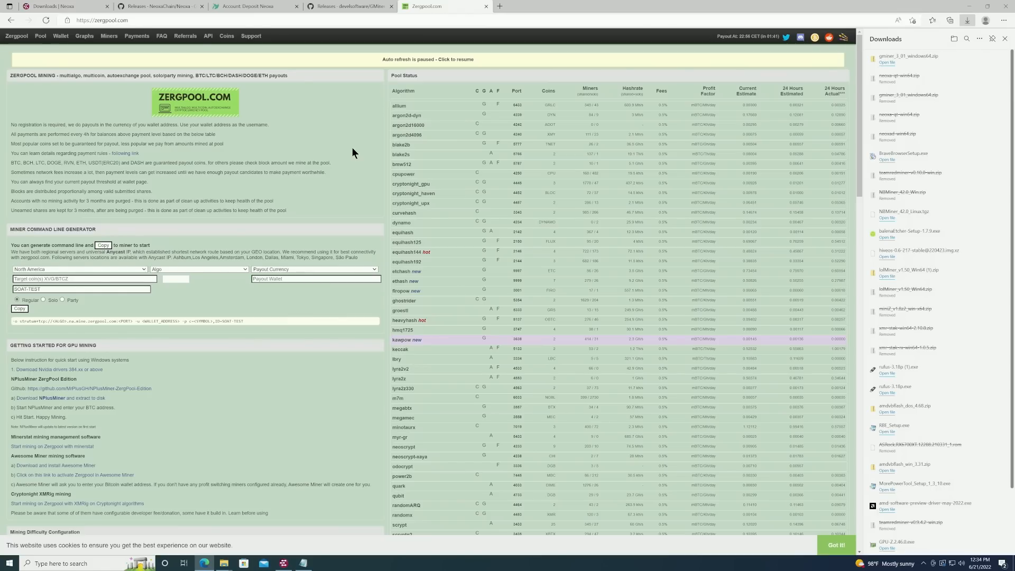
mouse_move(178, 278)
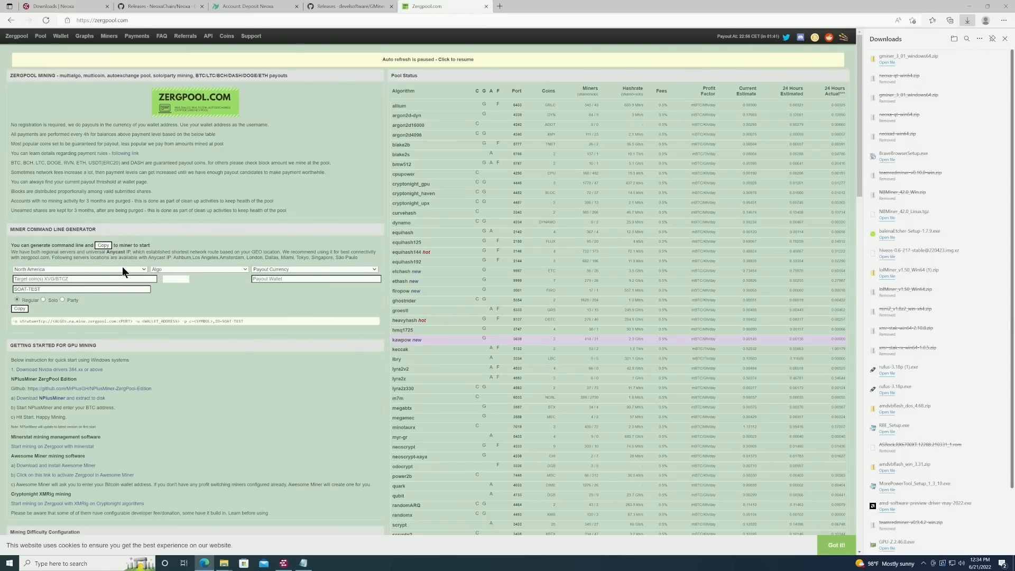
mouse_move(162, 274)
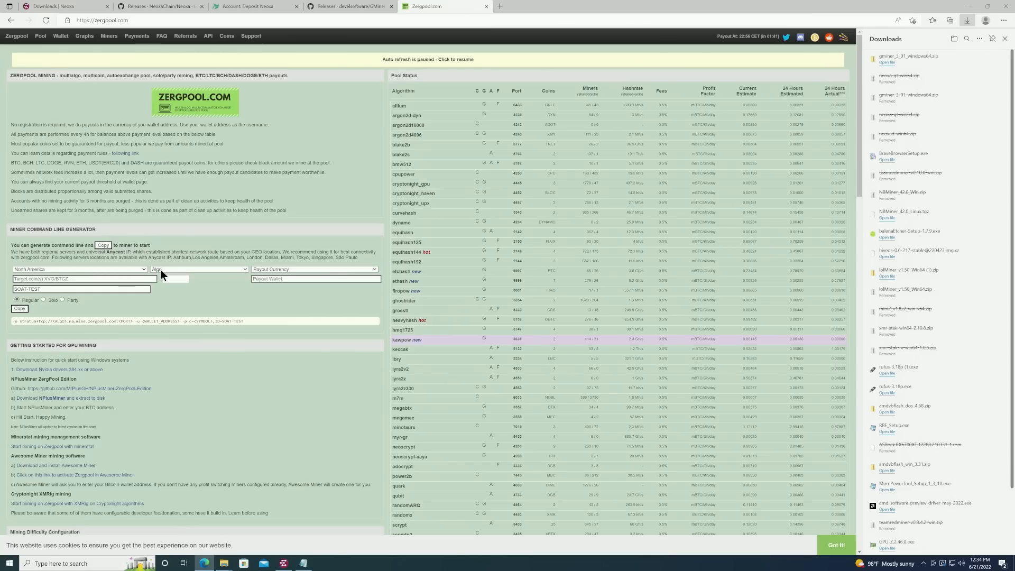
left_click(198, 269)
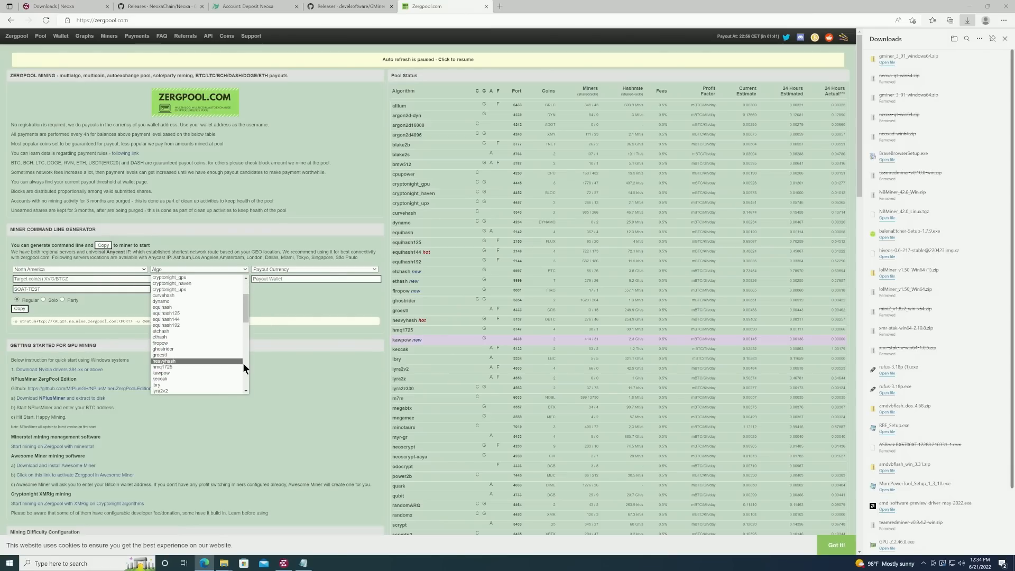
mouse_move(194, 325)
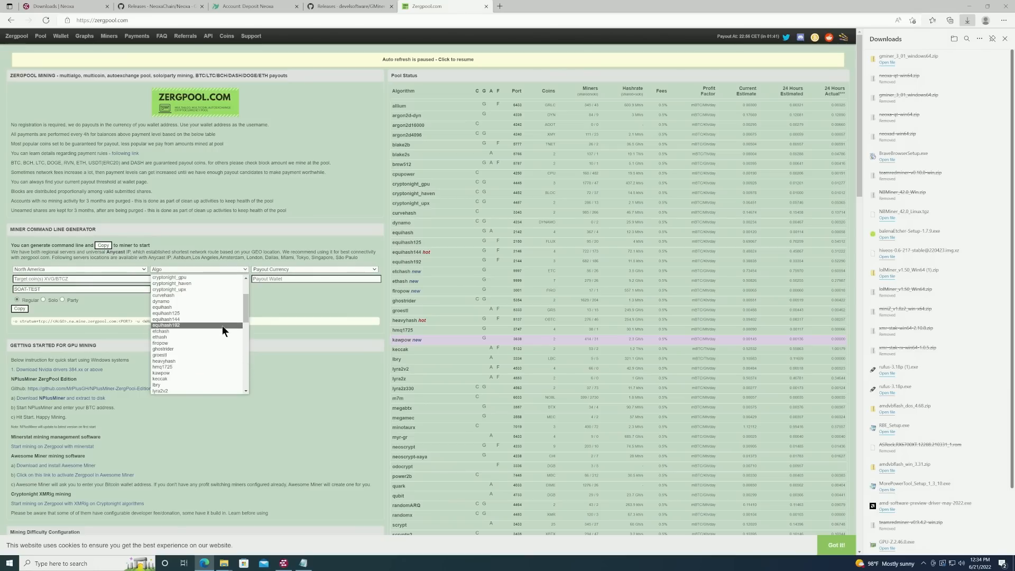
left_click(161, 372)
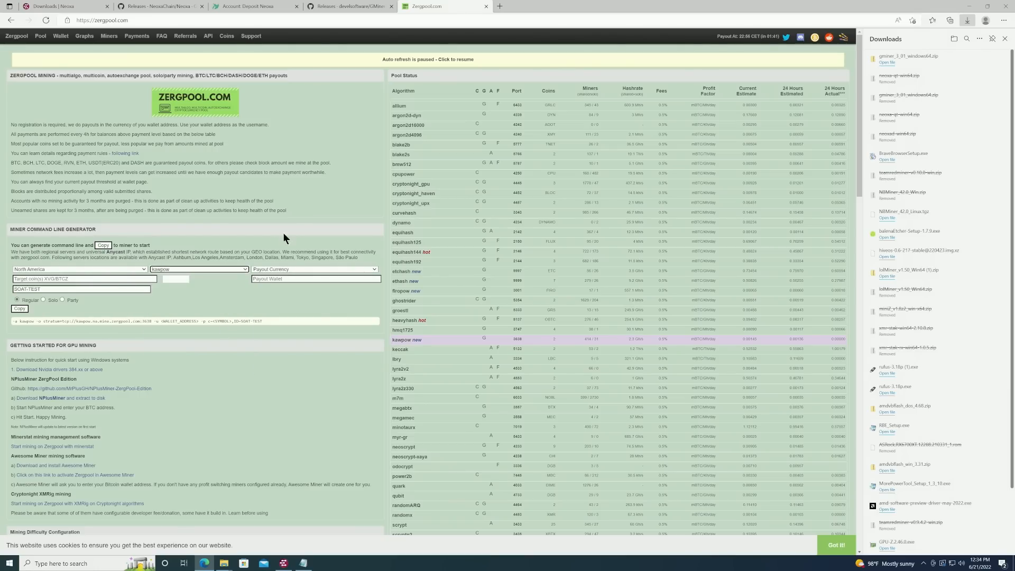
Step: Set NEOX as both payout and mining currency, then return to the TradeOgre deposit page
left_click(313, 269)
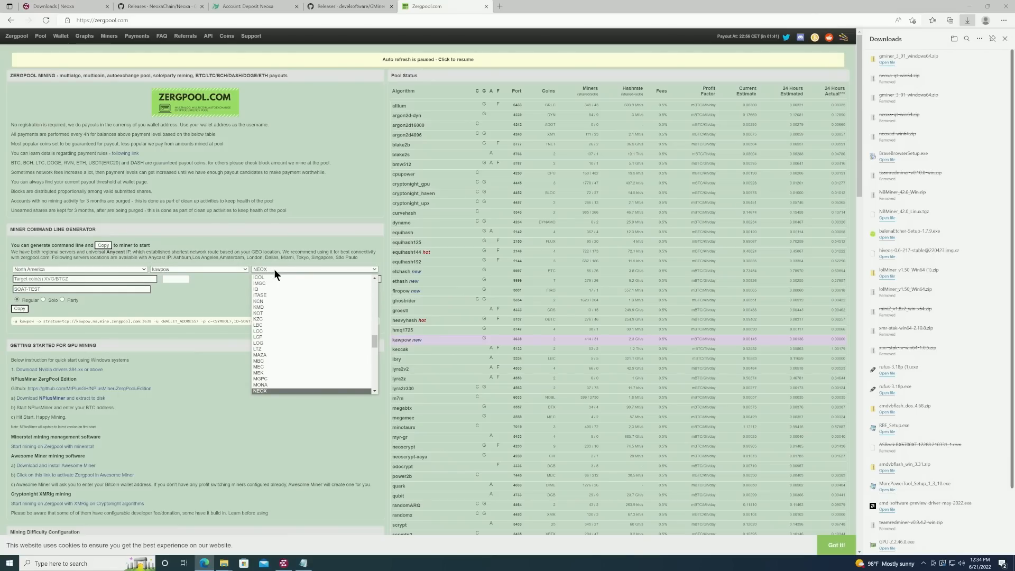
left_click(261, 390)
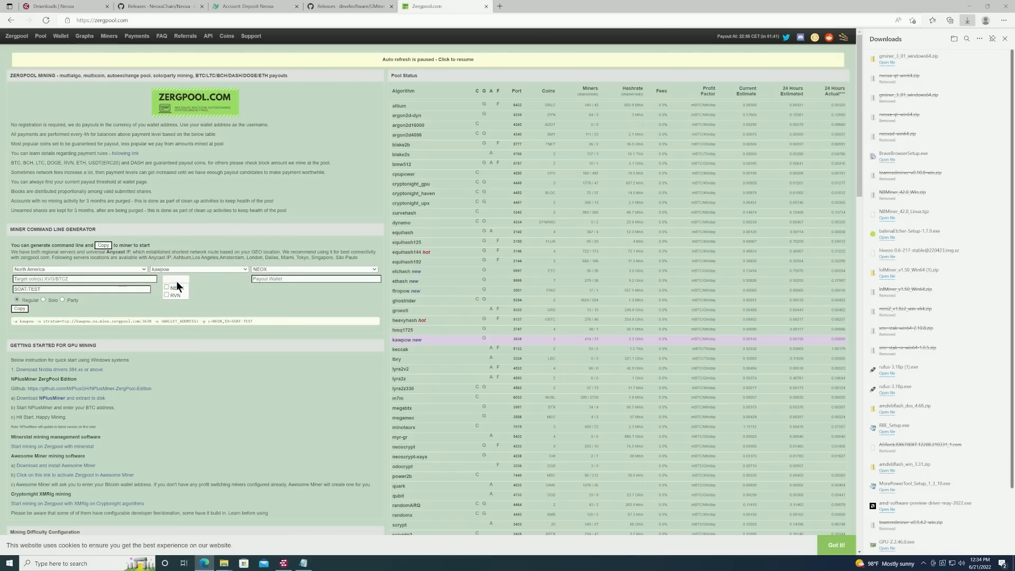
left_click(177, 287)
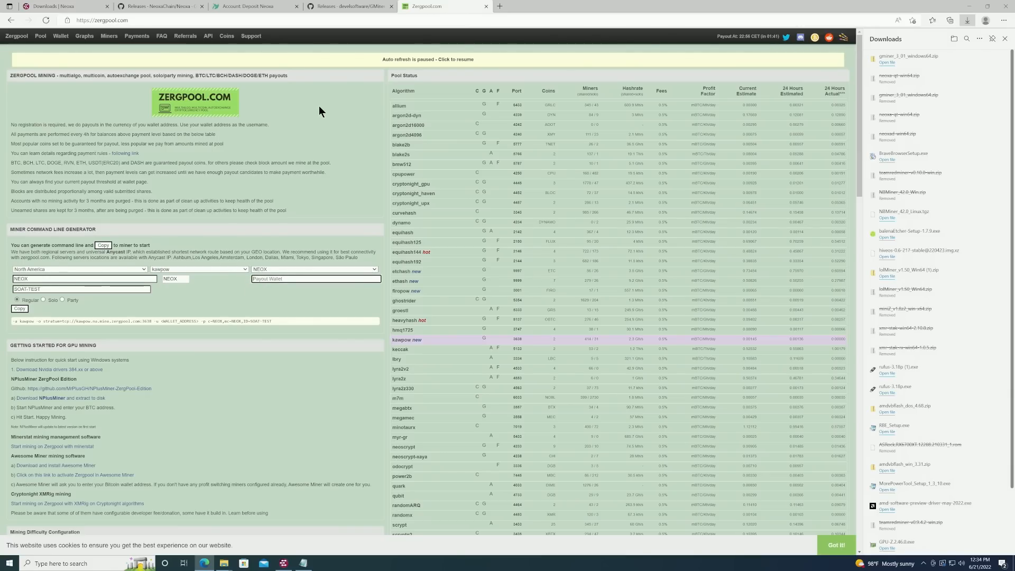
left_click(253, 6)
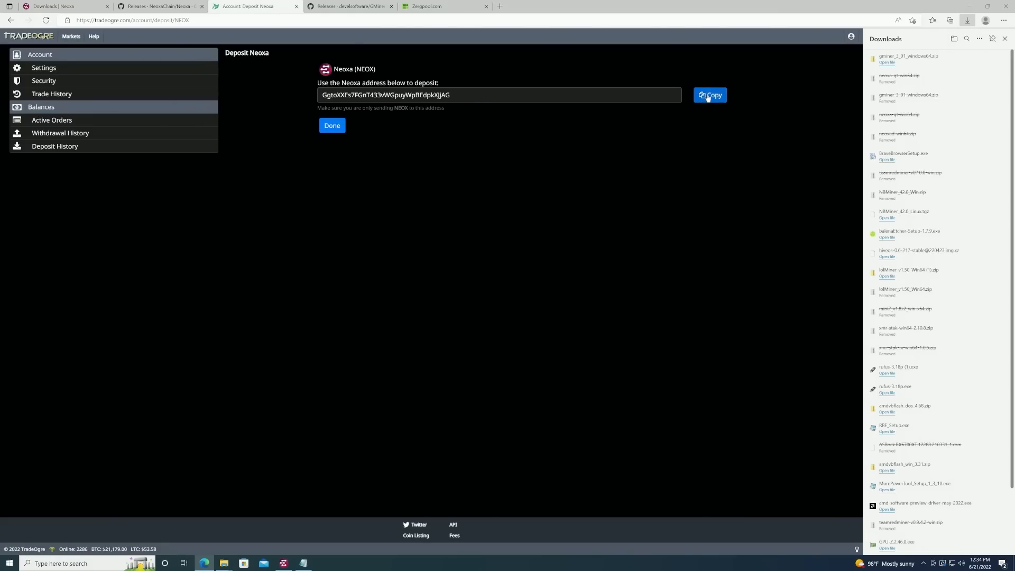
Step: Copy the receiving address of the Neoxa Core wallet's 'mining' payment request for Zergpool
left_click(710, 95)
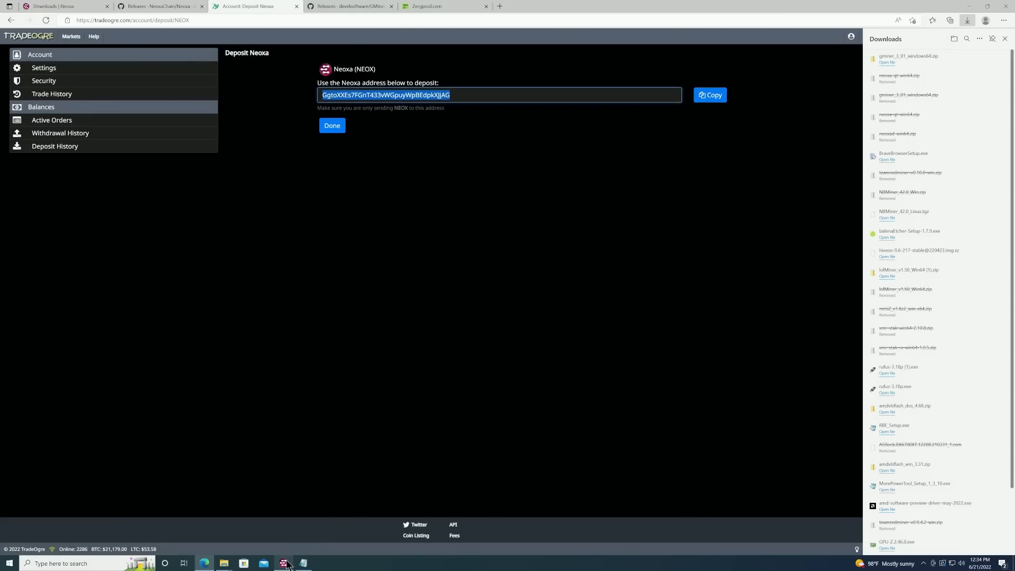
left_click(283, 562)
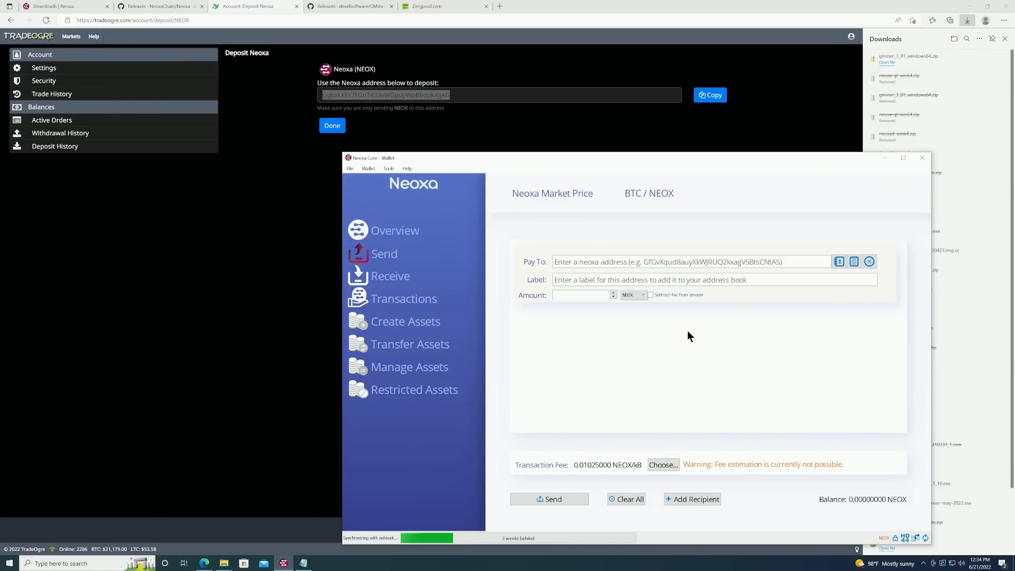
mouse_move(649, 498)
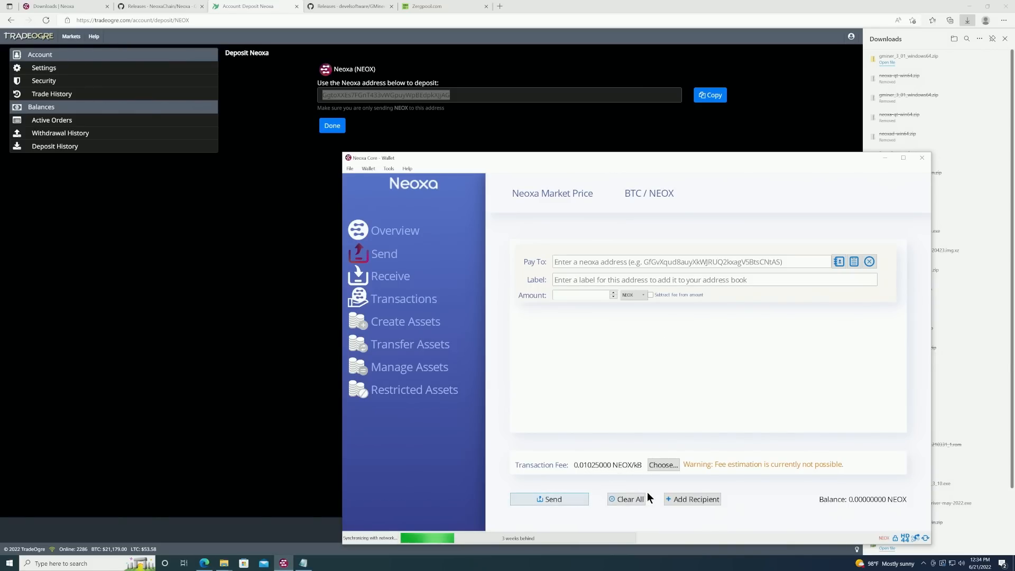
mouse_move(377, 286)
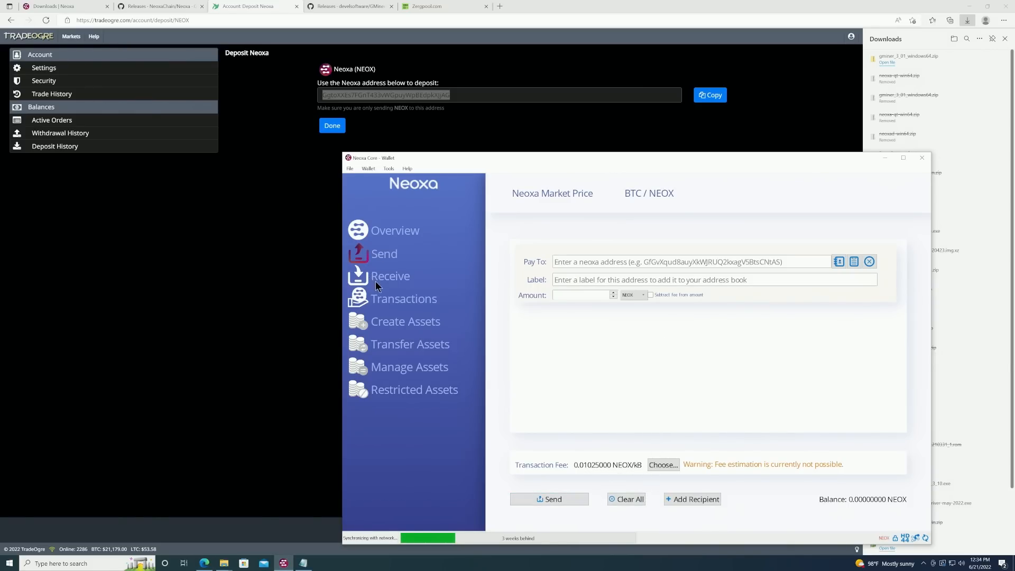
left_click(391, 276)
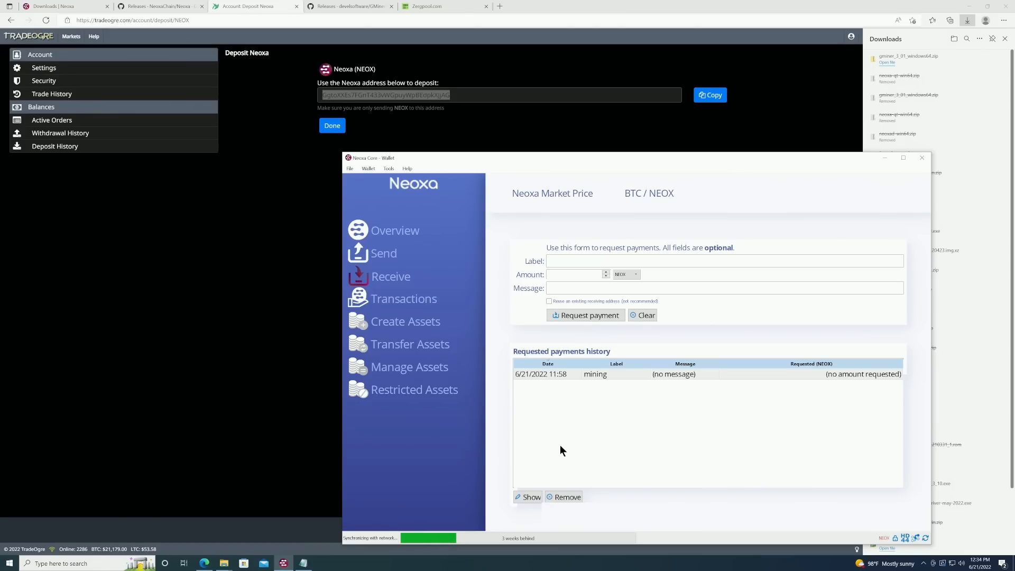
left_click(531, 497)
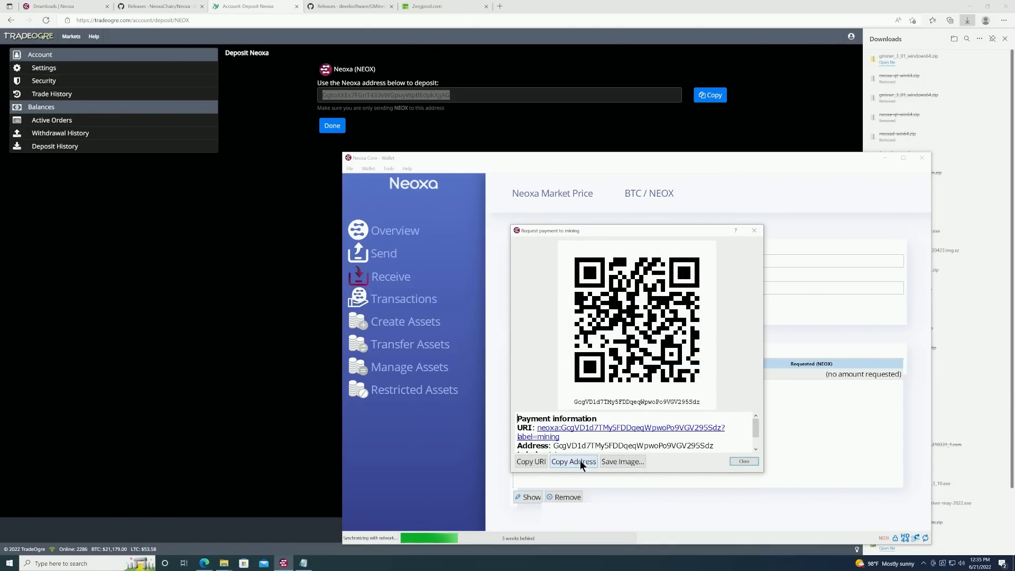
left_click(51, 119)
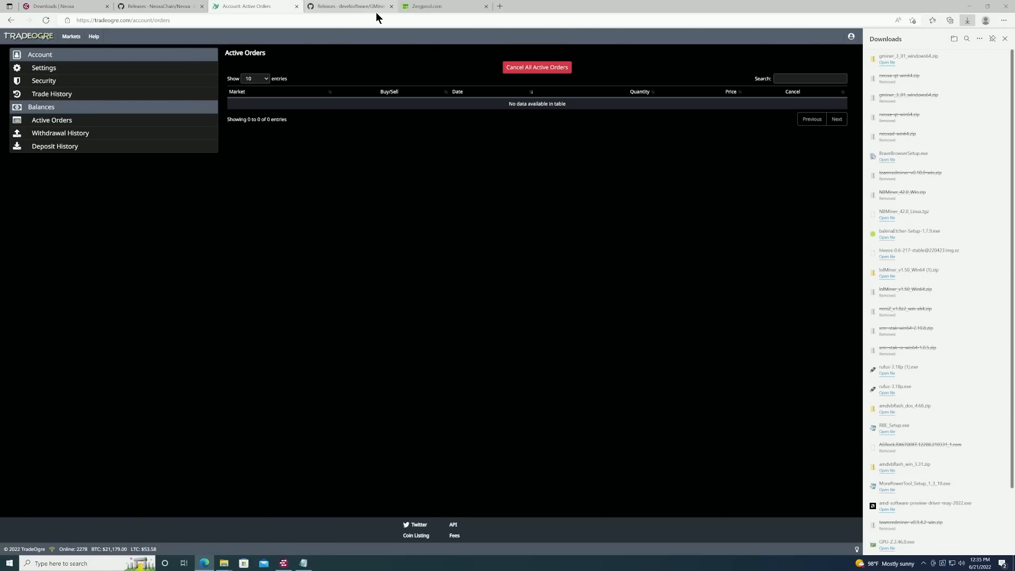
left_click(445, 7)
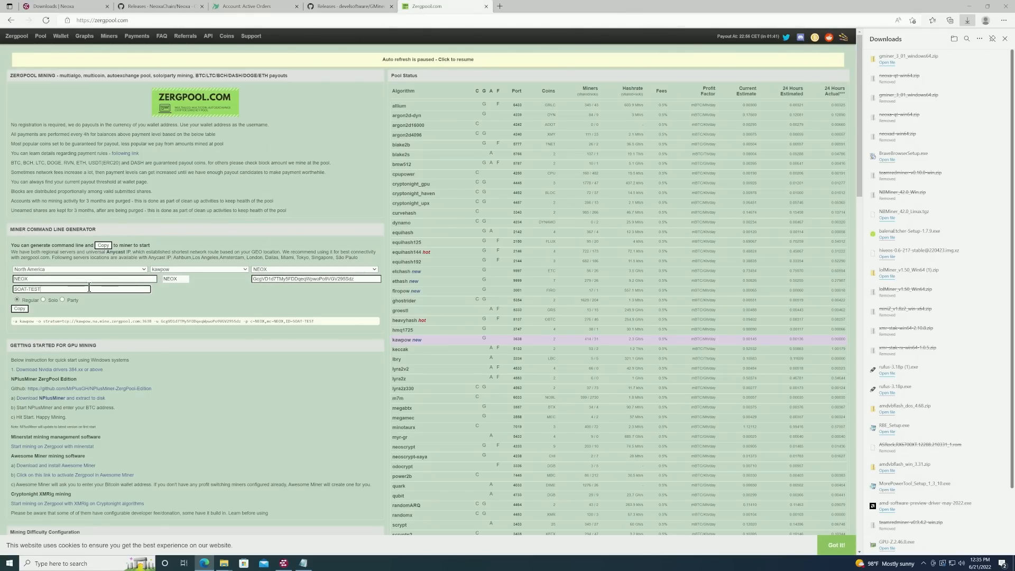
mouse_move(89, 324)
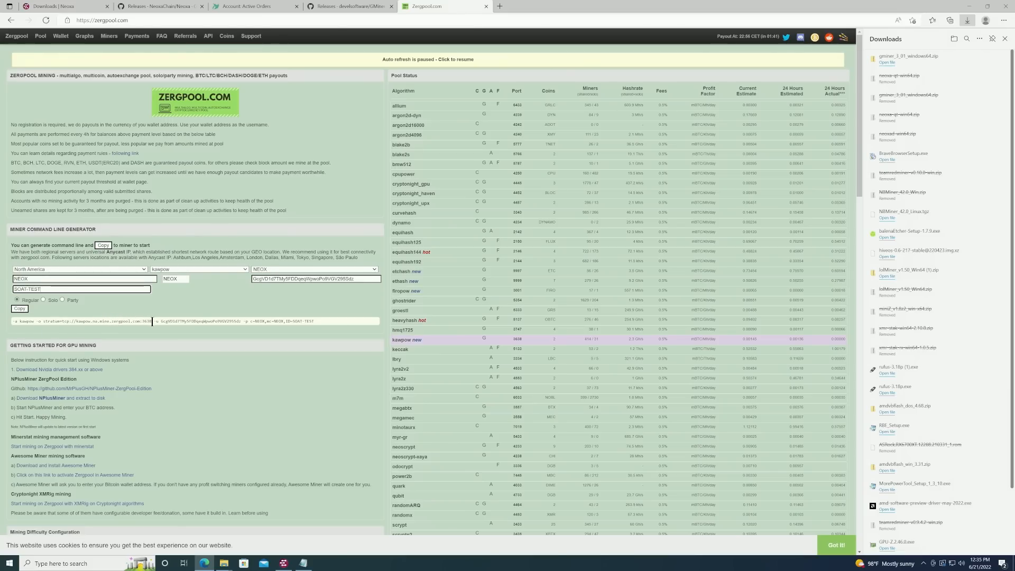
Step: Select the generated kawpow NEOX command and bring the mine_neoxa batch file up in Notepad
triple_click(162, 321)
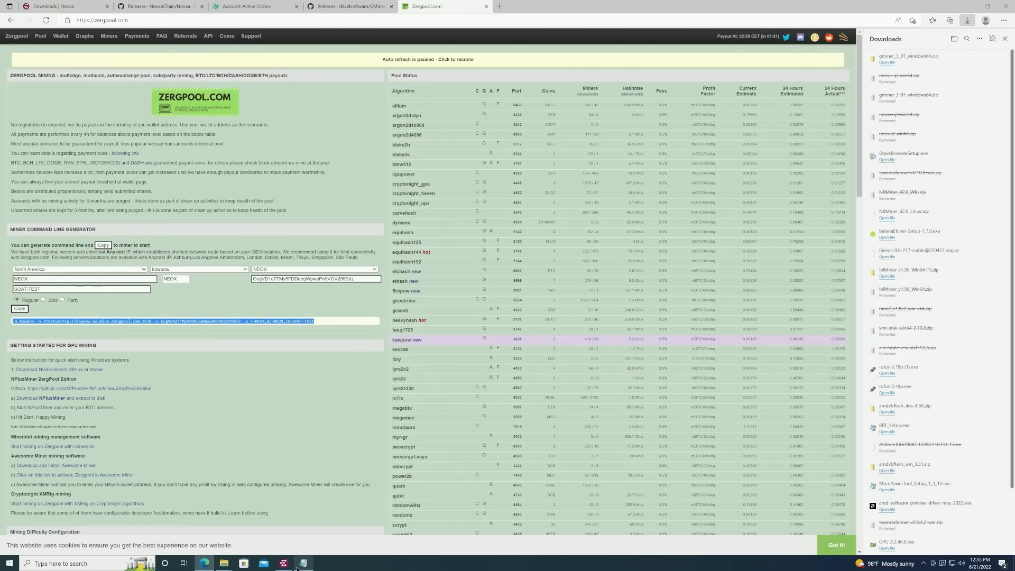
left_click(303, 563)
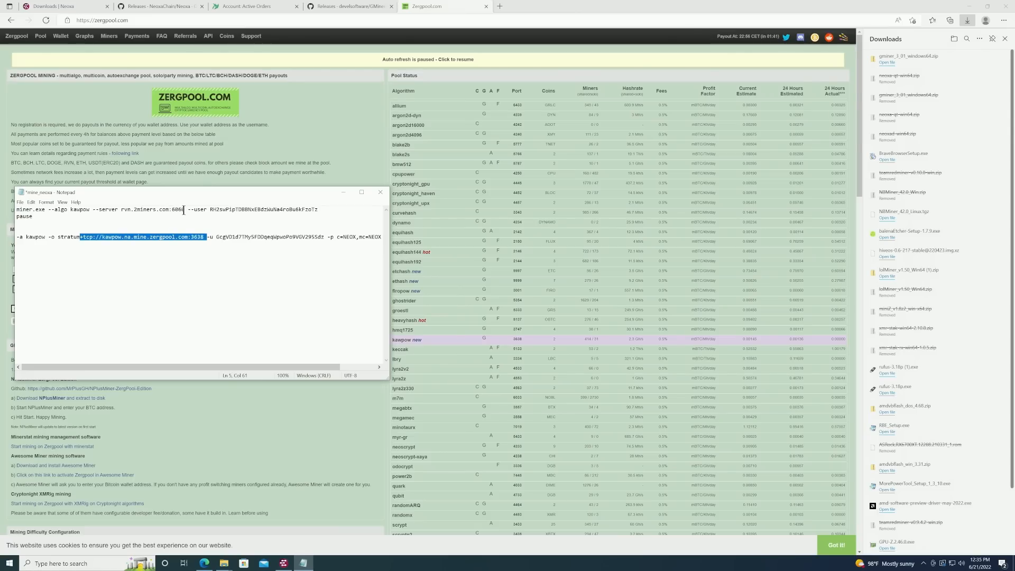
Step: Replace --server with the Zergpool stratum host and --user with the Neoxa wallet address
left_click(178, 226)
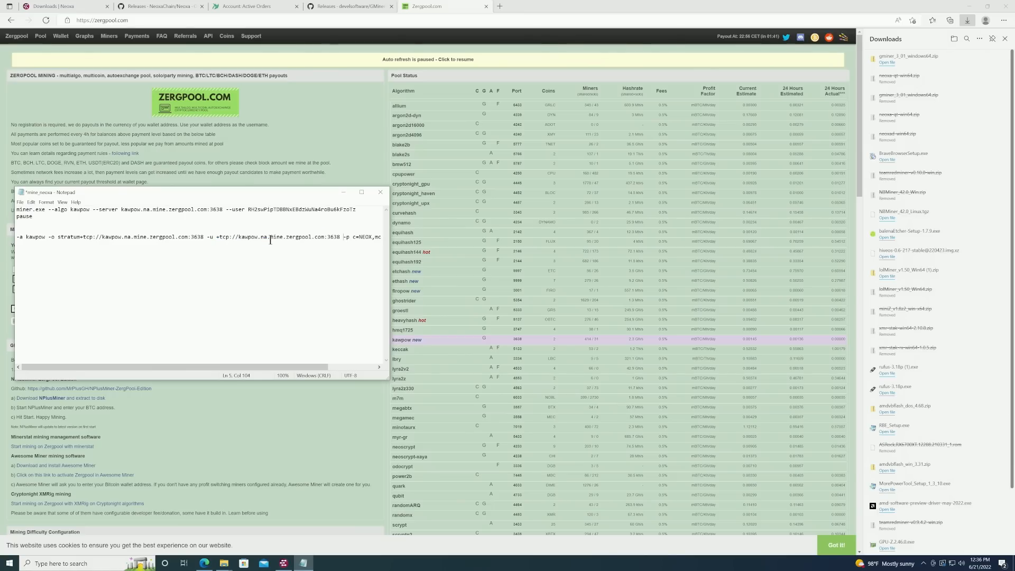
double_click(272, 237)
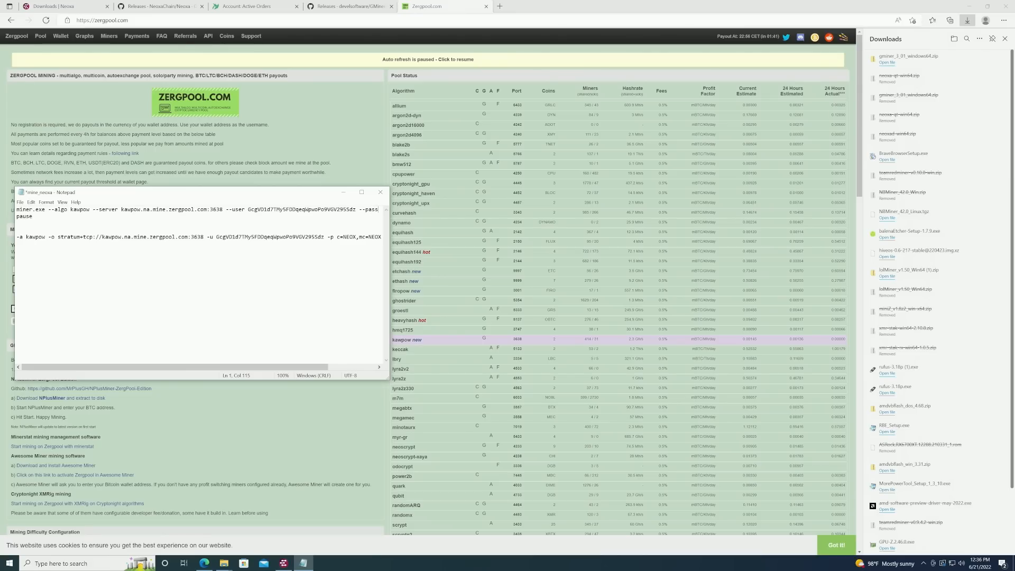
left_click(351, 242)
type(",ID=SOAT-TEST")
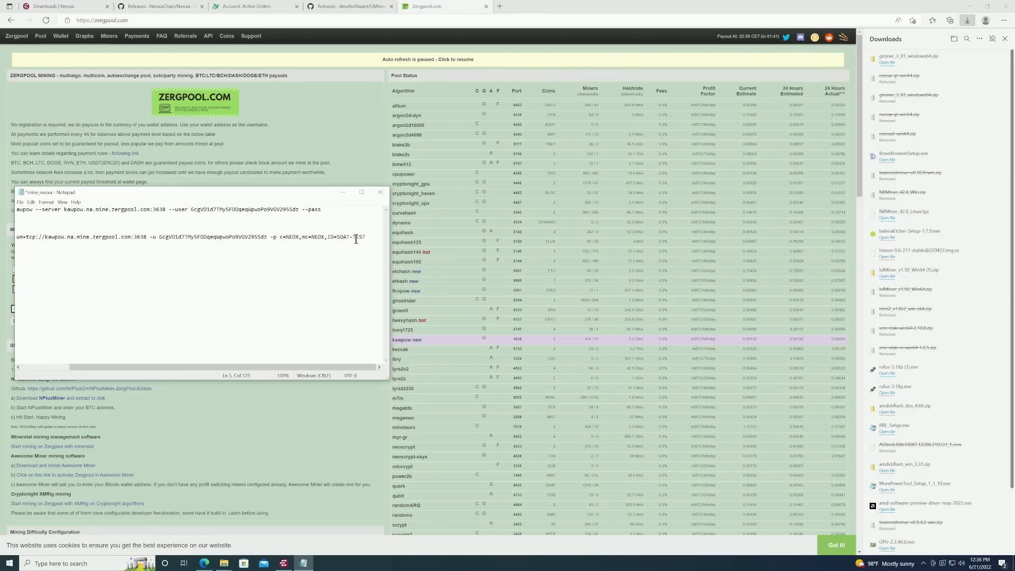
double_click(360, 237)
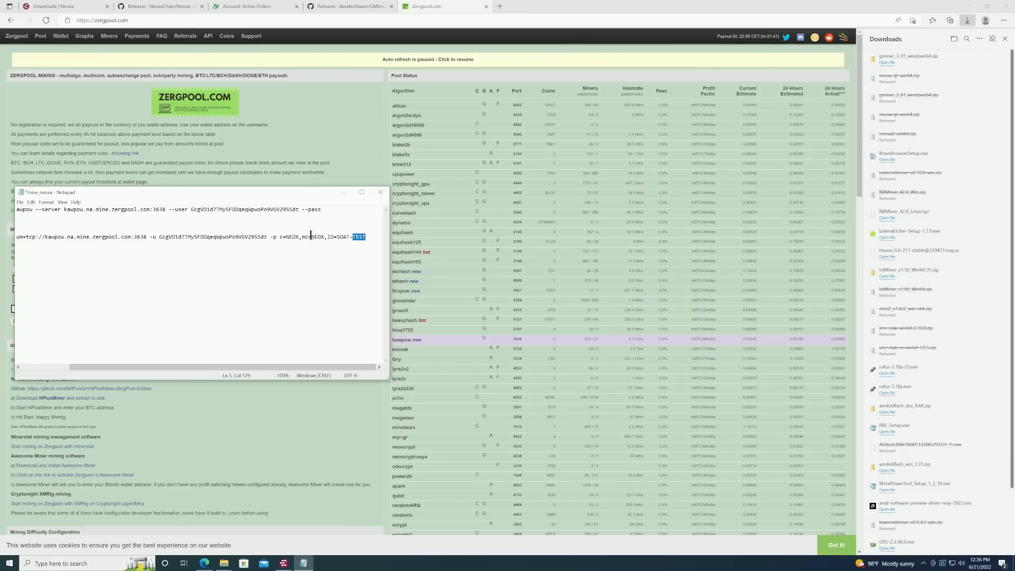
left_click(335, 209)
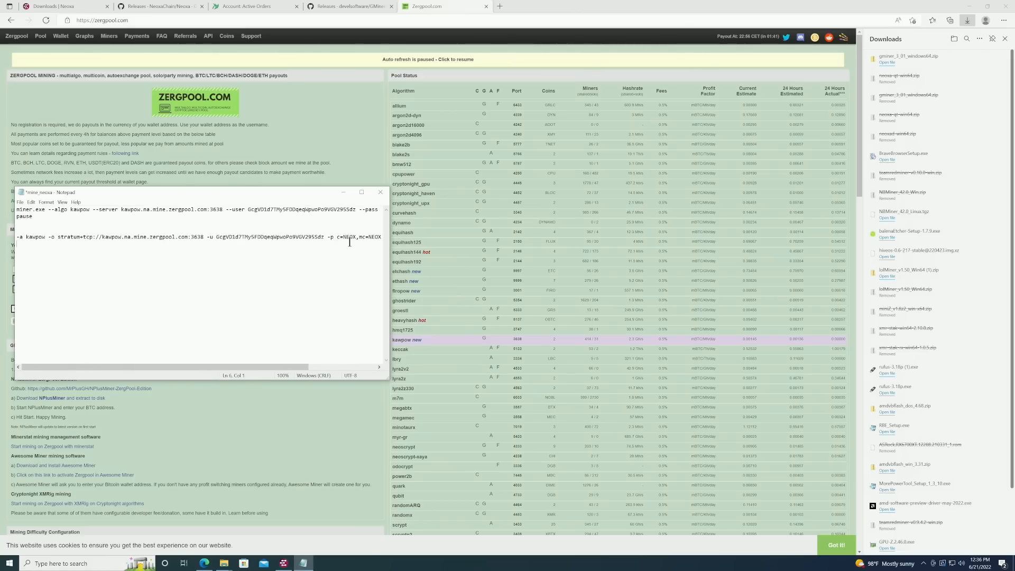
double_click(371, 236)
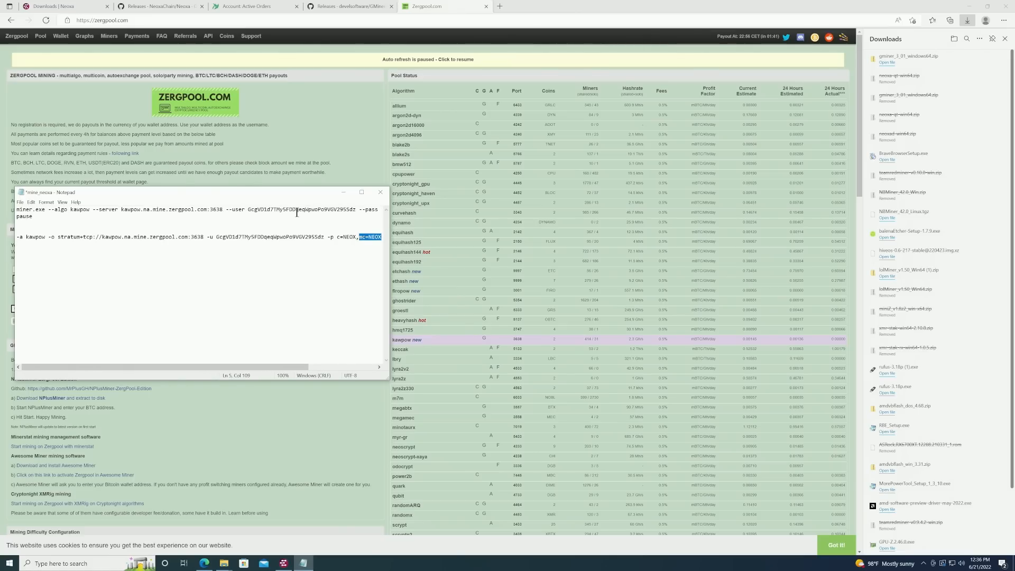
left_click(46, 202)
type(" c=NEOX,mc=NEOX,ID=SOAT-TEST")
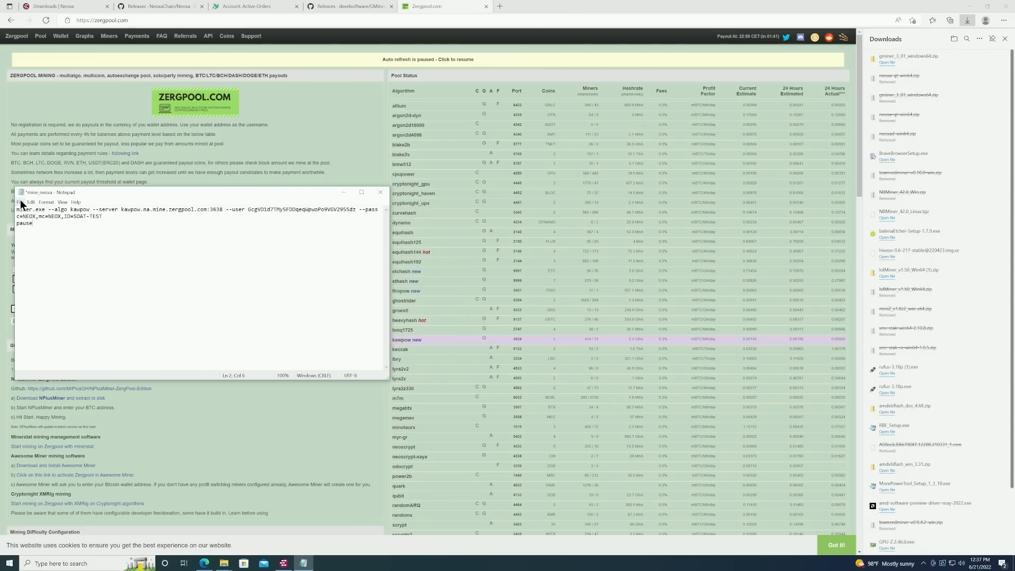
Step: Save the batch file and run mine_neoxa.bat from the gminer_3_01_windows64 folder
left_click(21, 202)
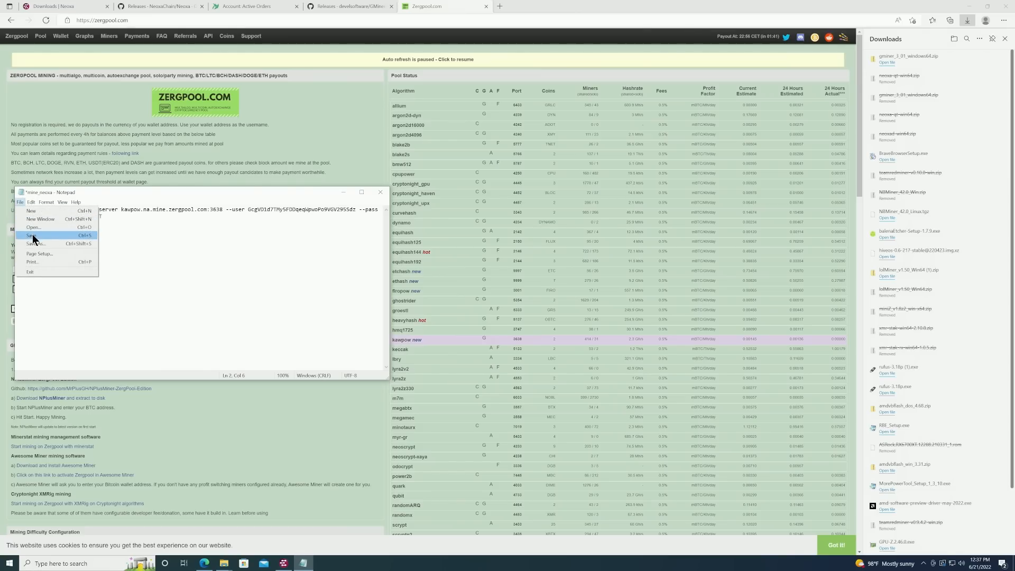
left_click(30, 235)
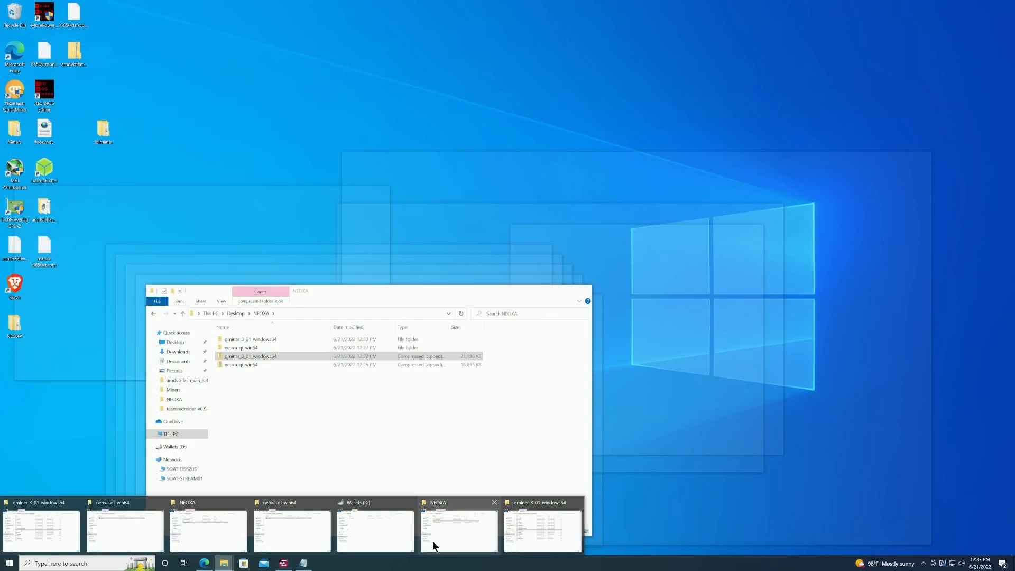
left_click(543, 530)
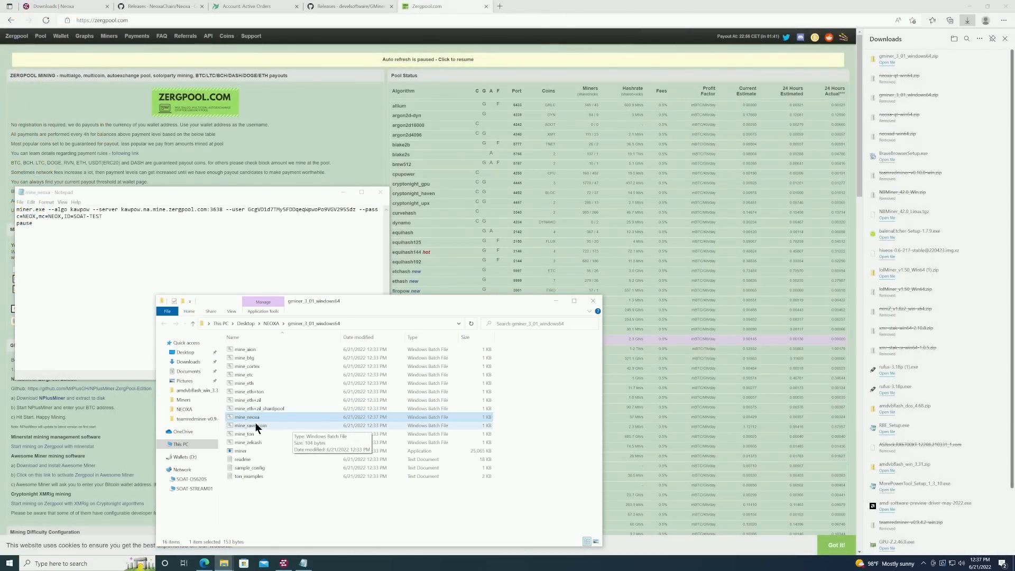
double_click(247, 417)
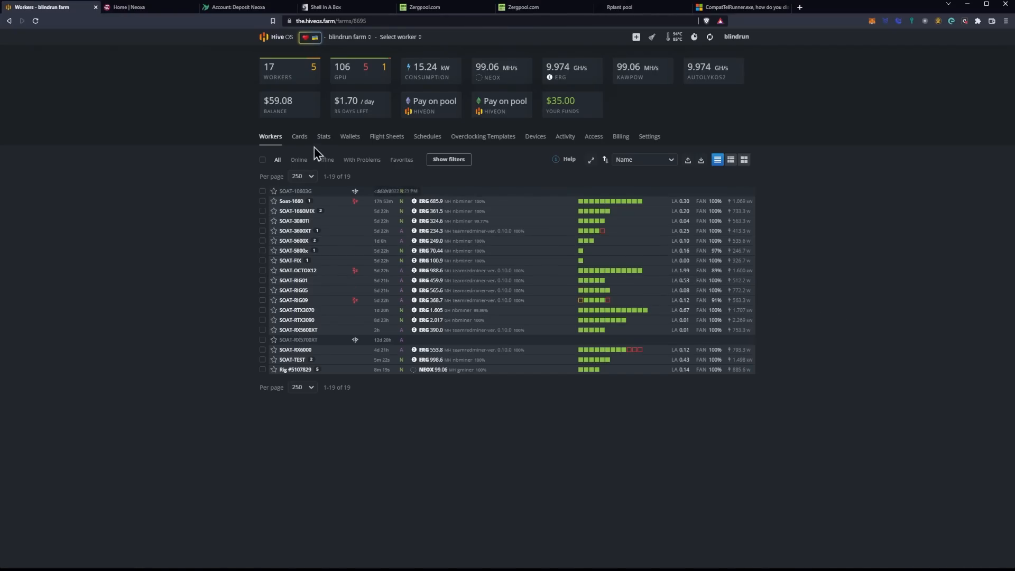
Step: Create a Hive OS wallet named NEOXA for the NEOXA coin with the TradeOgre deposit address
left_click(347, 137)
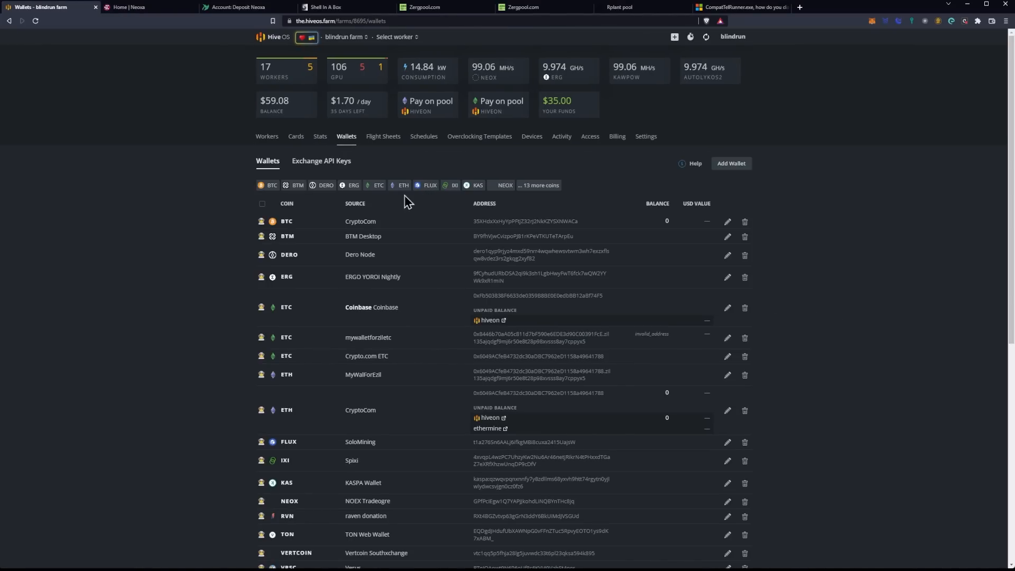
left_click(731, 163)
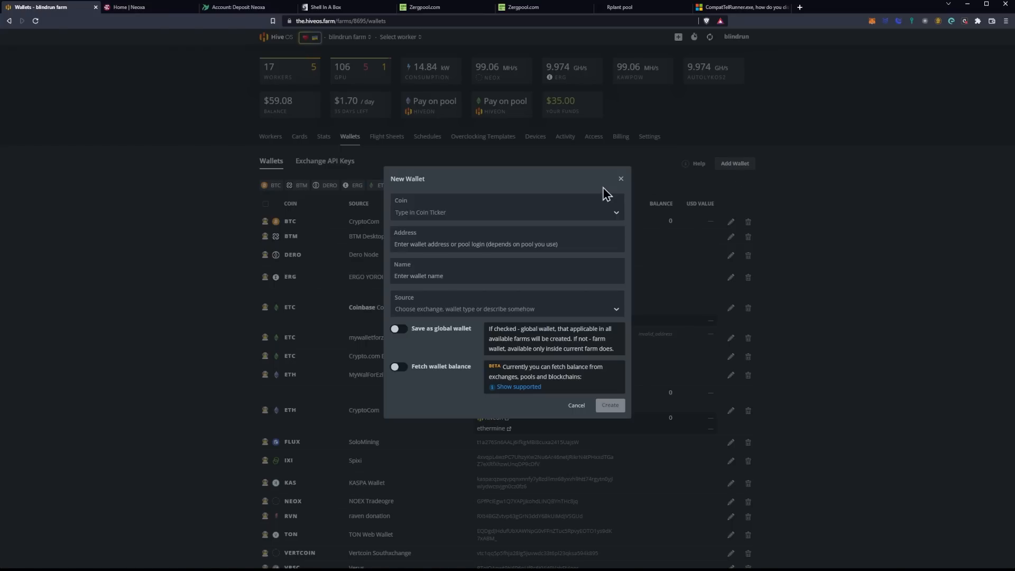
left_click(506, 212)
type("NEOXA")
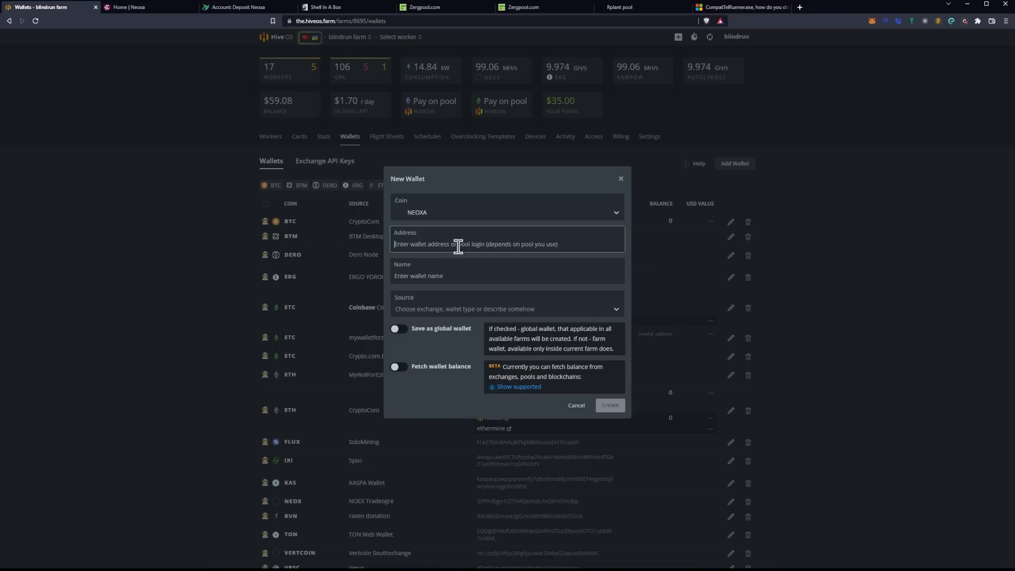
mouse_move(422, 70)
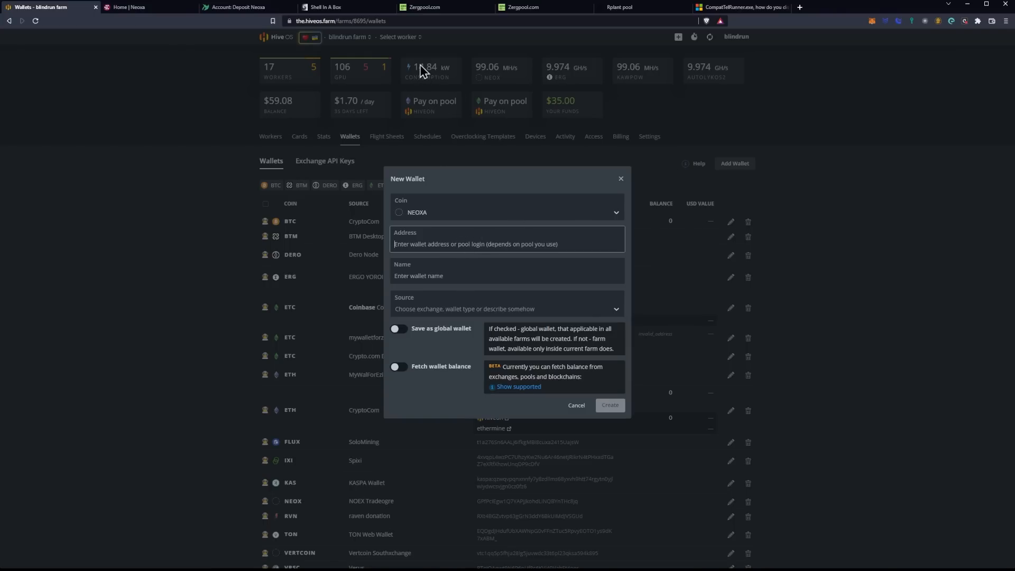
left_click(247, 7)
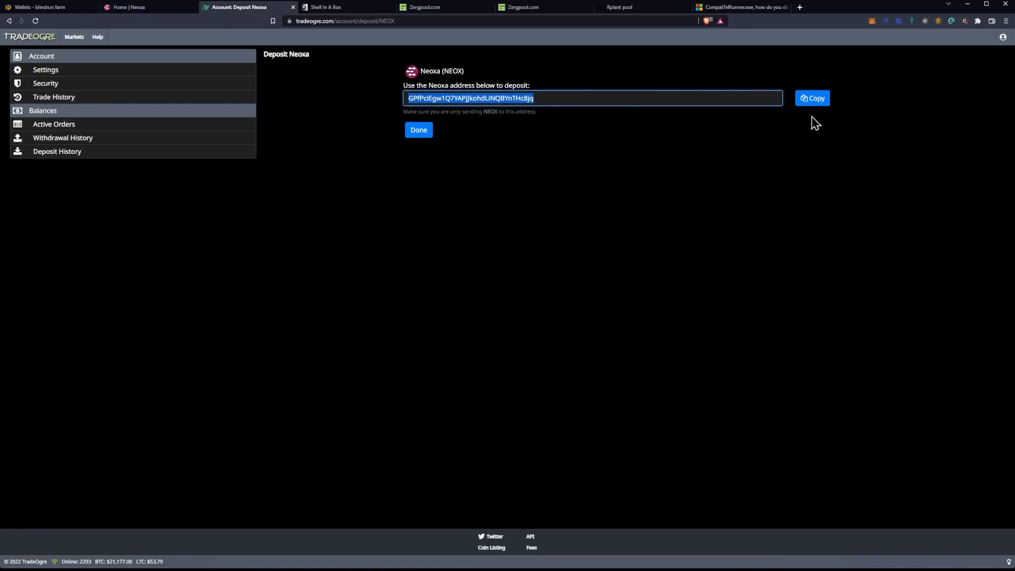
mouse_move(48, 8)
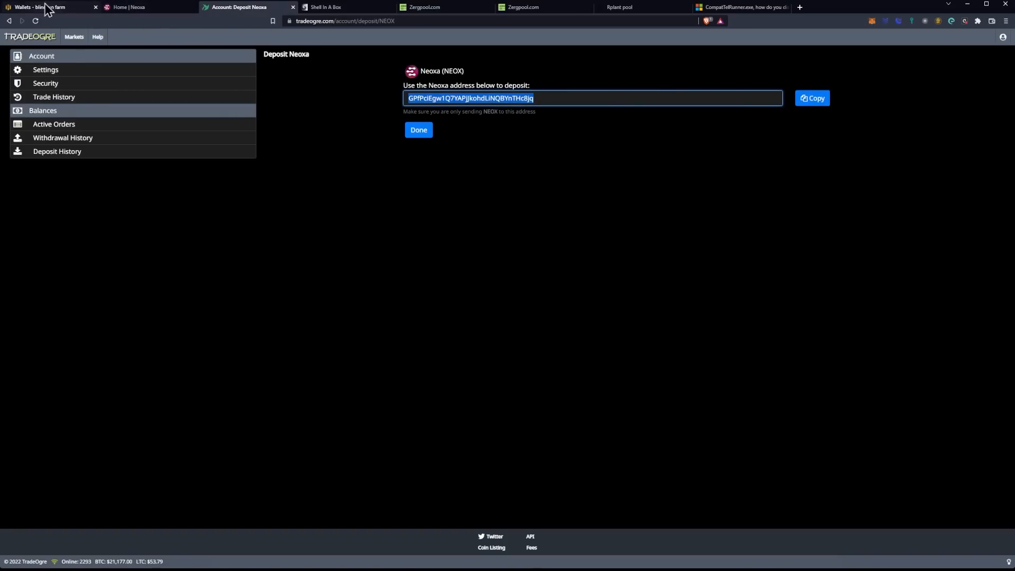
left_click(49, 7)
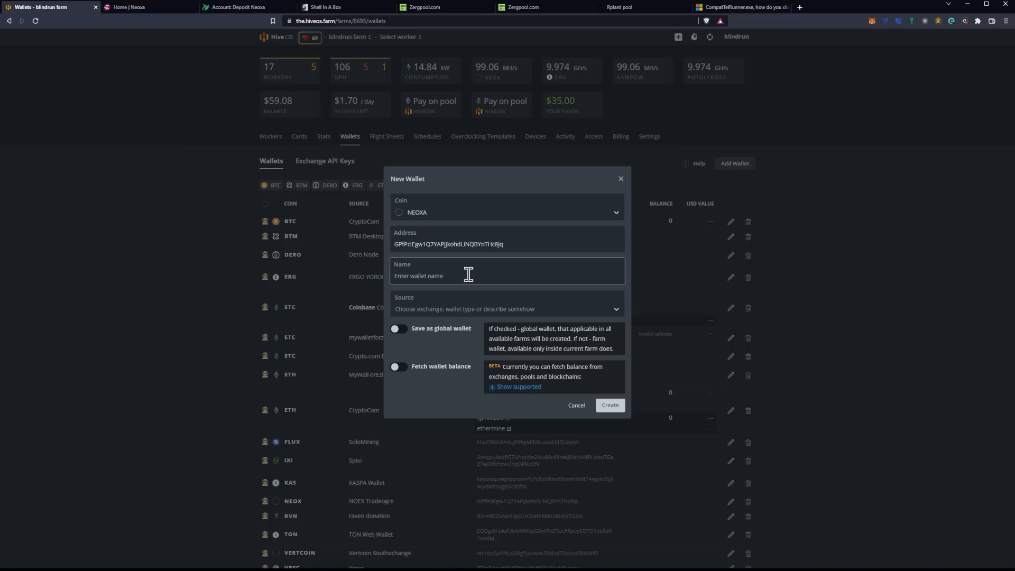
type("NEOXA")
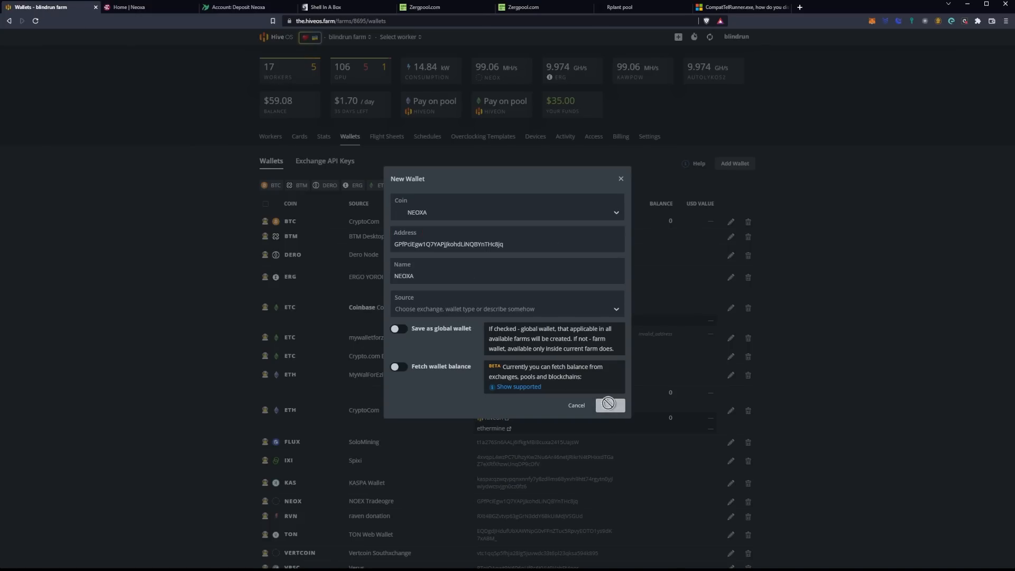
left_click(607, 405)
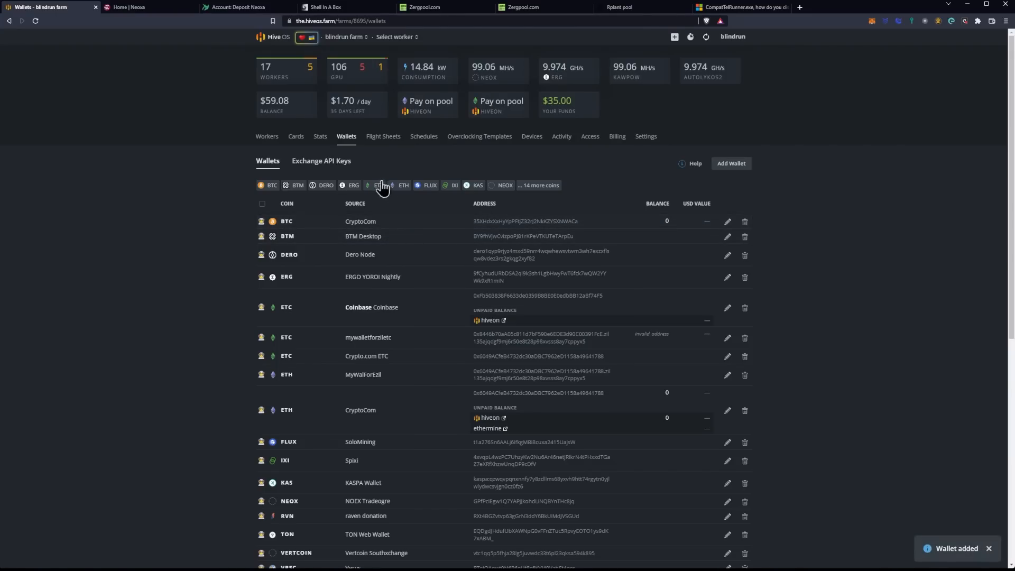
mouse_move(383, 137)
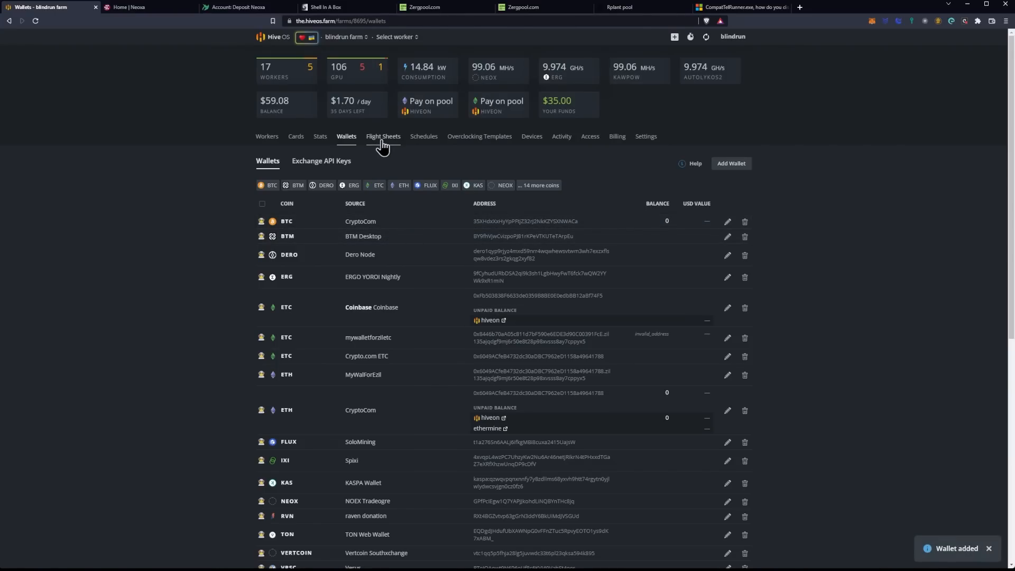
Step: Start a flight sheet with NEOXA coin, the NEOXA wallet and pool set to Configure in miner
left_click(383, 137)
type("N")
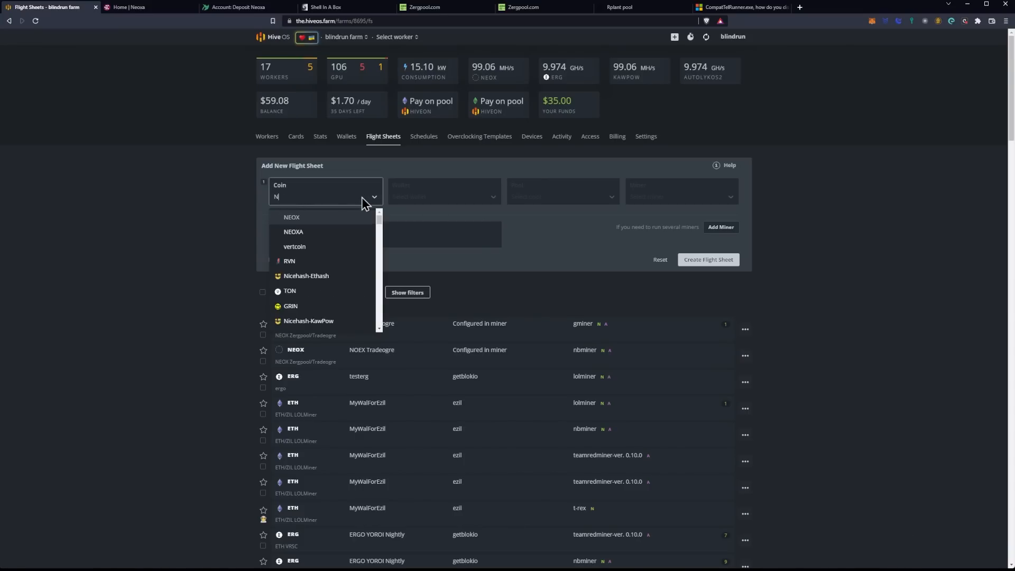
left_click(293, 232)
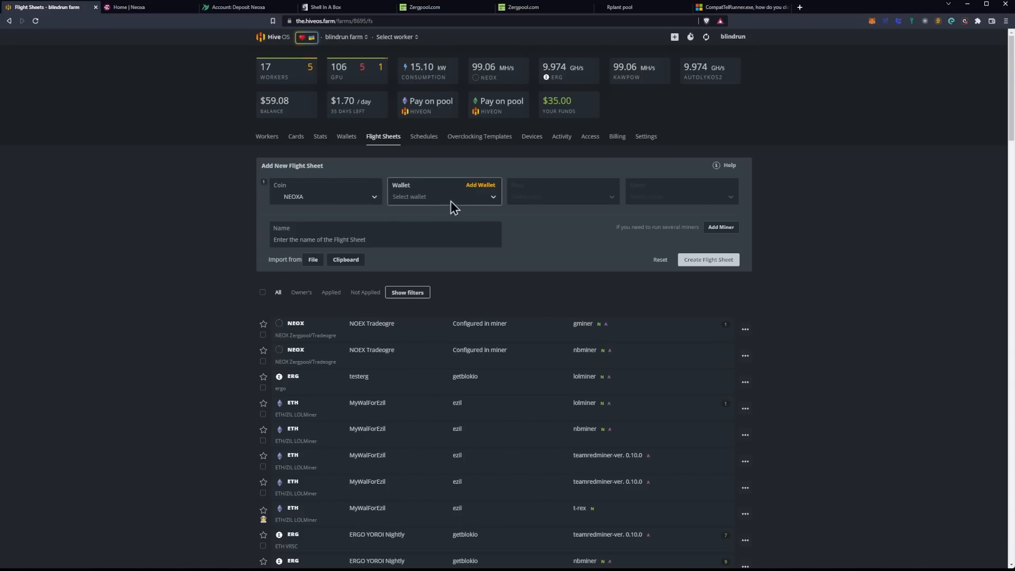
left_click(443, 197)
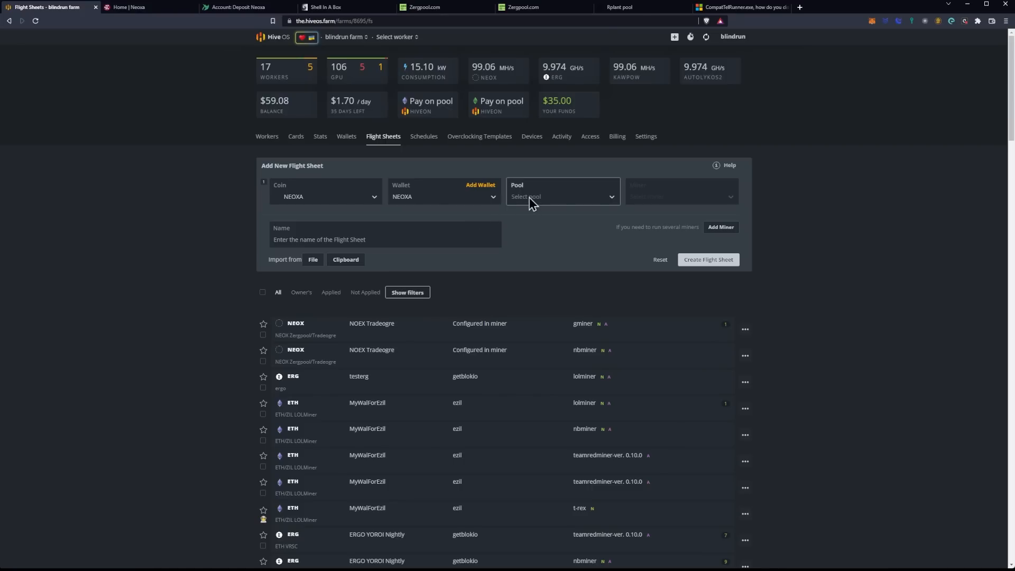
left_click(560, 197)
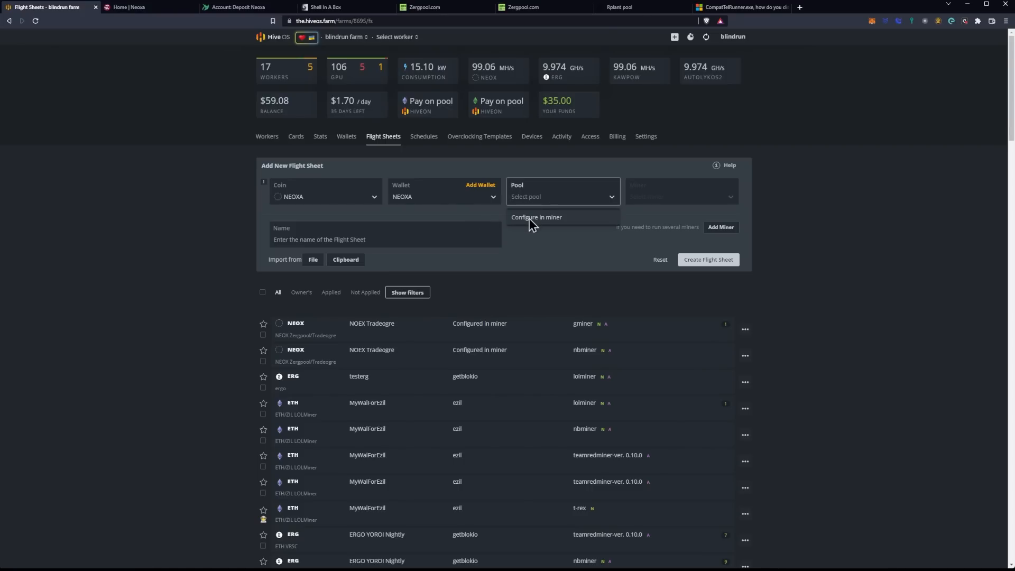
left_click(536, 216)
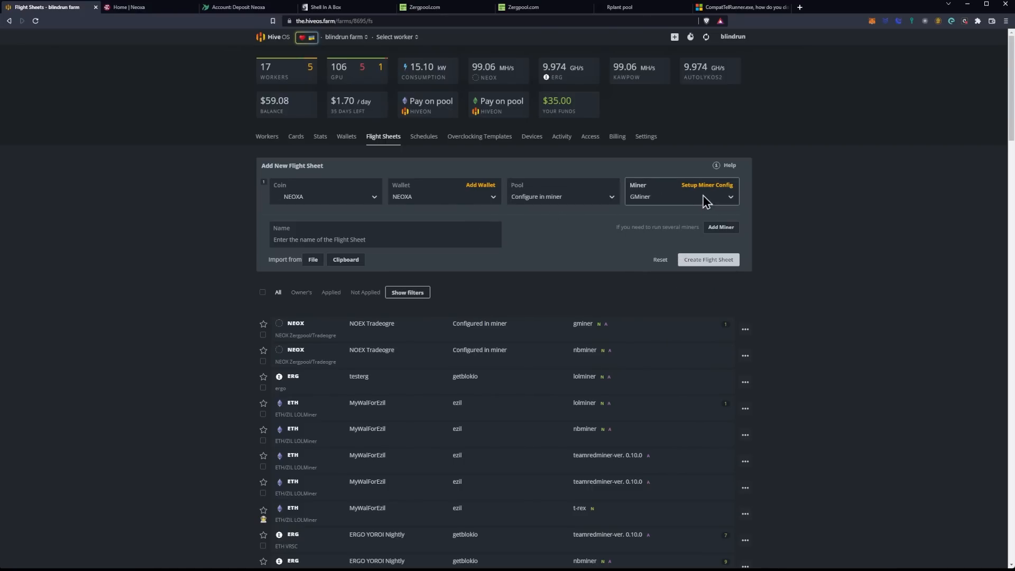
Step: In the GMiner configuration, set the hash algorithm to kawpow
left_click(708, 184)
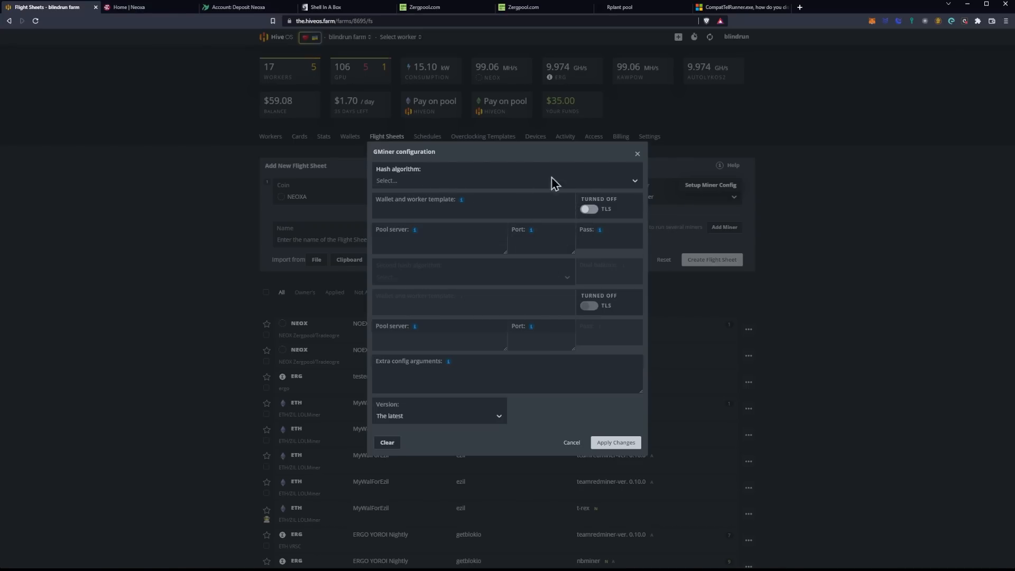
left_click(506, 181)
type("kaw")
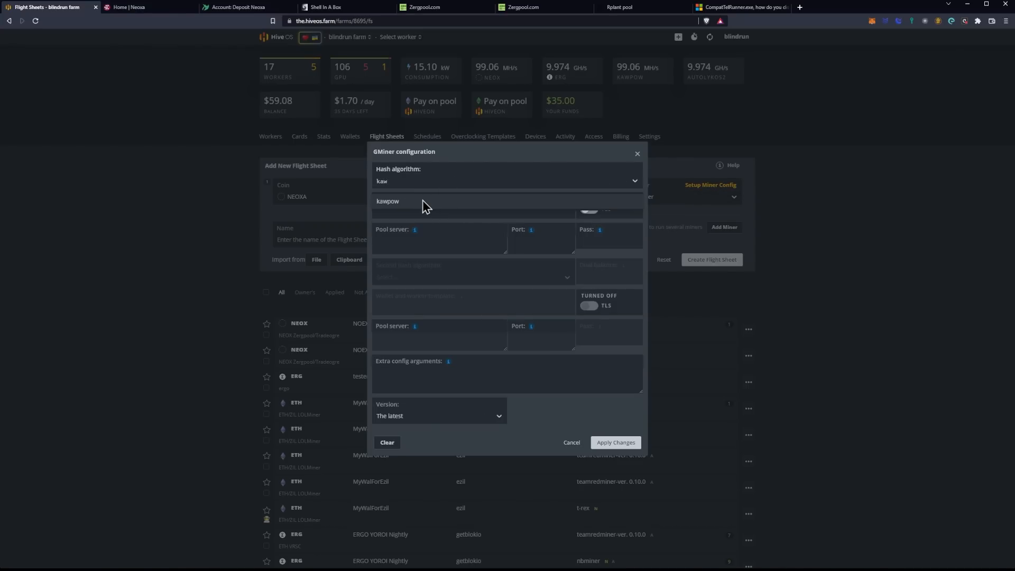
left_click(388, 201)
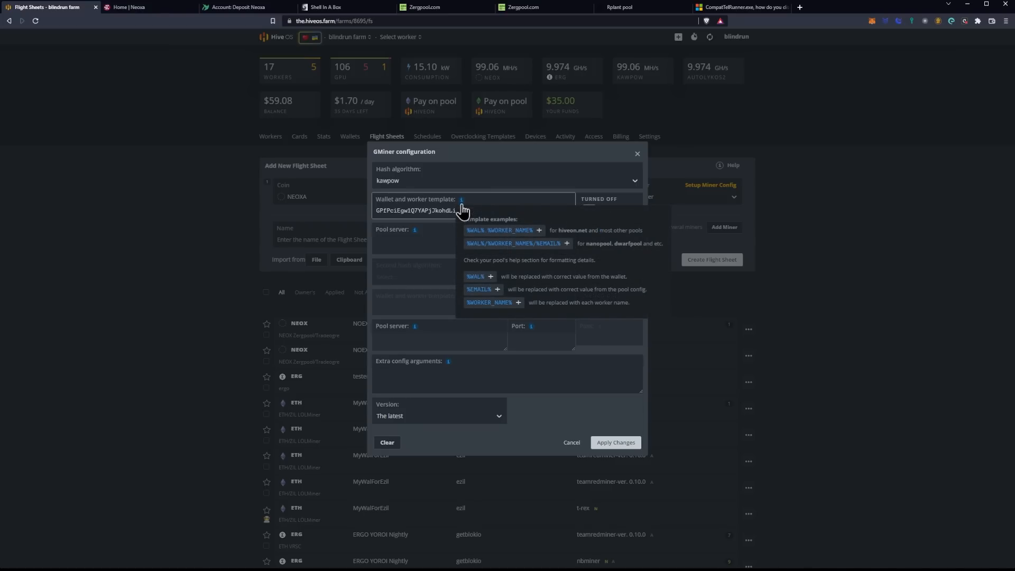
mouse_move(473, 284)
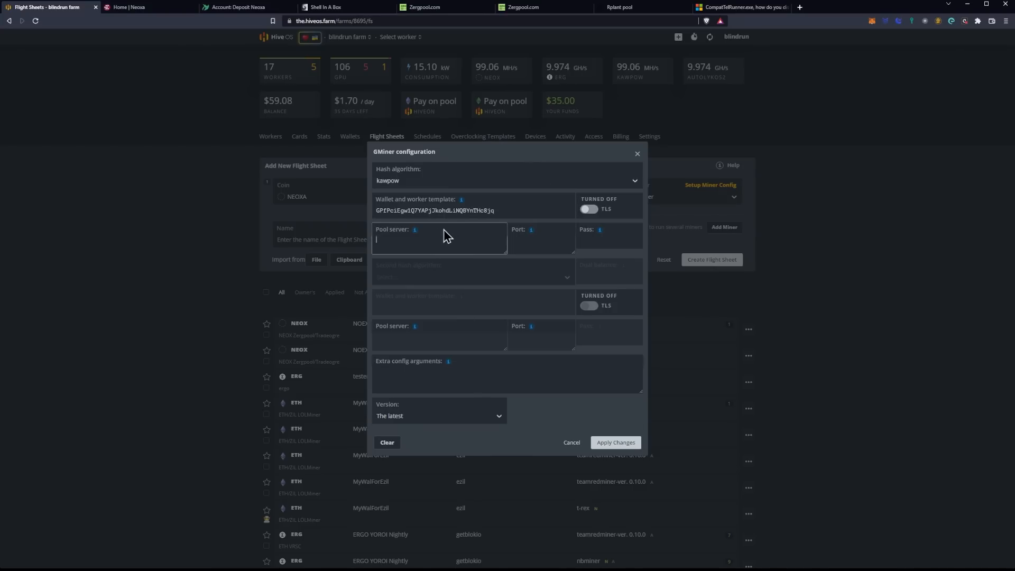
Step: Enter kawpow.na.mine.zergpool.com as pool server and 3638 as port
left_click(421, 8)
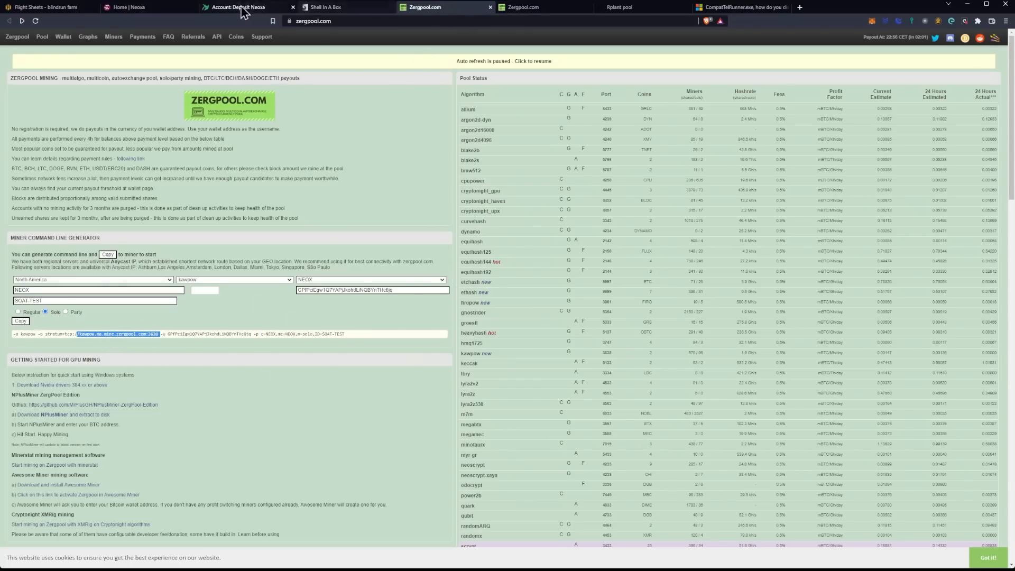
left_click(48, 8)
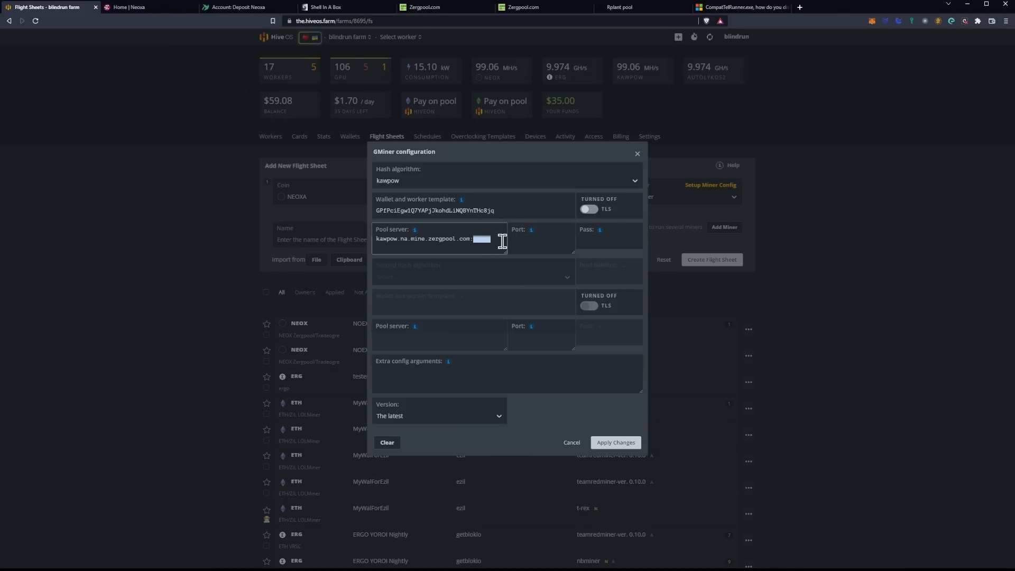
left_click(541, 239)
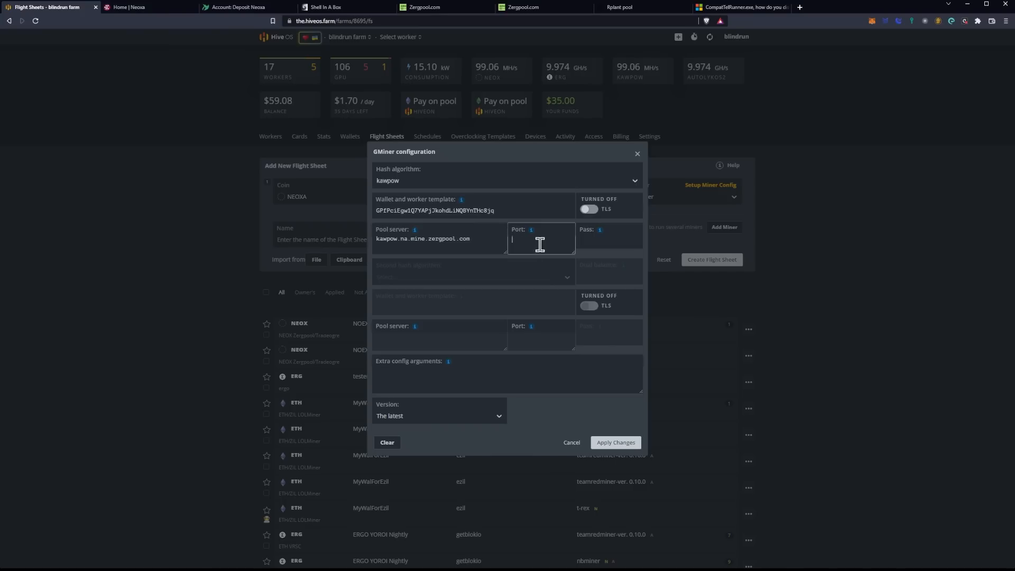
type("3638")
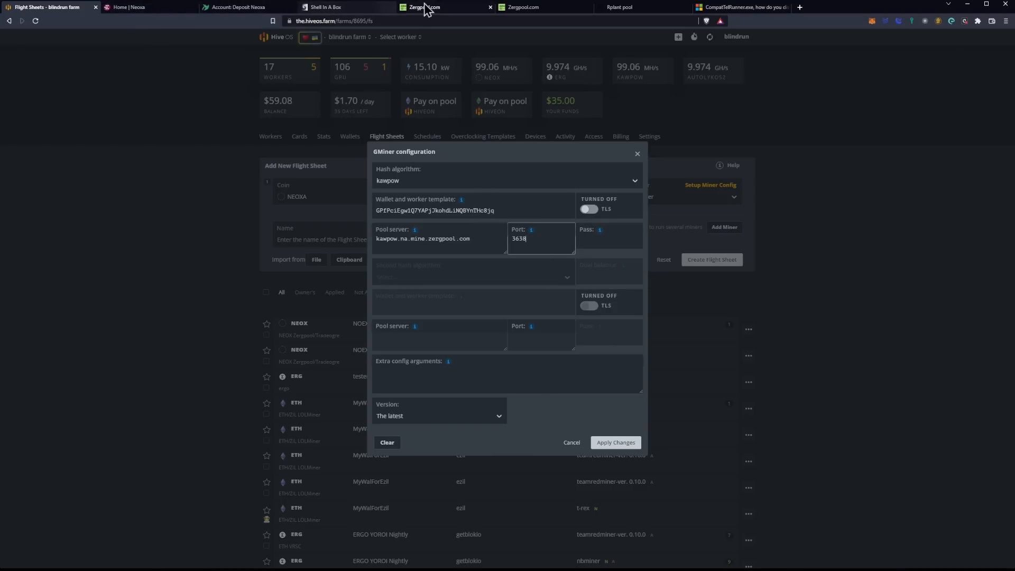
Step: Enter the NEOX pass string ending in the %WORKER_NAME% variable from Zergpool's parameters
left_click(445, 7)
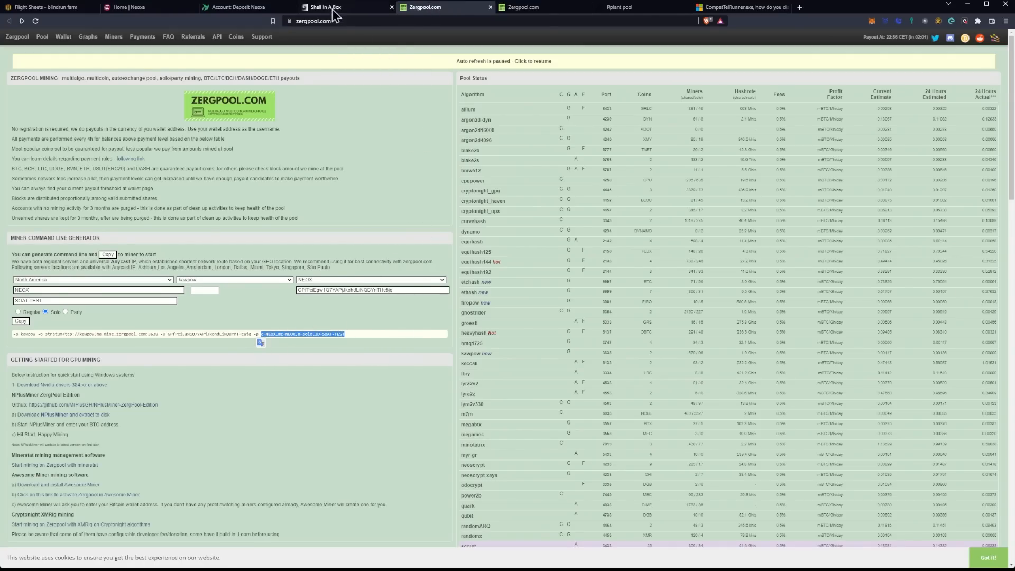
left_click(48, 7)
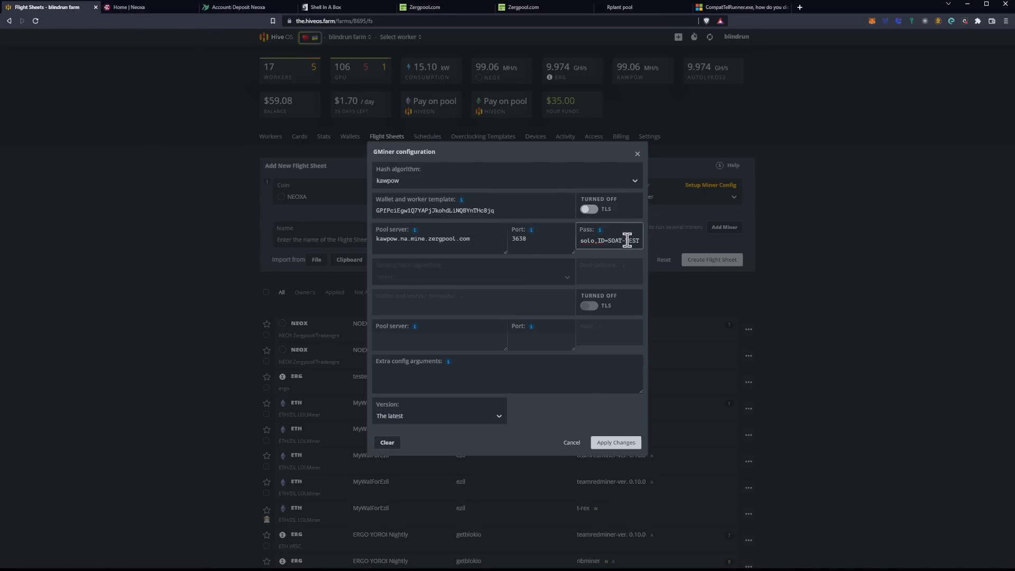
type("c=NEOX,m=NEOX,m=")
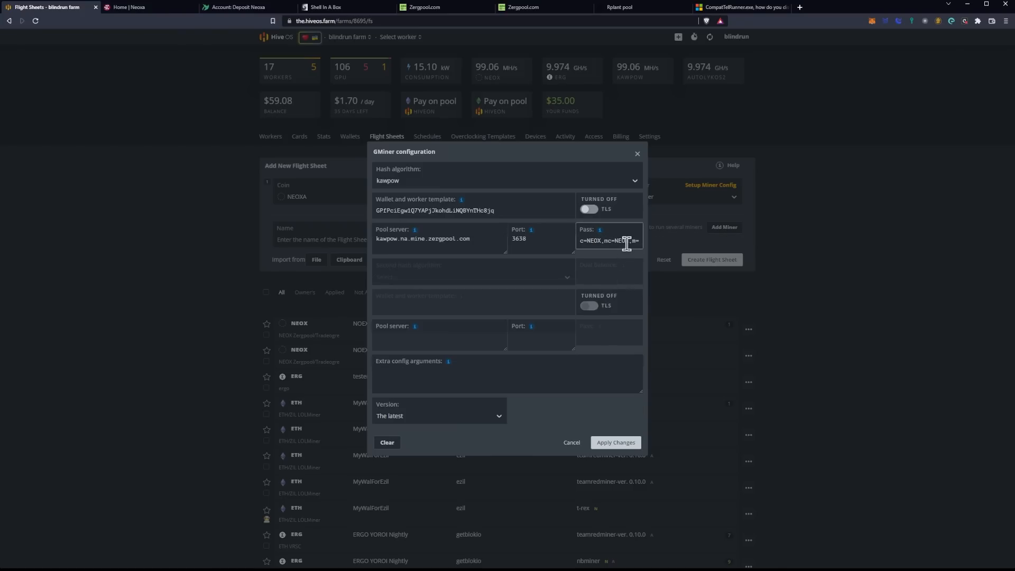
type("TEST_WORKER_NAME%")
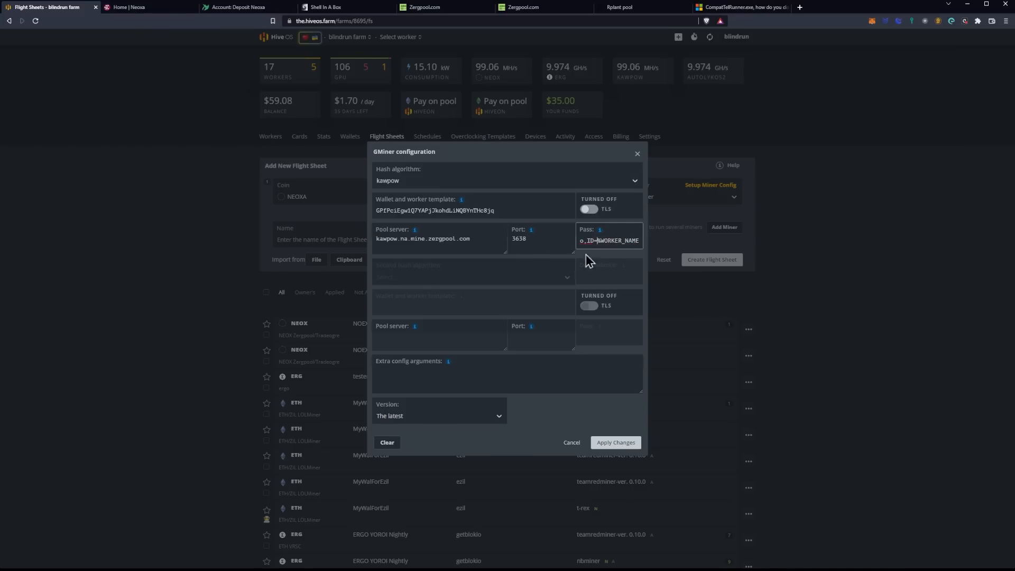
mouse_move(478, 302)
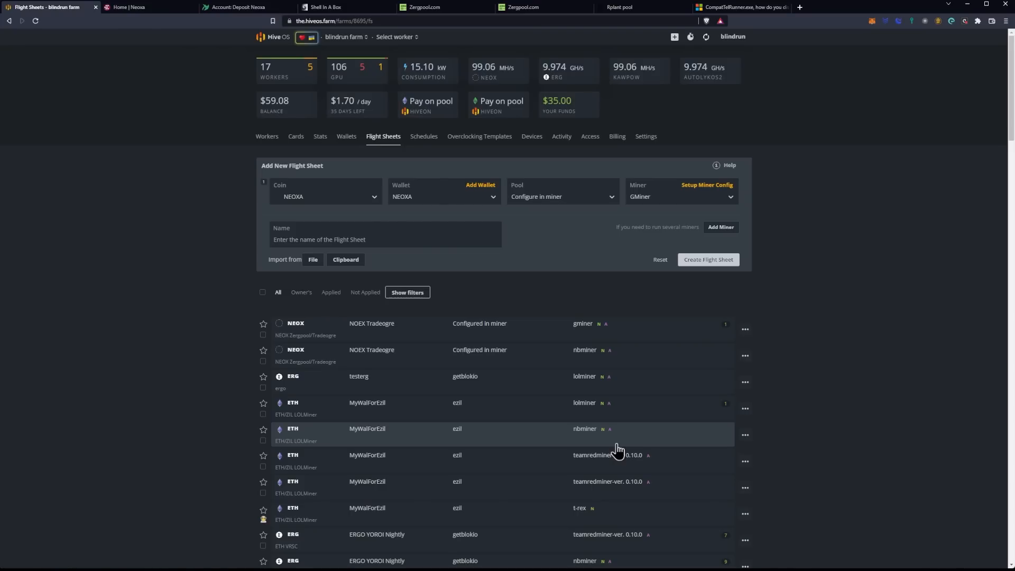
mouse_move(187, 129)
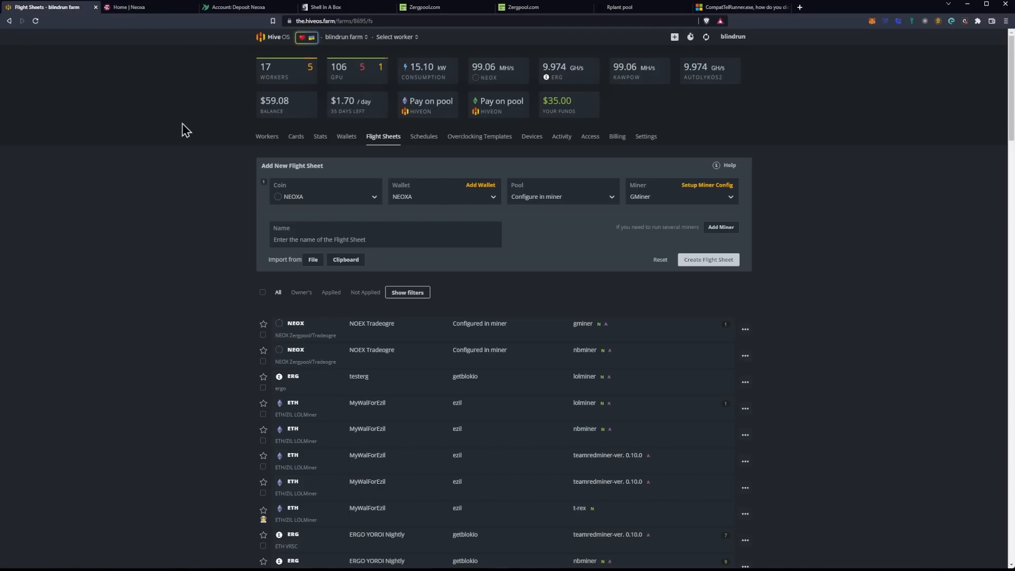
Step: View GMiner mining kawpow on Zergpool in the rig's Shell In A Box output
left_click(126, 8)
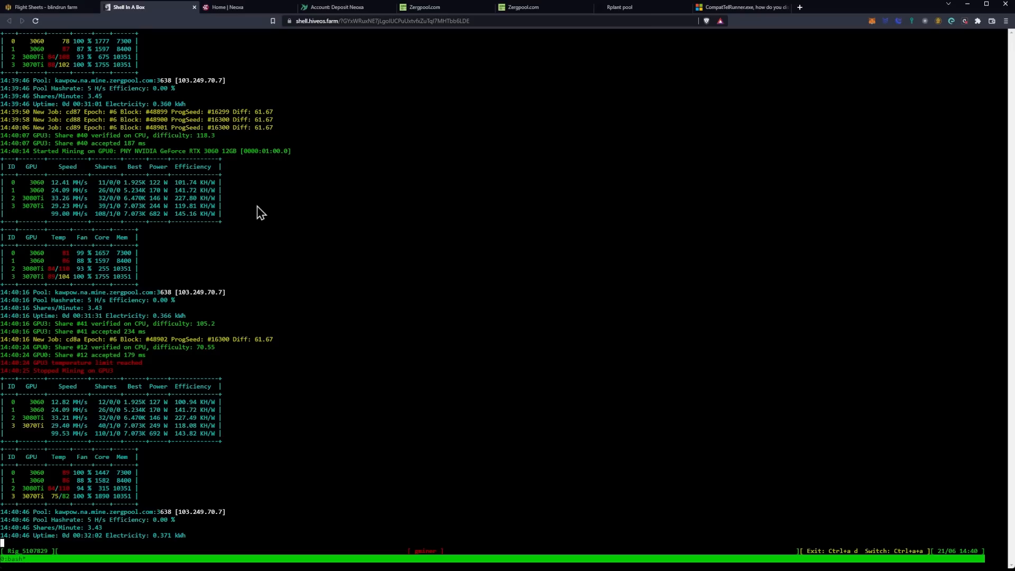
scroll("down", 3)
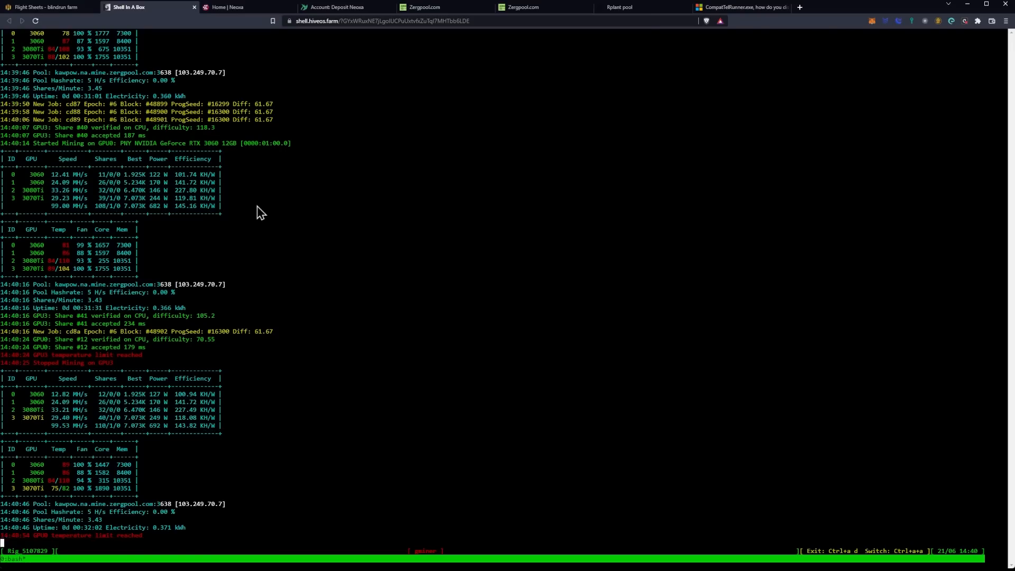
scroll("down", 3)
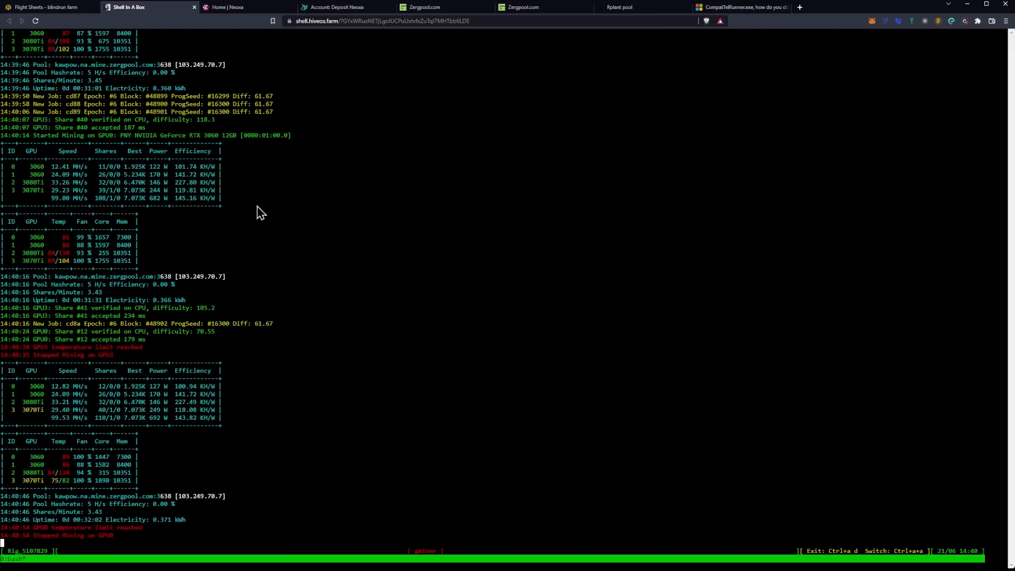